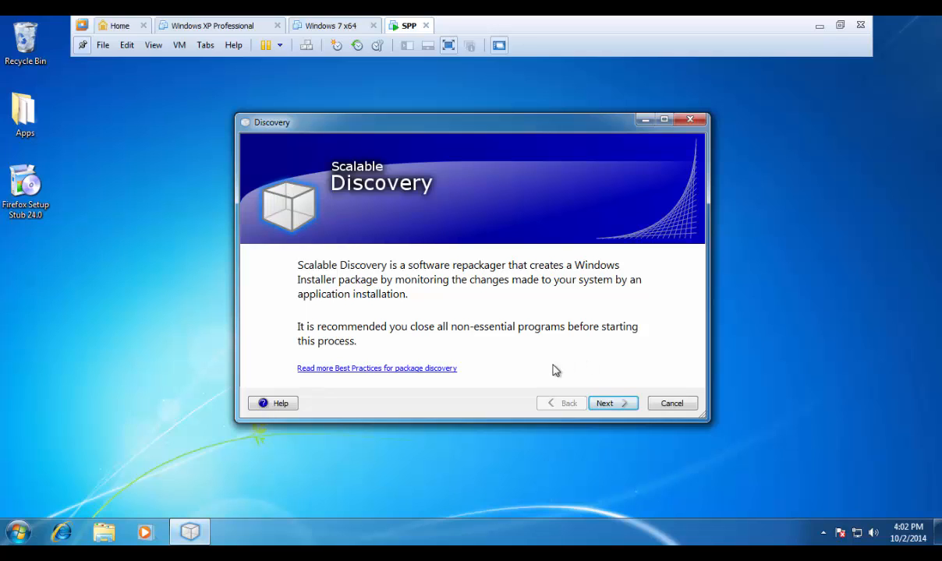
mouse_move(451, 248)
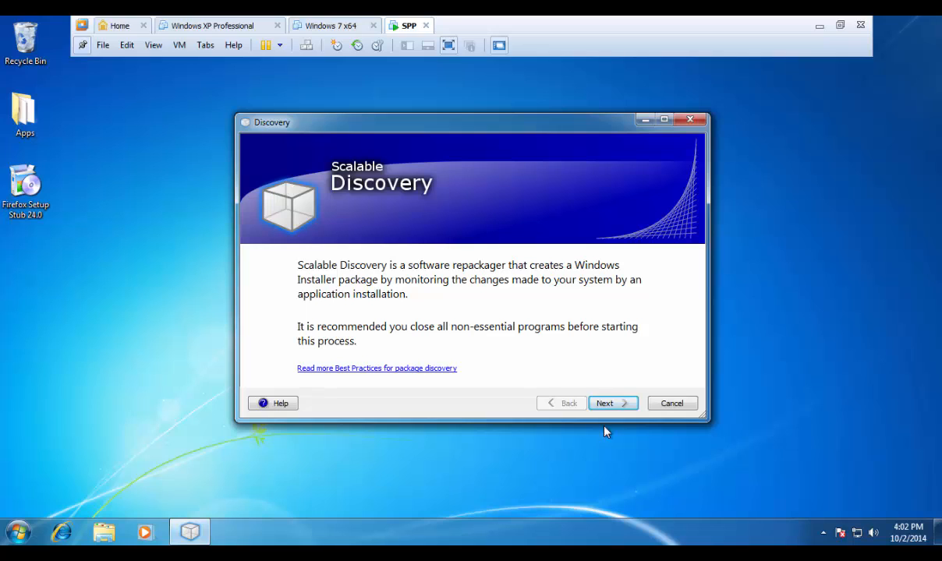
- Pass the welcome page and name the new package 'FireFox'
left_click(609, 404)
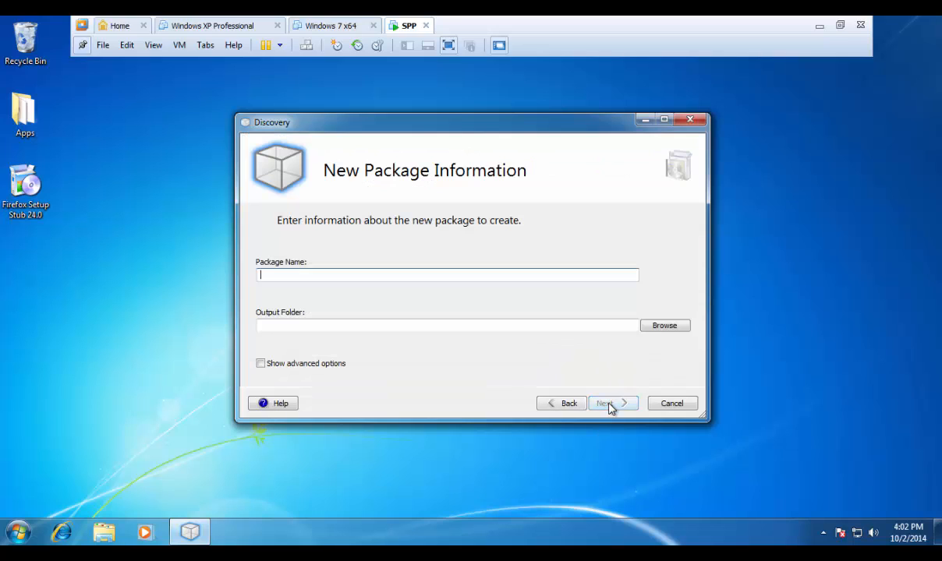
type("Fire")
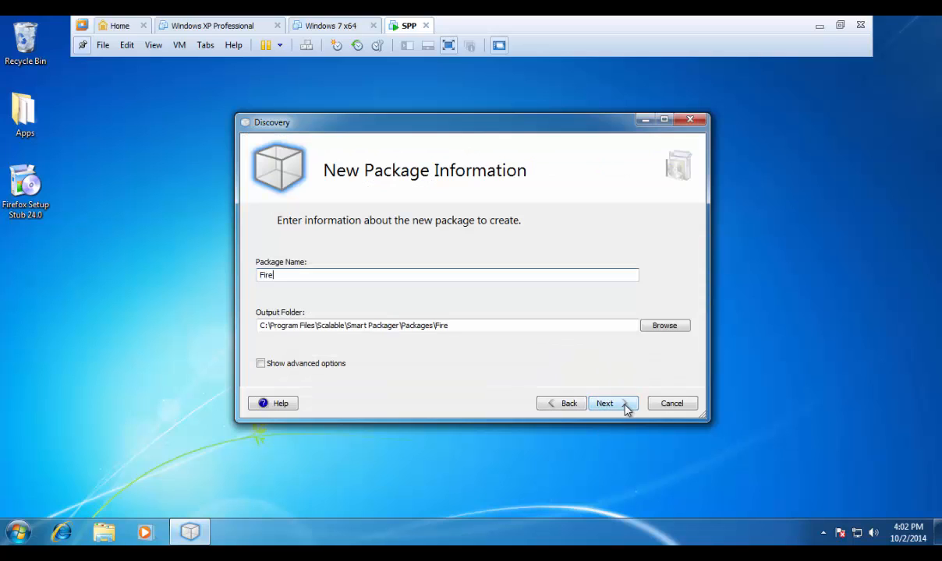
type("Fox")
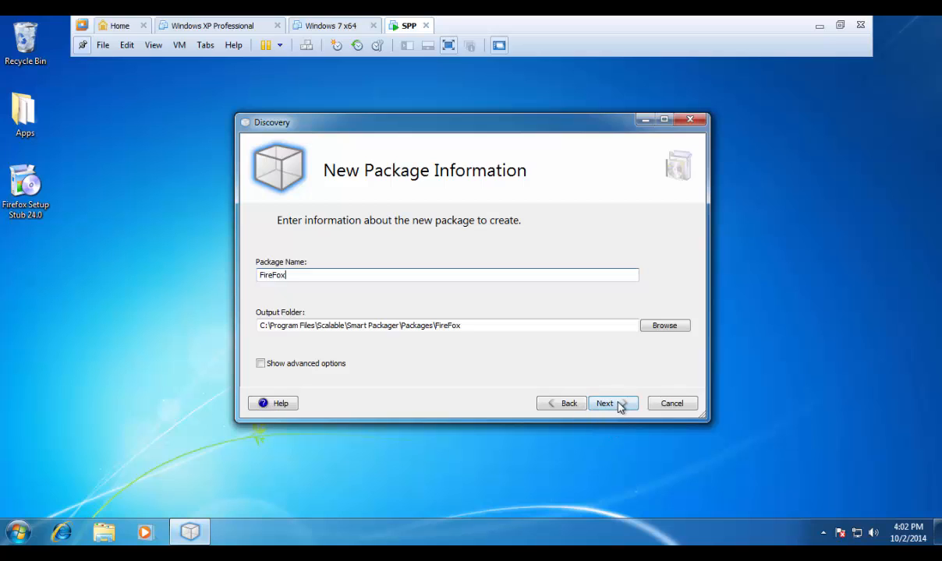
- Advance to the Package Discovery page describing the three-step monitoring process
left_click(613, 403)
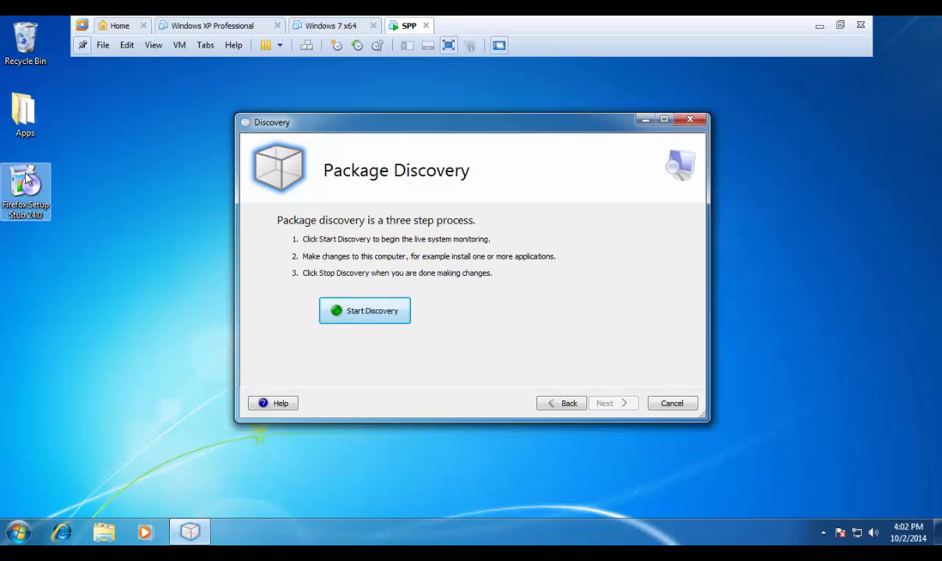
mouse_move(303, 266)
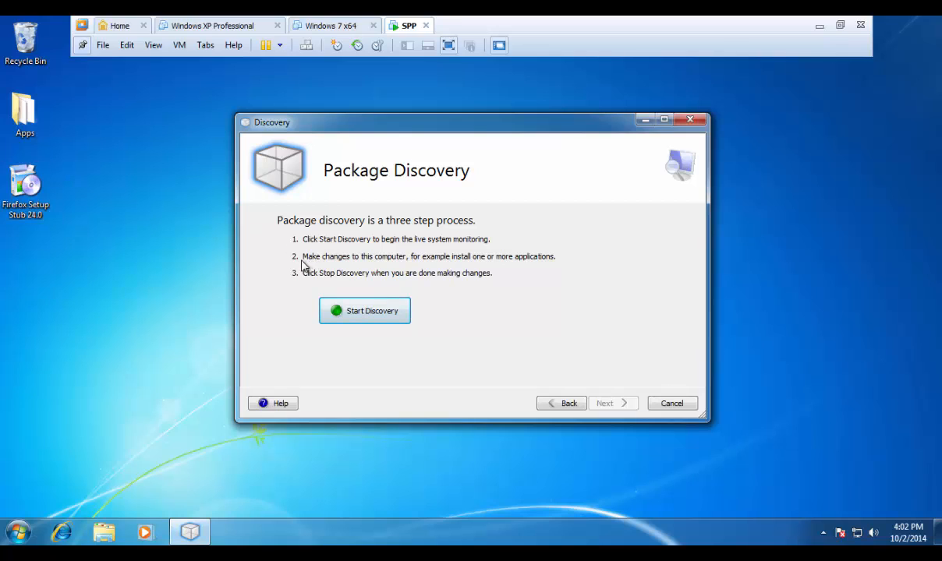
mouse_move(470, 309)
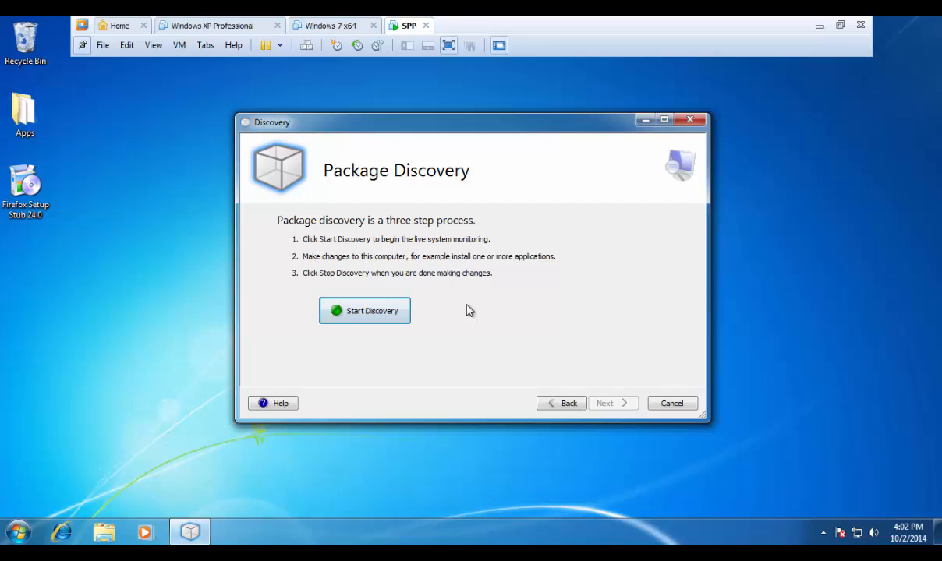
mouse_move(466, 308)
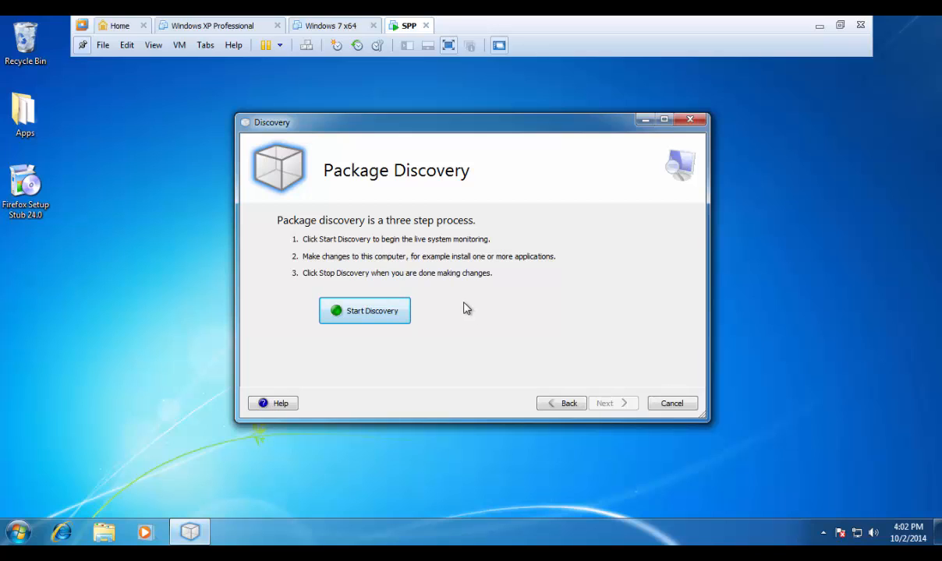
mouse_move(473, 308)
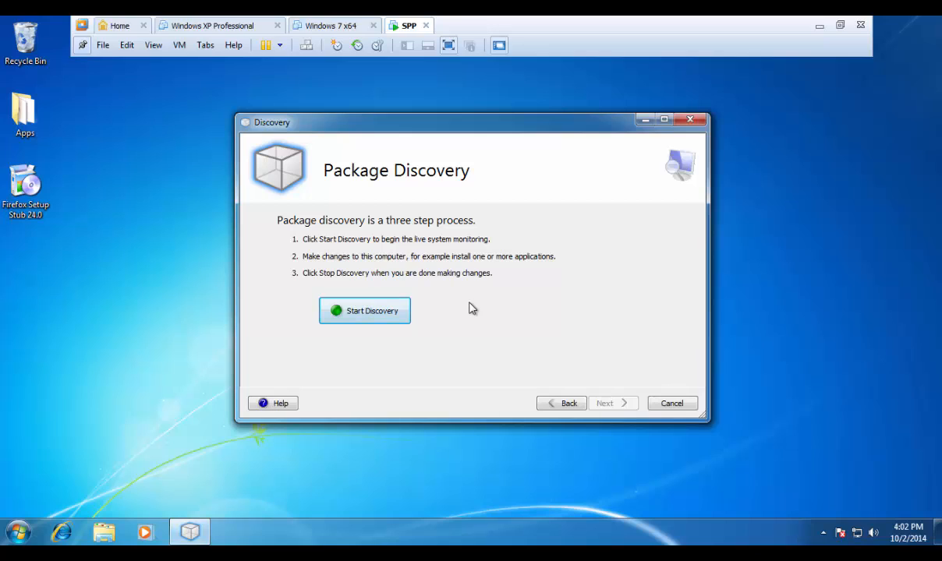
mouse_move(475, 312)
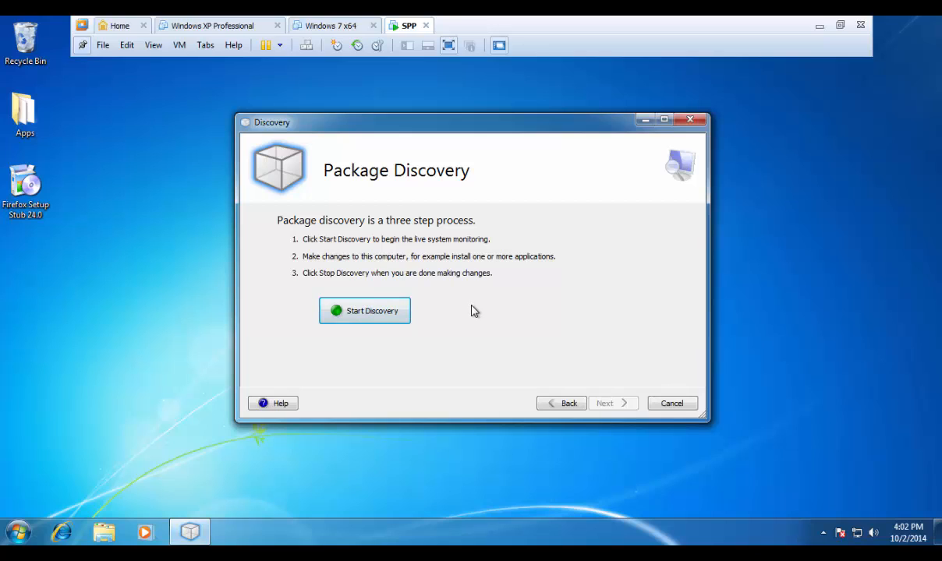
mouse_move(475, 315)
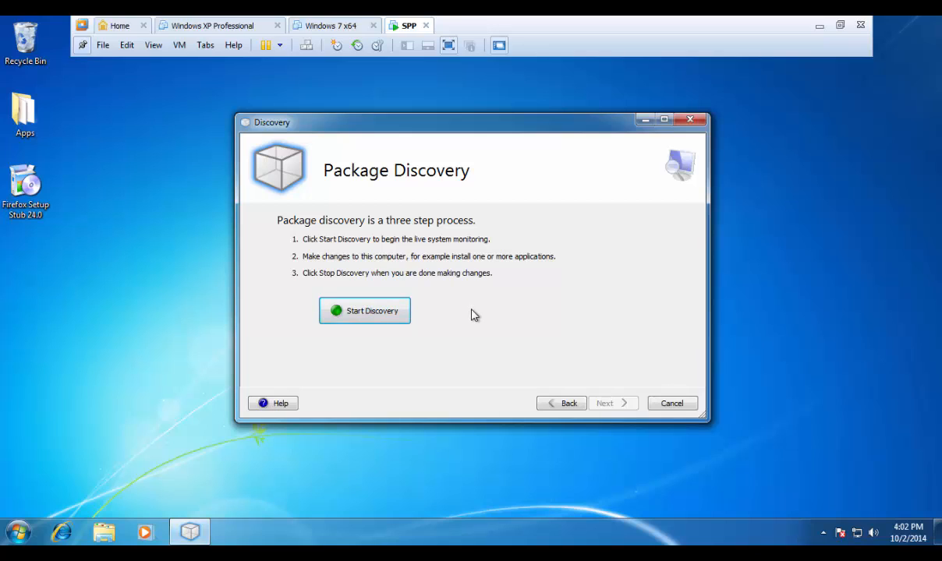
mouse_move(519, 365)
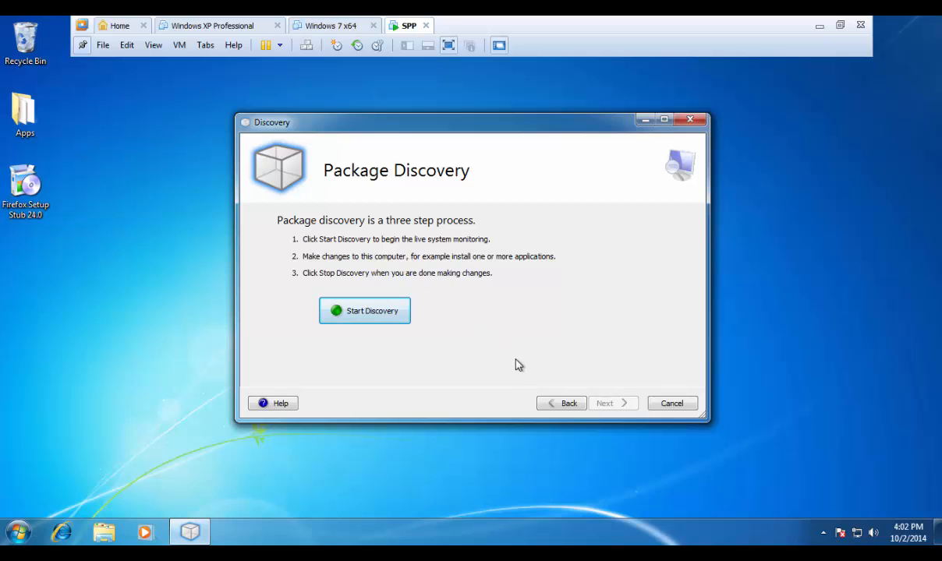
- Go back, enable Show advanced options, and continue to Package Options
left_click(364, 311)
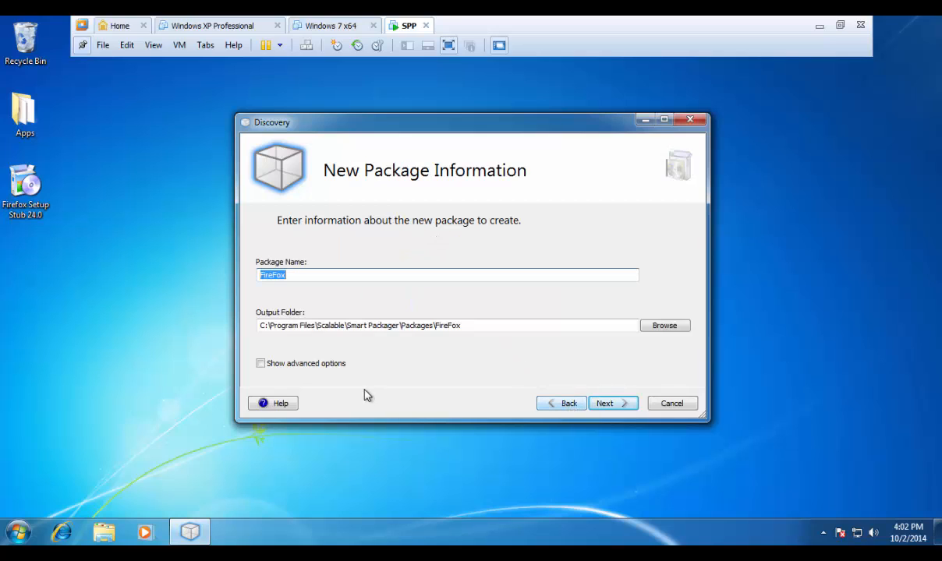
left_click(260, 364)
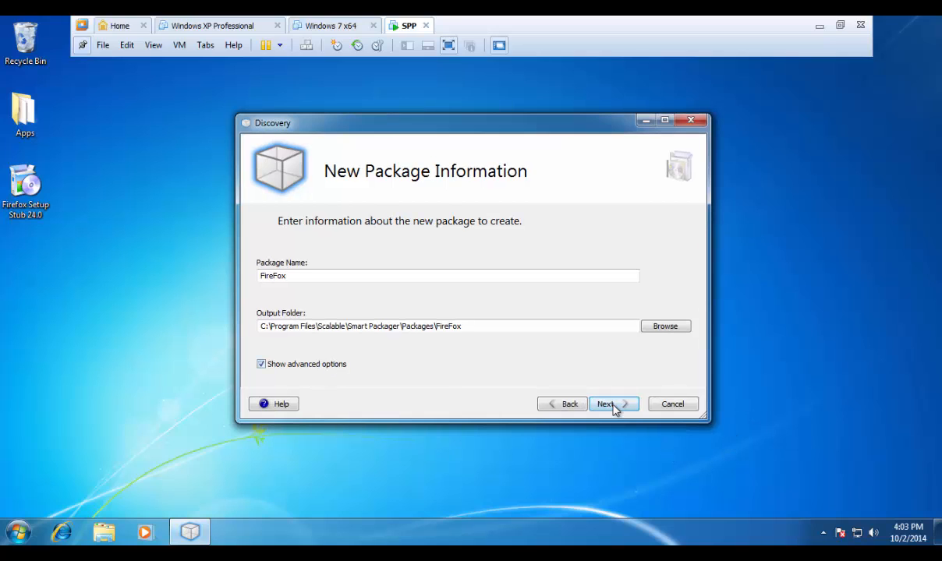
left_click(614, 404)
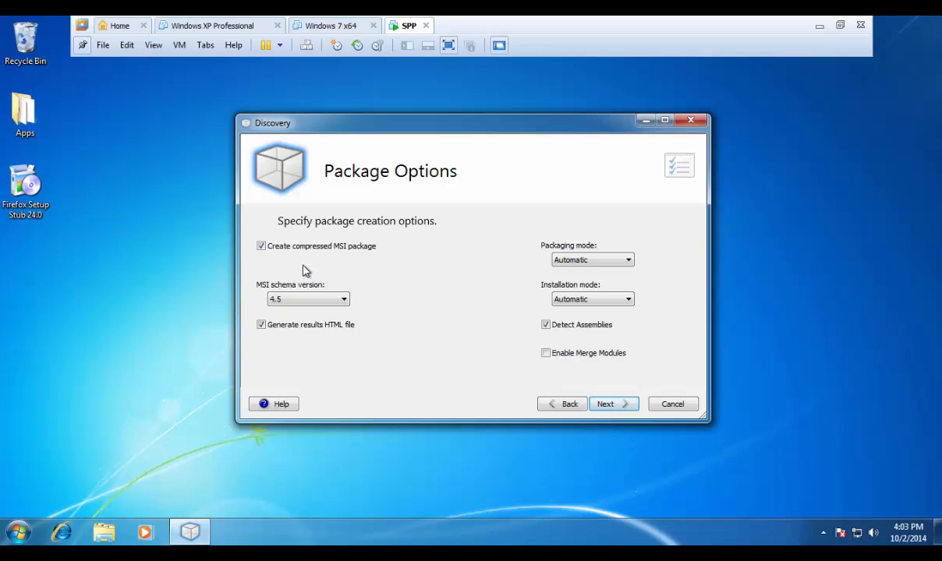
- Uncheck 'Create compressed MSI package' on the Package Options page
left_click(261, 245)
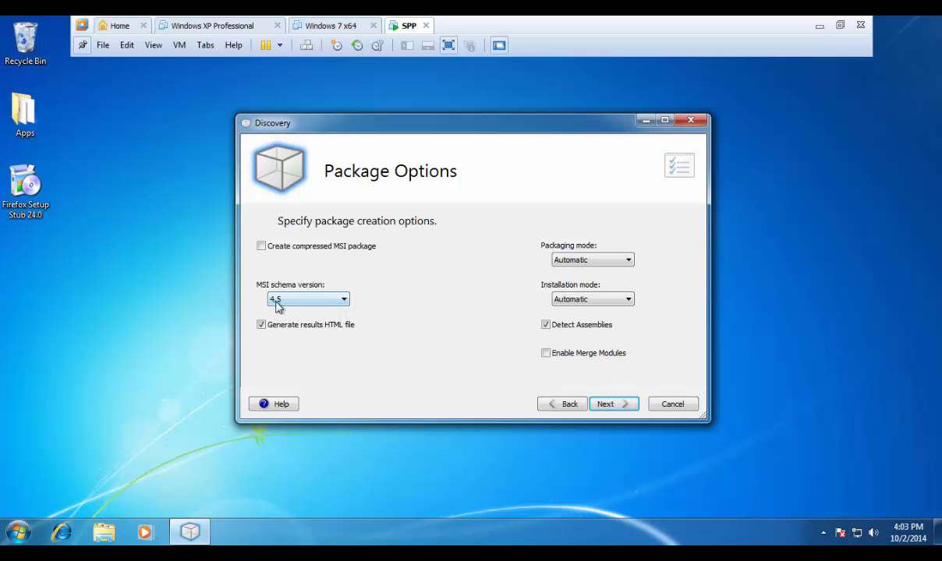
mouse_move(313, 315)
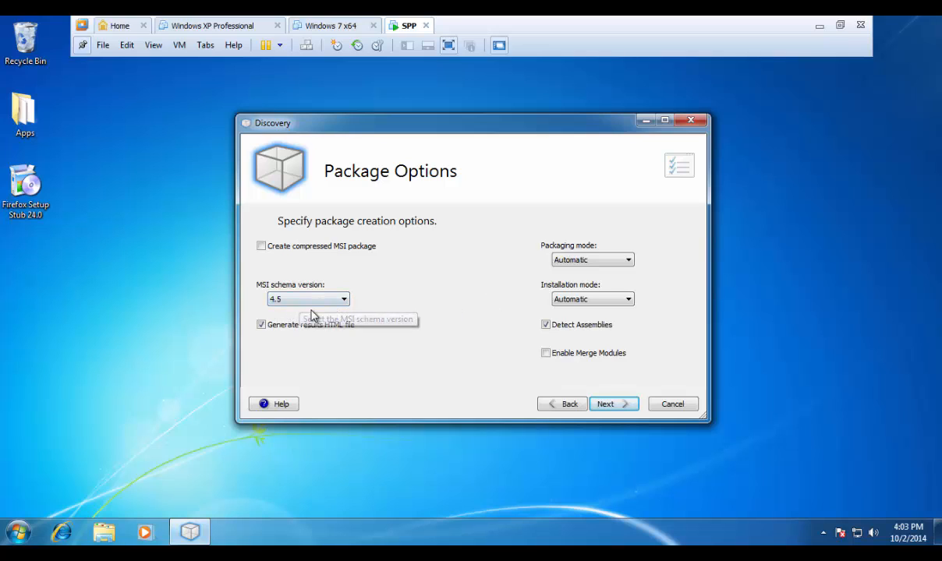
mouse_move(305, 317)
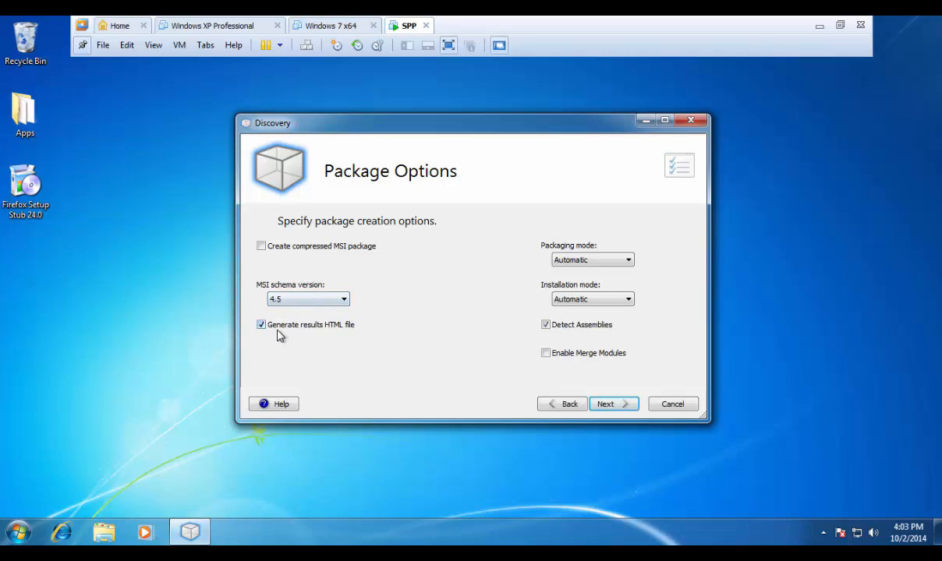
mouse_move(336, 340)
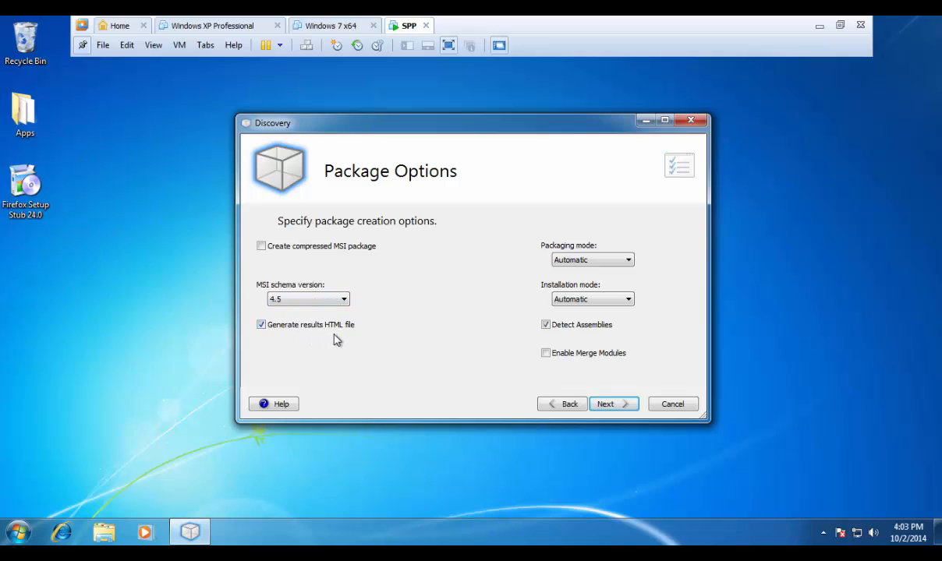
mouse_move(329, 337)
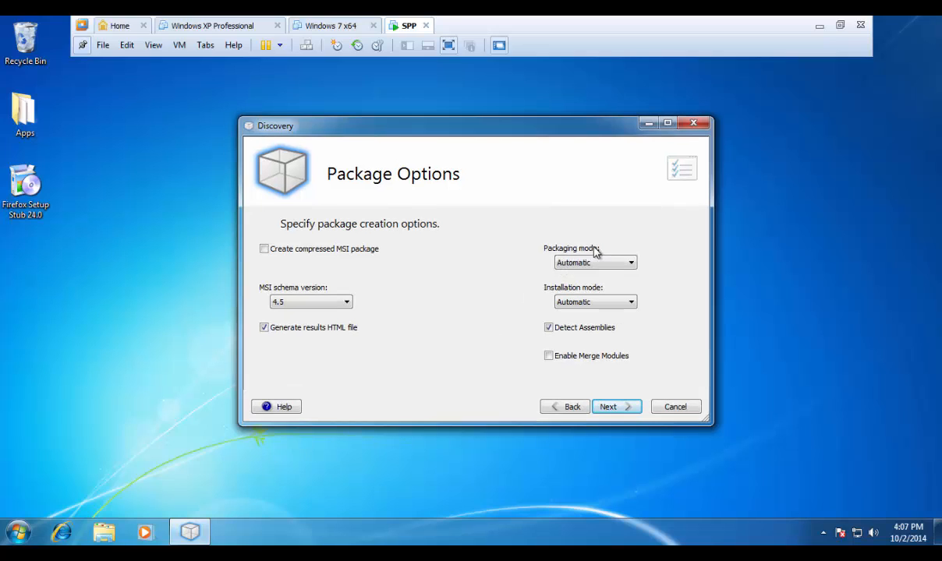
mouse_move(583, 263)
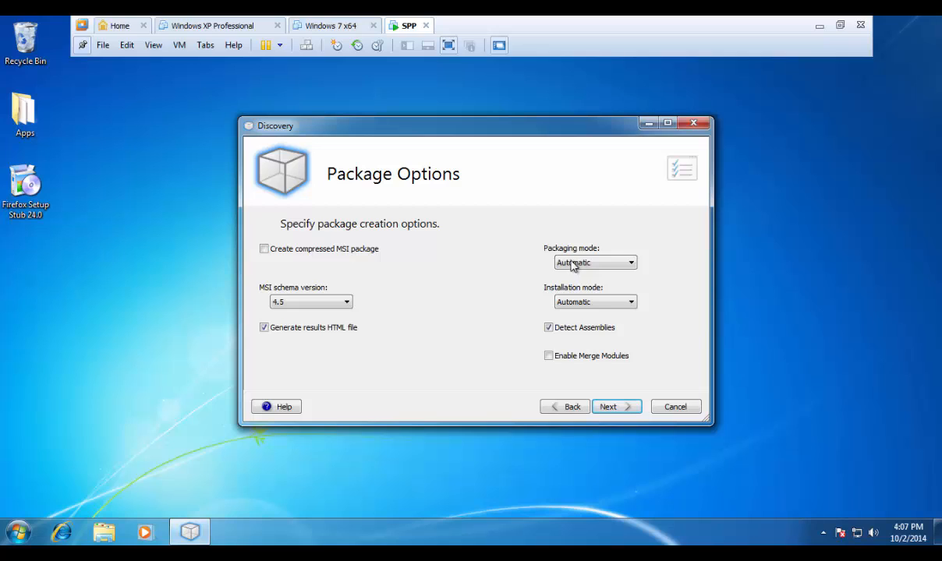
mouse_move(560, 268)
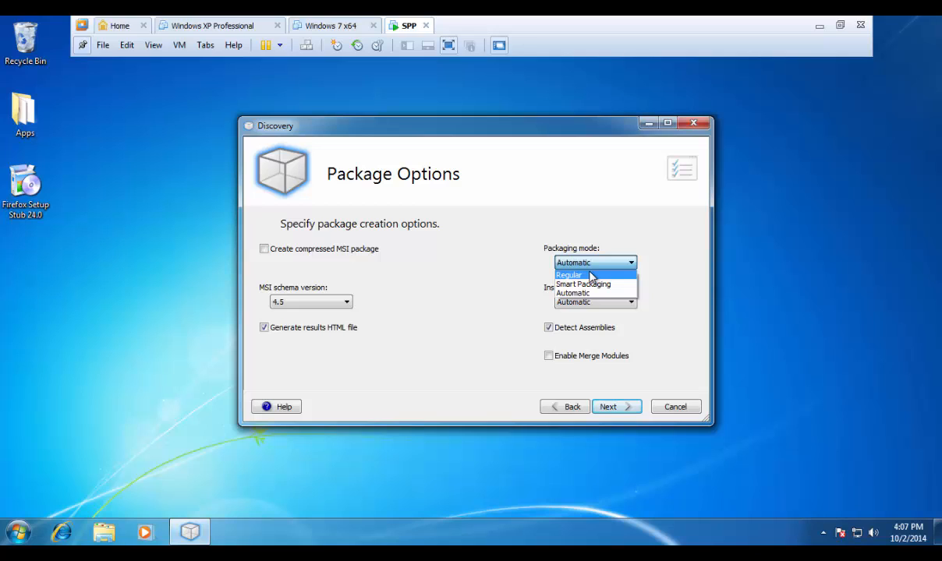
mouse_move(583, 284)
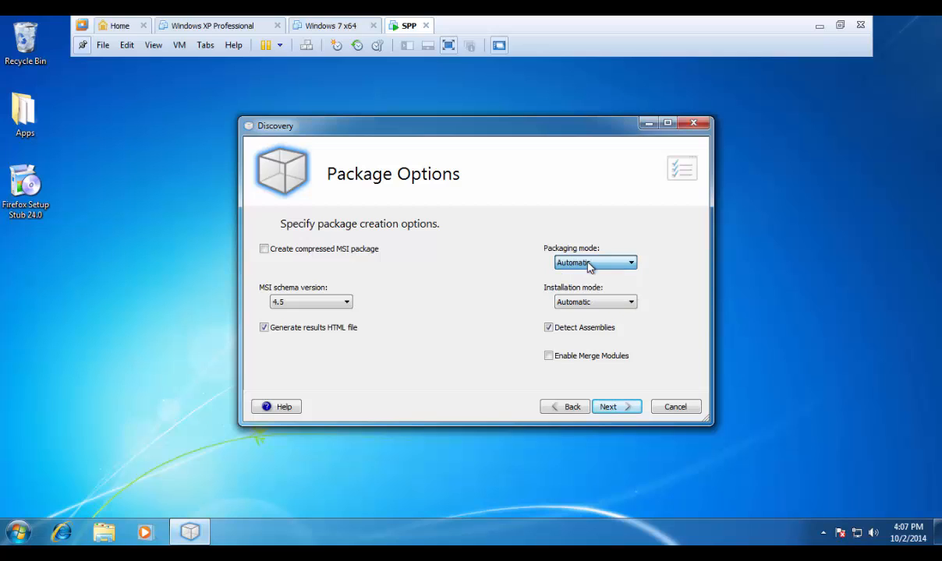
mouse_move(507, 294)
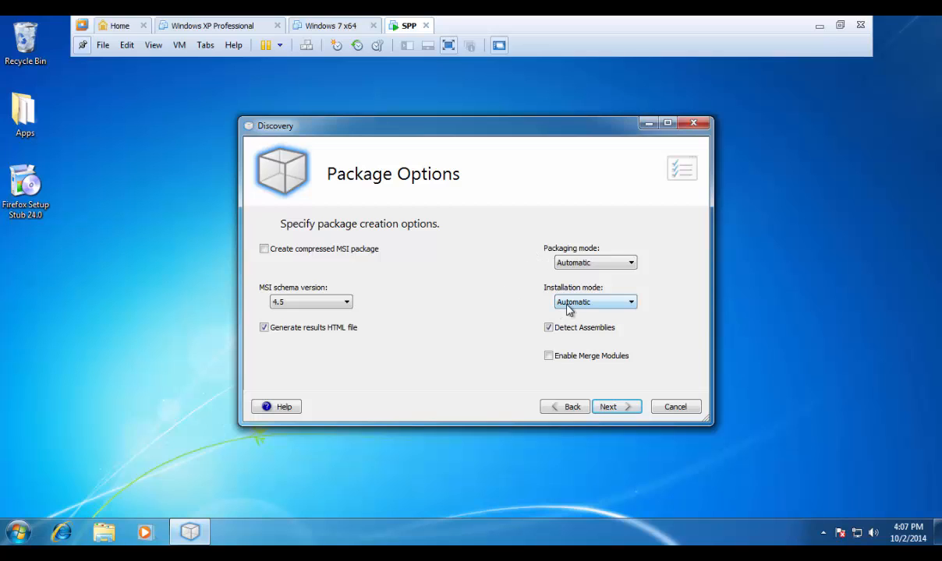
mouse_move(591, 305)
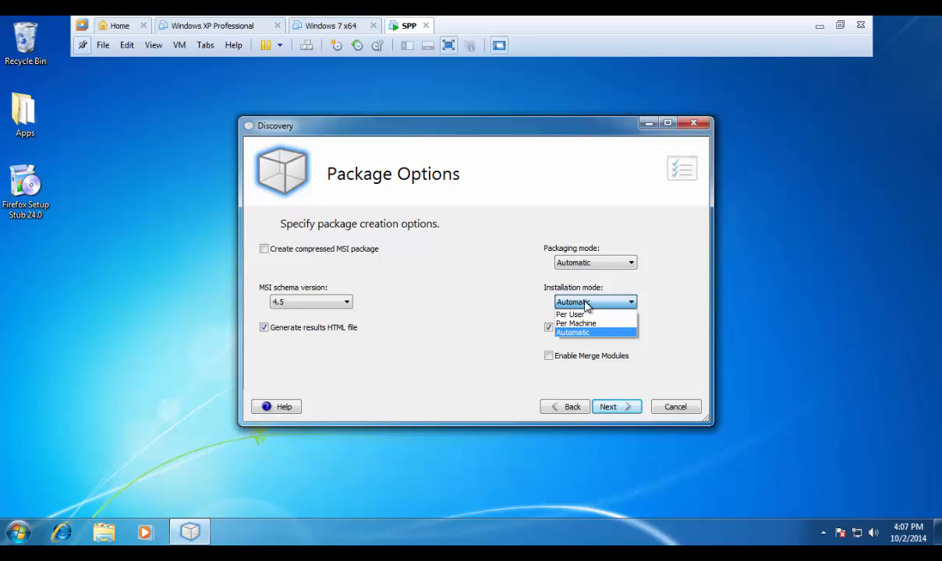
mouse_move(583, 321)
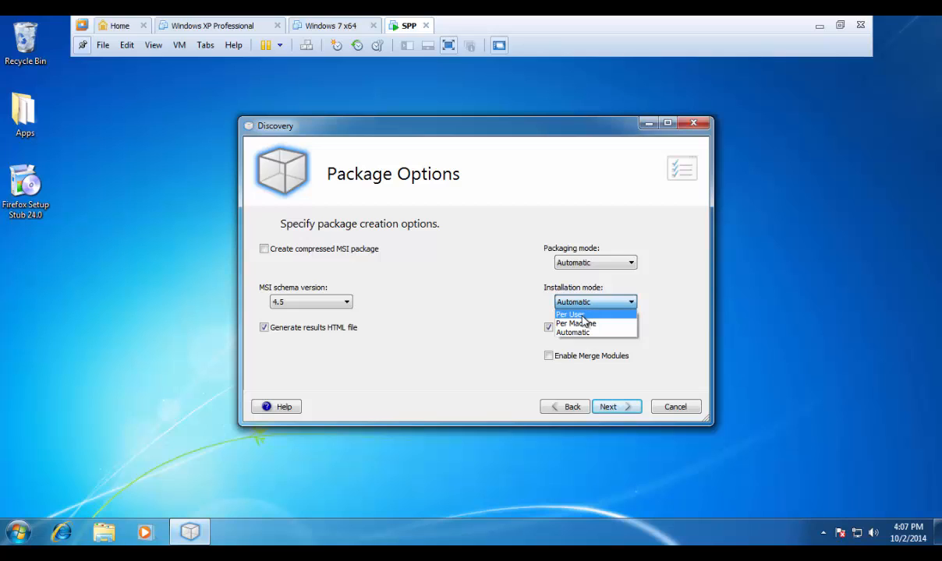
mouse_move(587, 324)
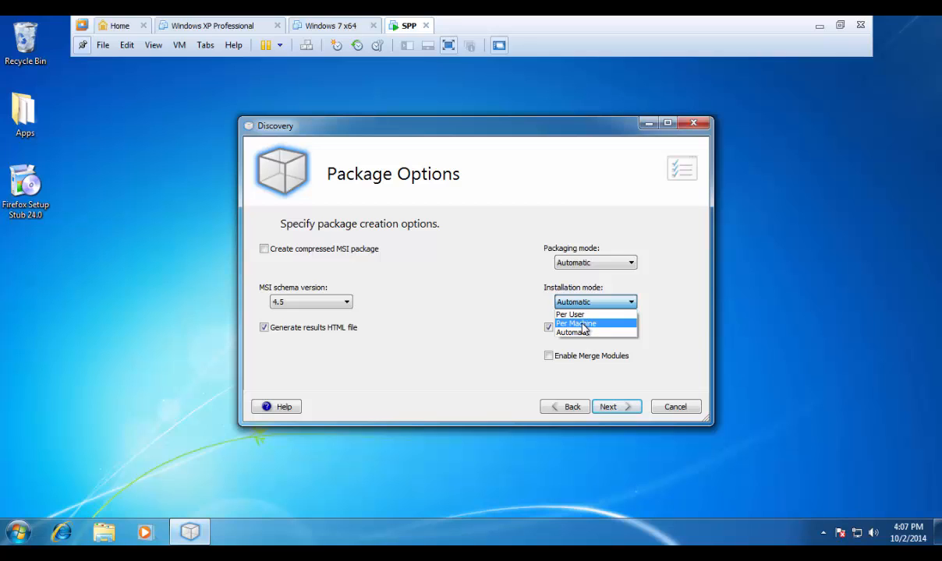
left_click(581, 333)
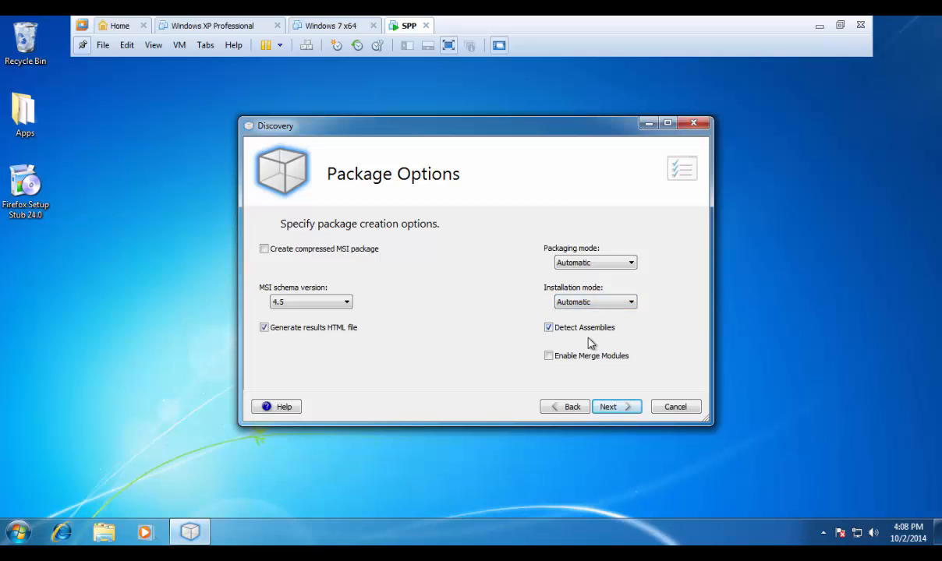
mouse_move(567, 343)
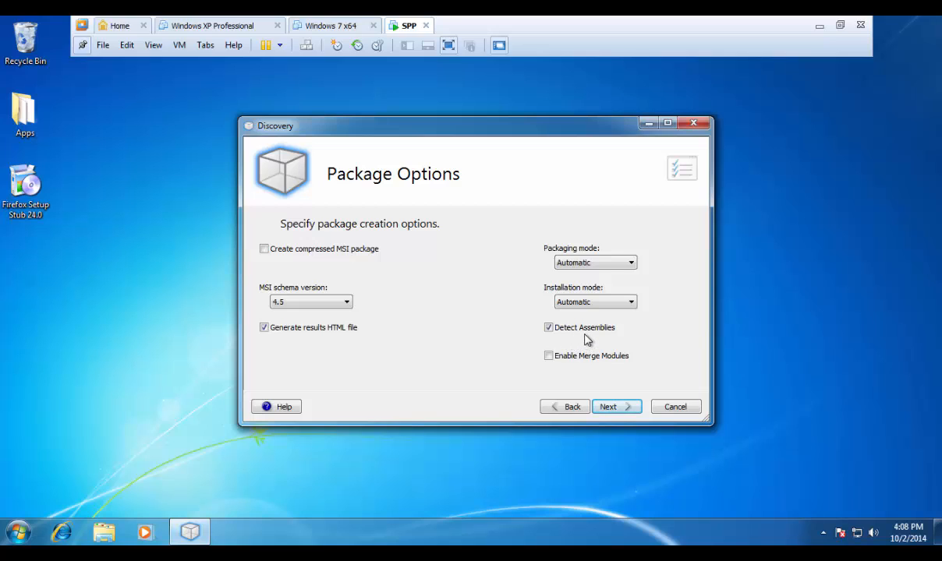
mouse_move(587, 340)
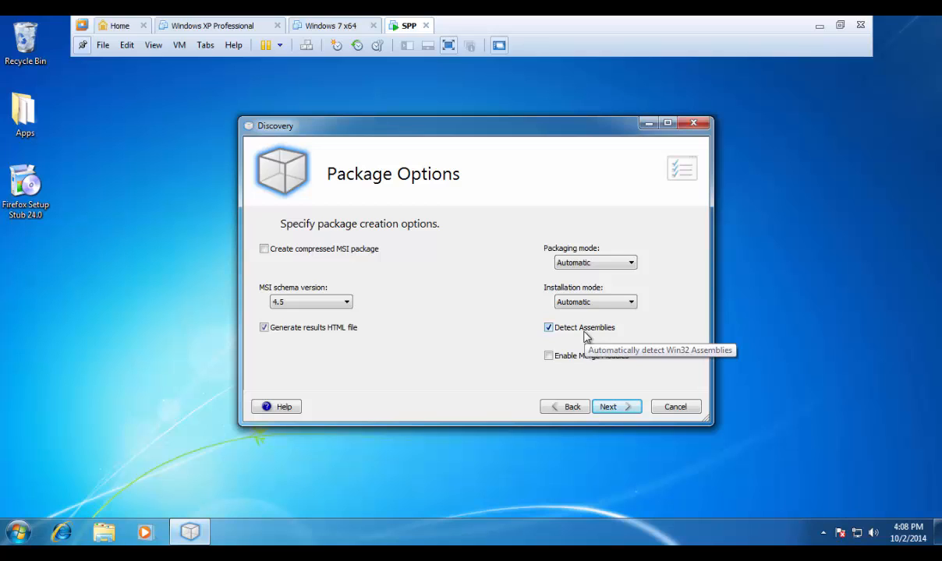
mouse_move(586, 344)
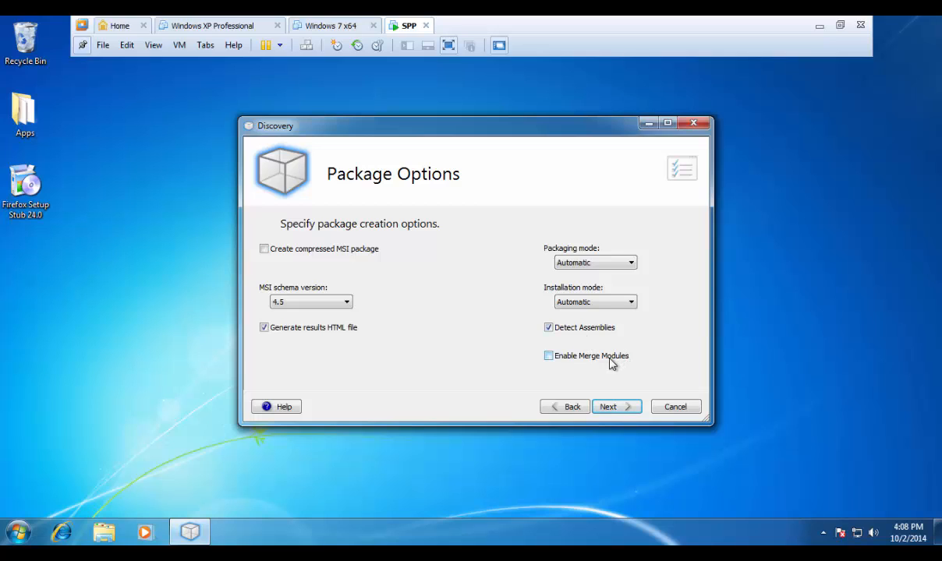
mouse_move(600, 376)
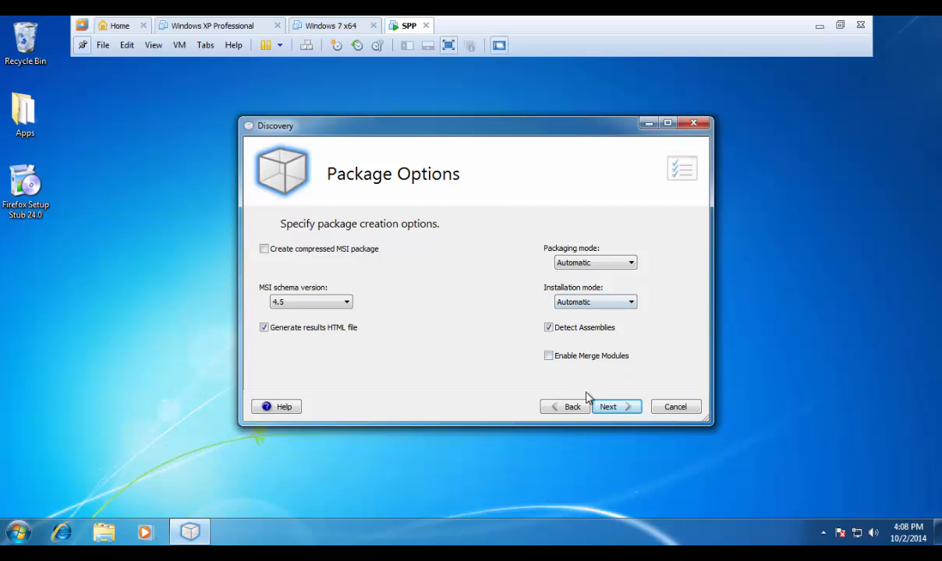
- Advance to File Exclusions and select the $LogFile entry
left_click(616, 406)
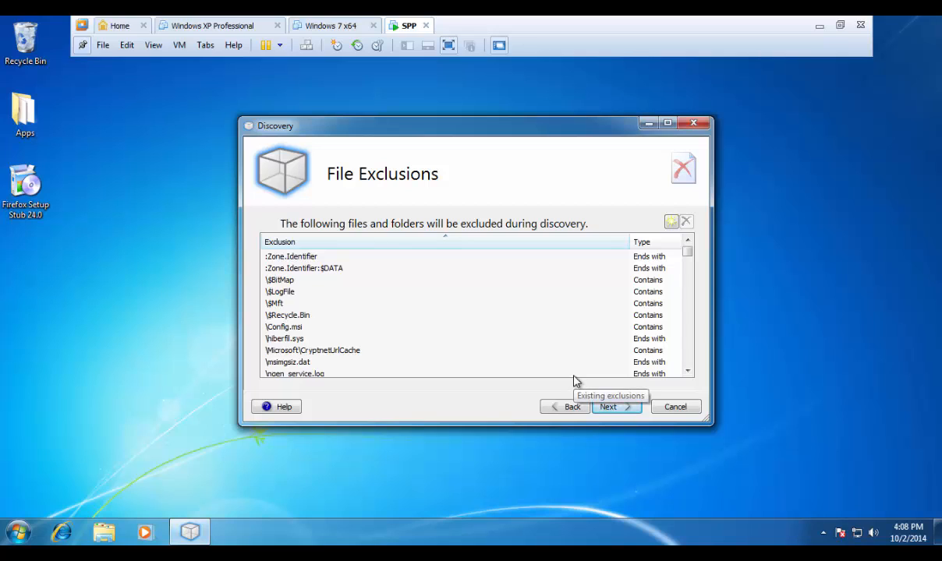
mouse_move(304, 315)
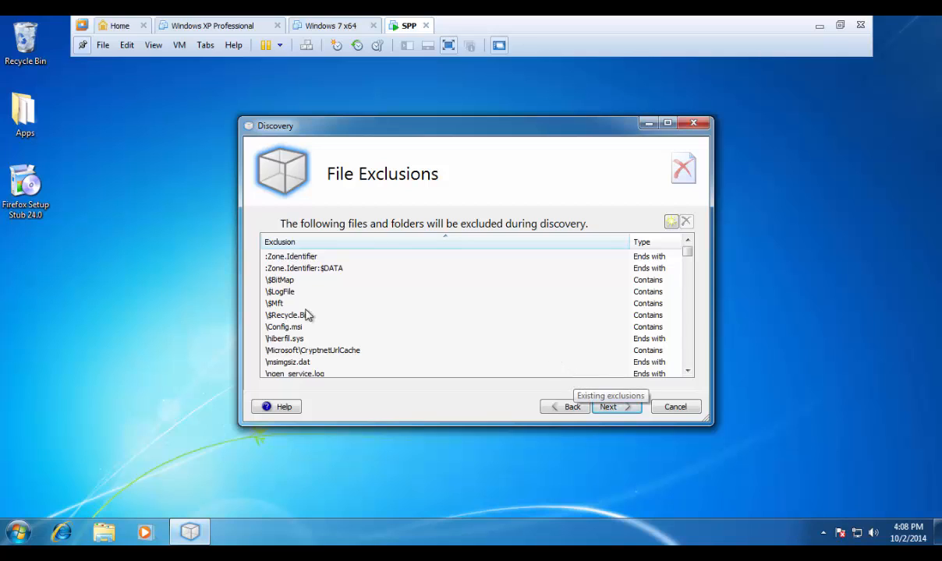
left_click(281, 292)
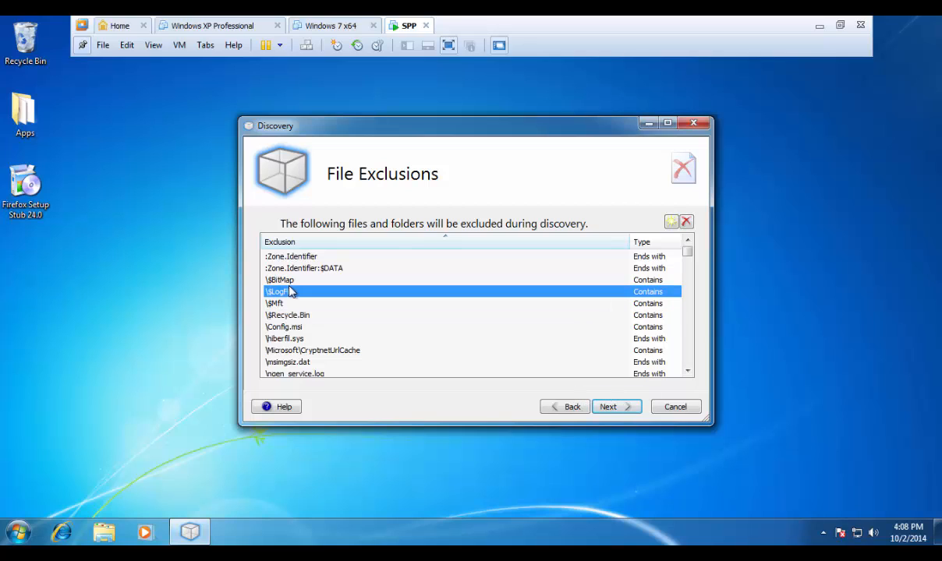
mouse_move(308, 309)
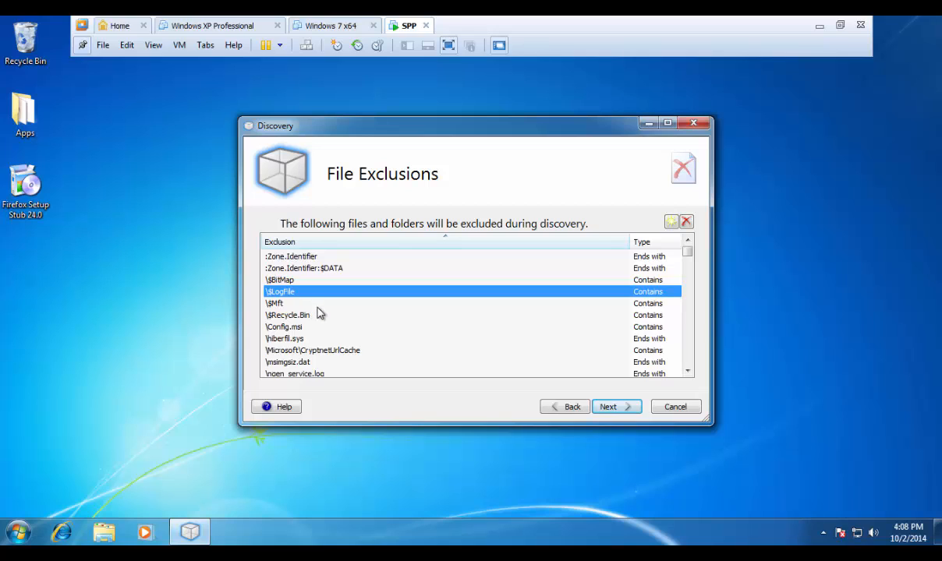
mouse_move(627, 414)
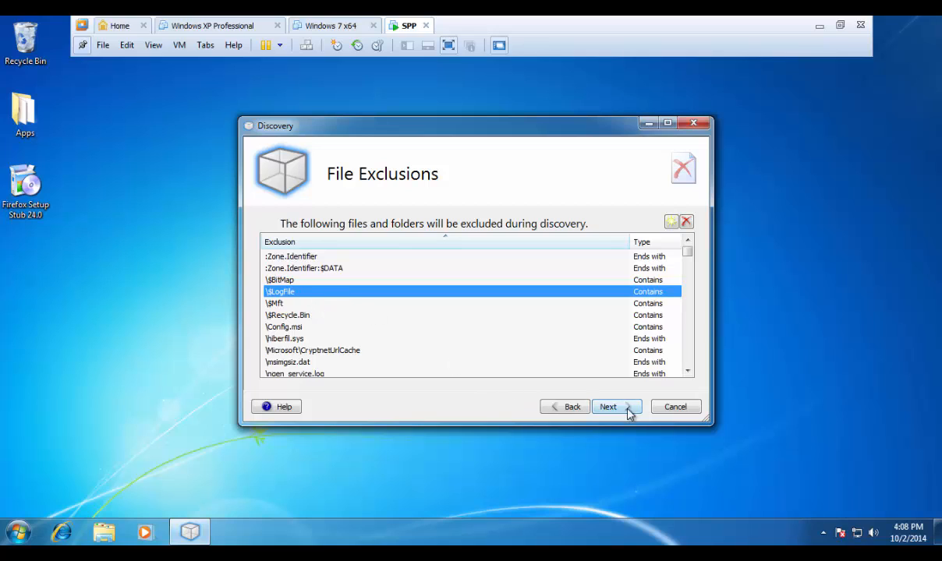
- Advance from File Exclusions to the Registry Exclusions page
left_click(616, 406)
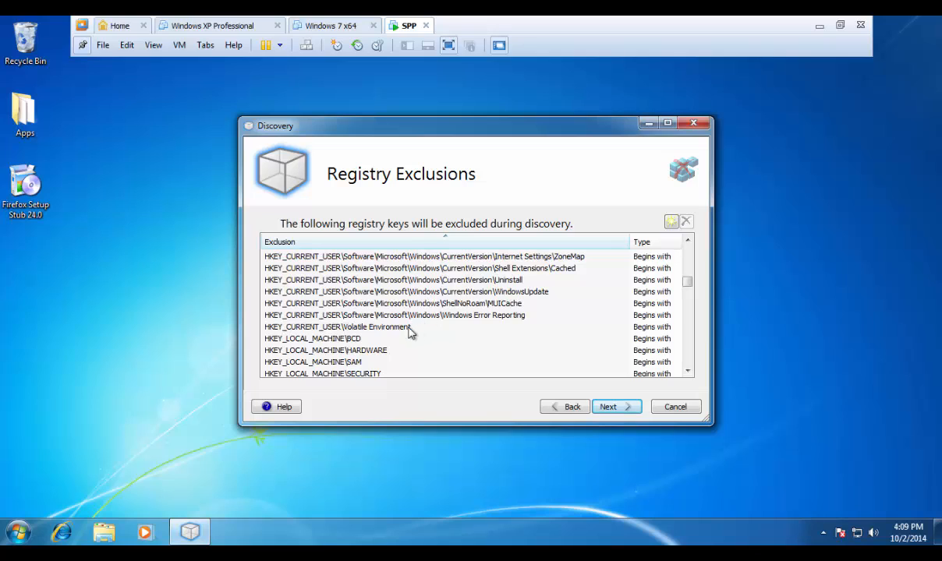
mouse_move(414, 319)
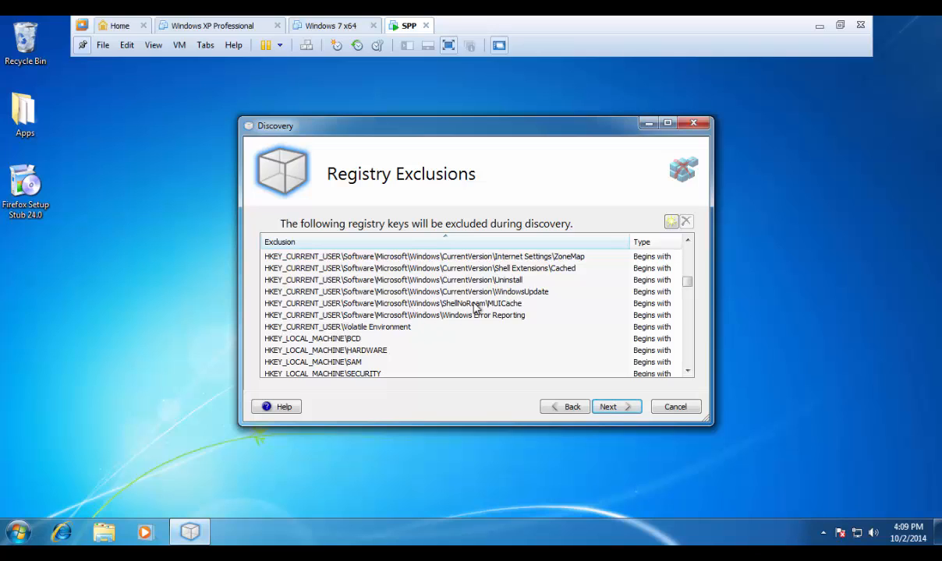
mouse_move(473, 331)
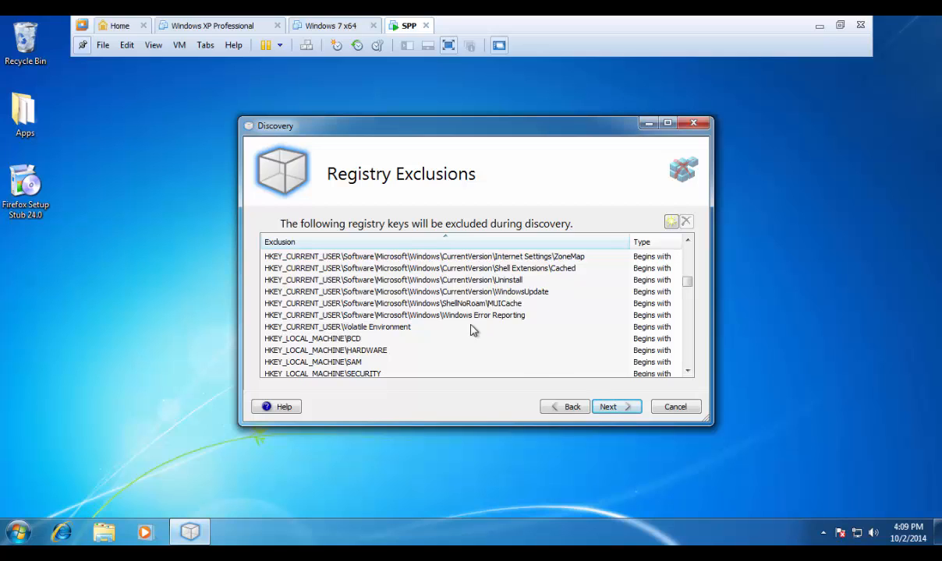
- Advance from Registry Exclusions to the Process Exclusions page
left_click(616, 407)
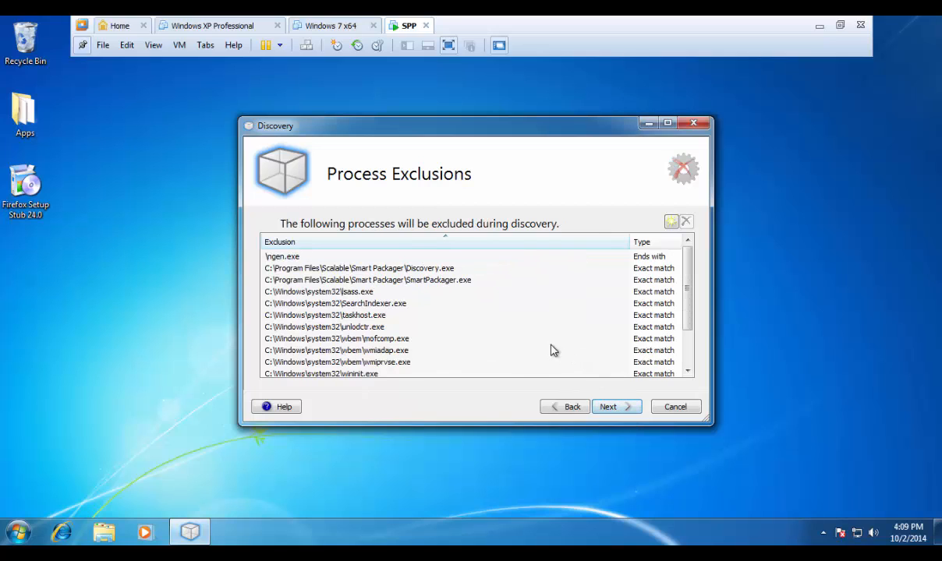
mouse_move(506, 334)
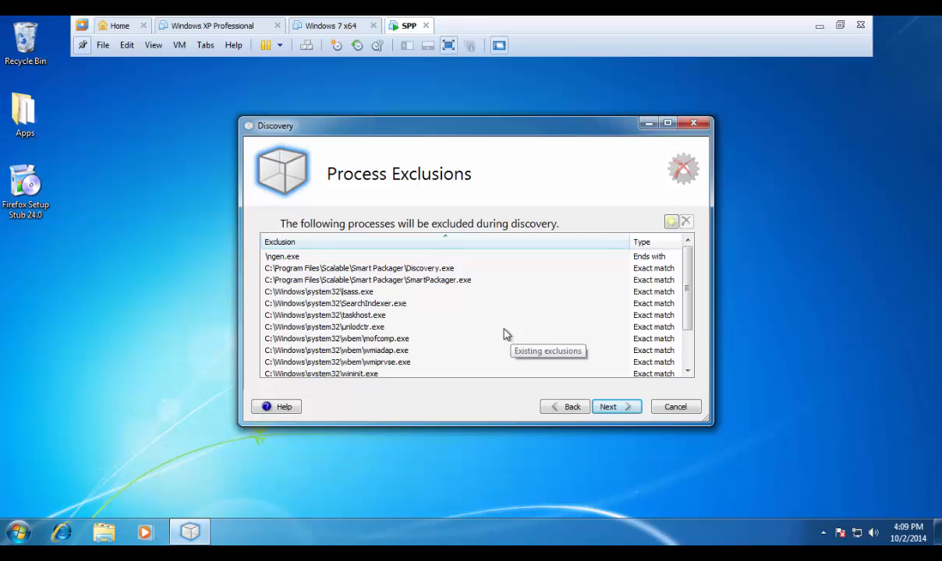
mouse_move(564, 285)
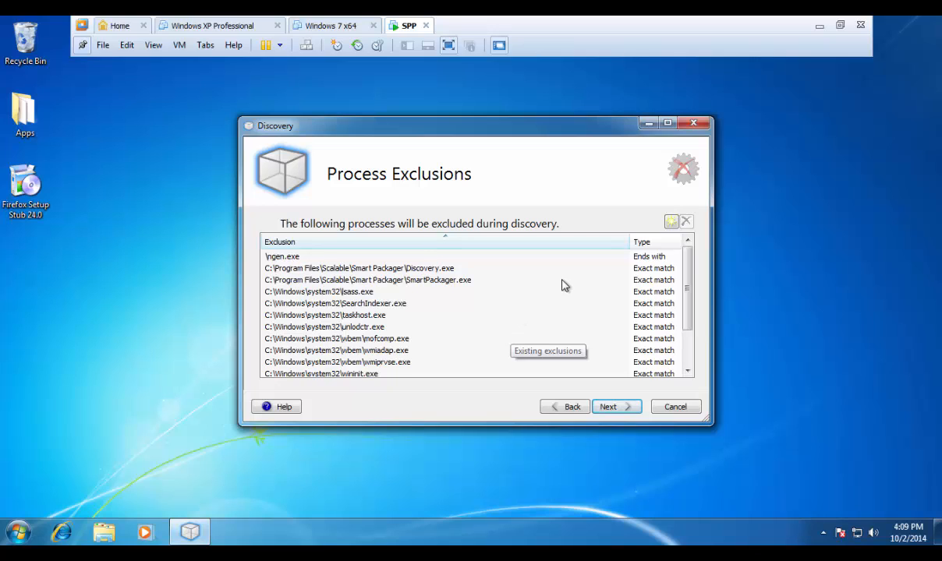
mouse_move(436, 343)
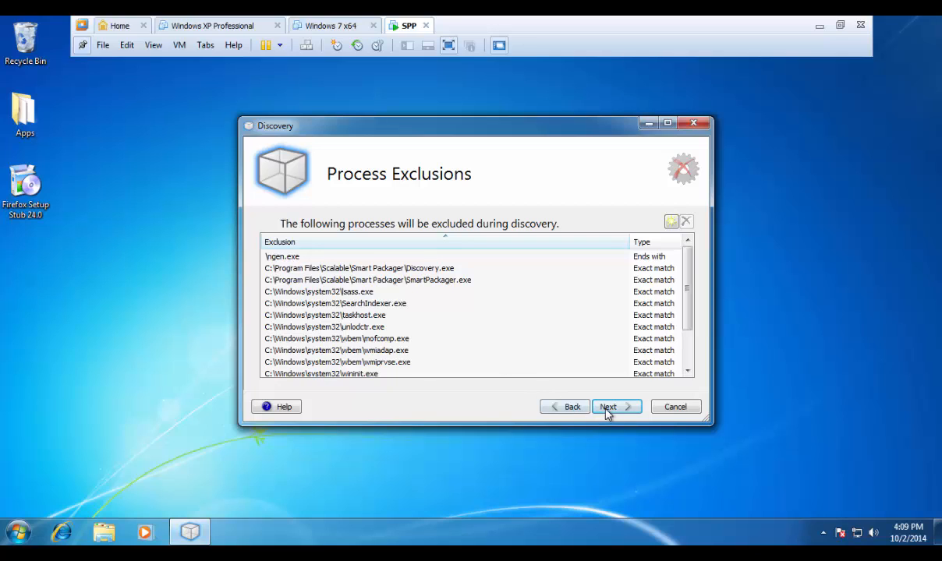
- Open Digital Signature and toggle 'Sign package with a digital signature' on, then off
left_click(615, 406)
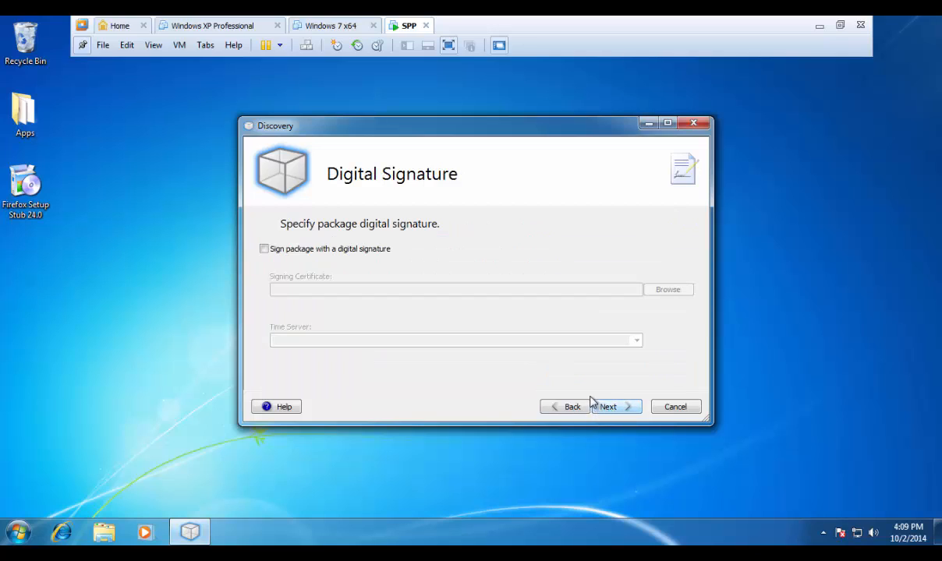
mouse_move(586, 394)
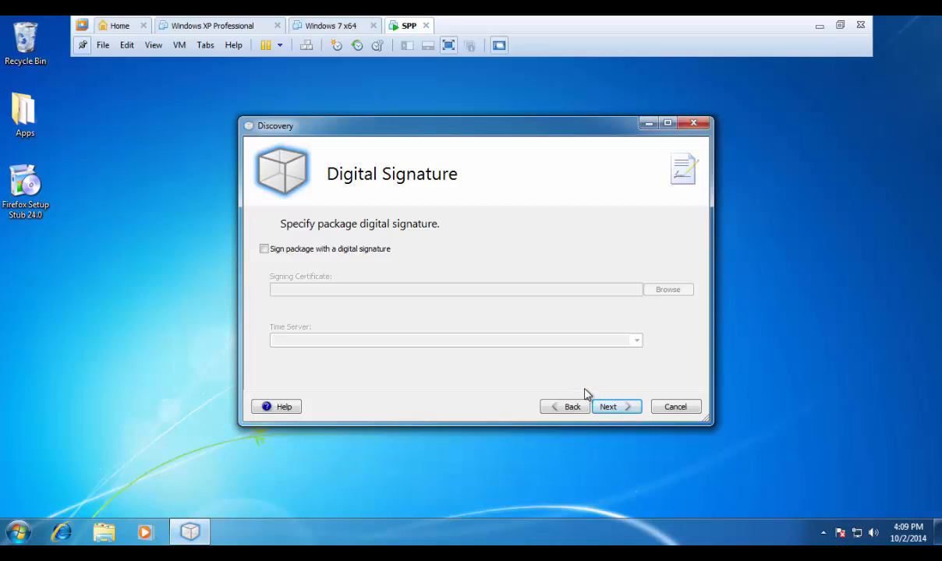
left_click(265, 249)
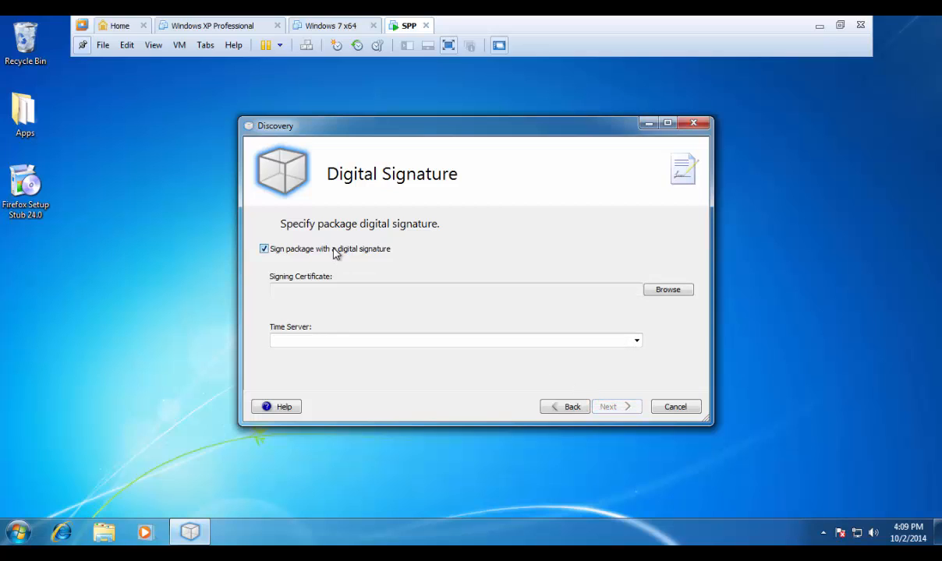
mouse_move(481, 291)
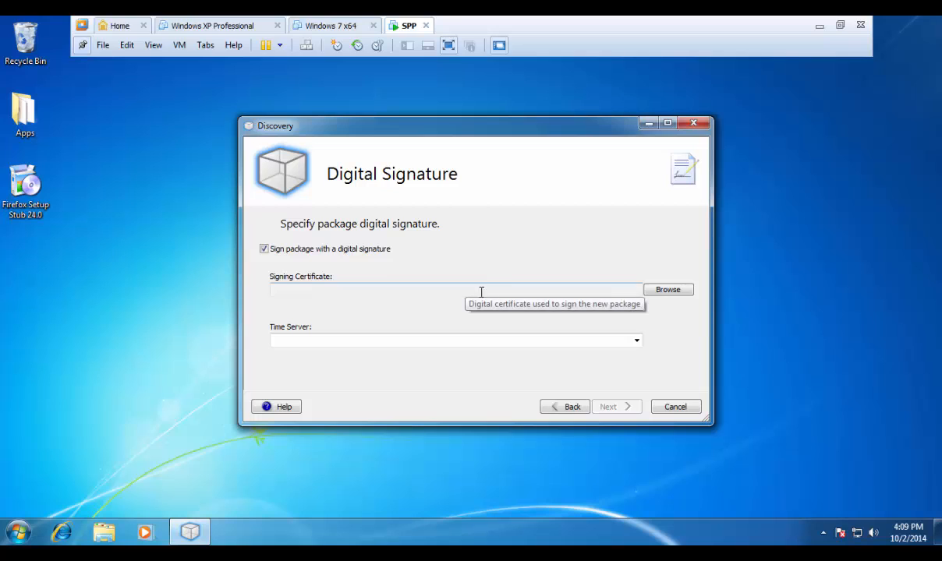
left_click(265, 248)
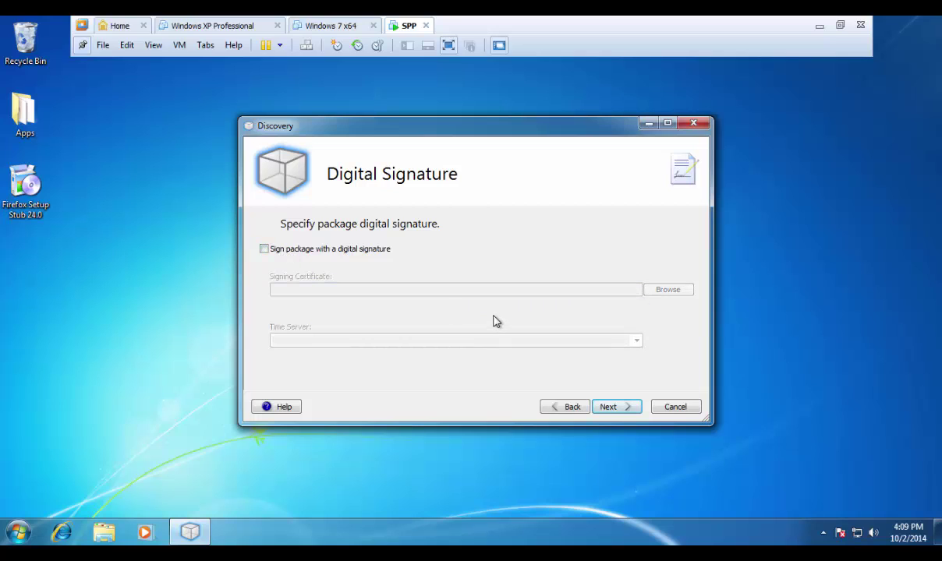
mouse_move(475, 322)
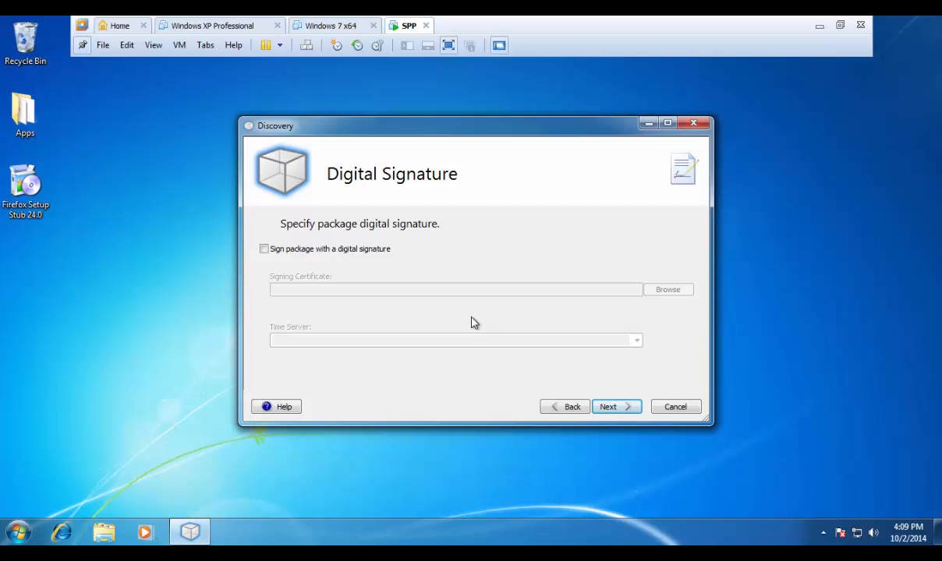
- Toggle 'Create App-V package' on and back off, then reach Package Discovery
left_click(616, 407)
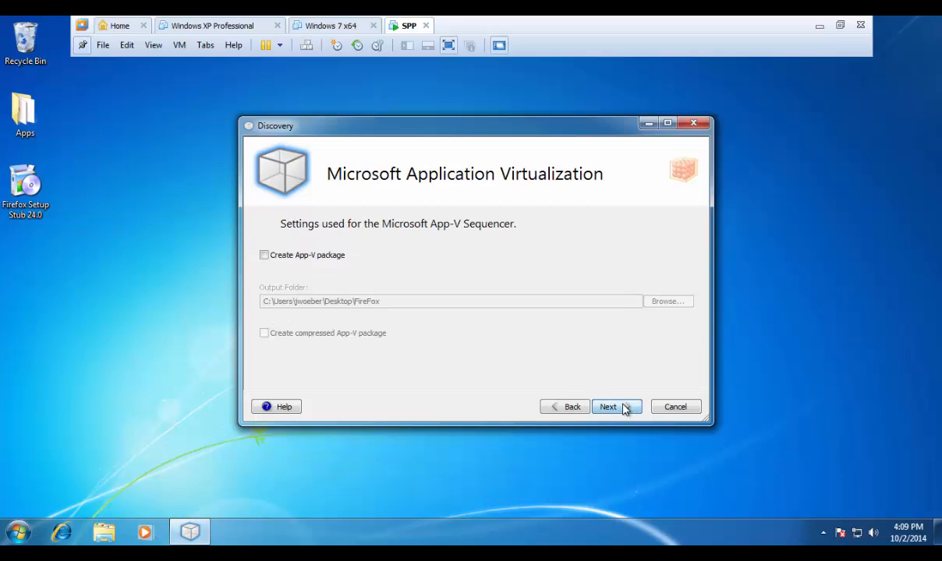
mouse_move(580, 366)
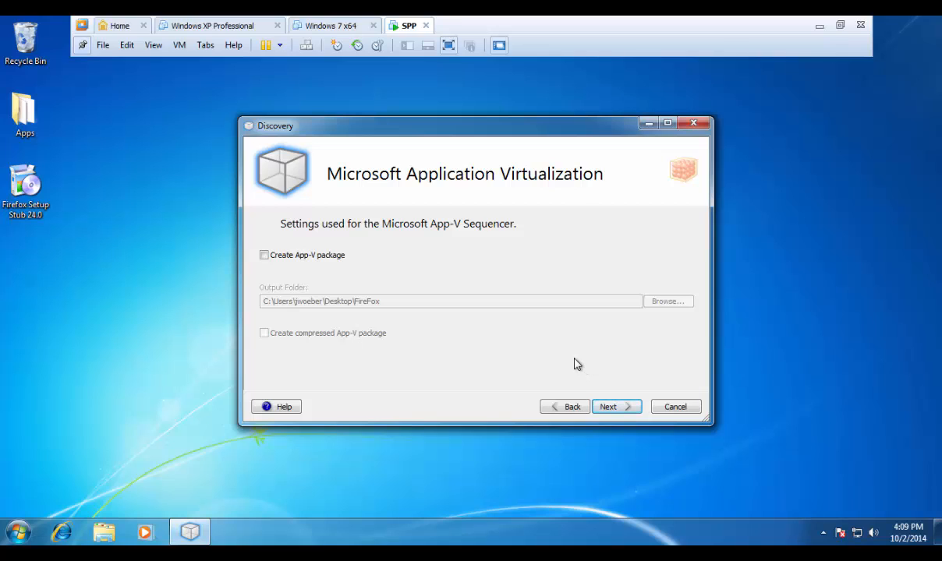
left_click(265, 255)
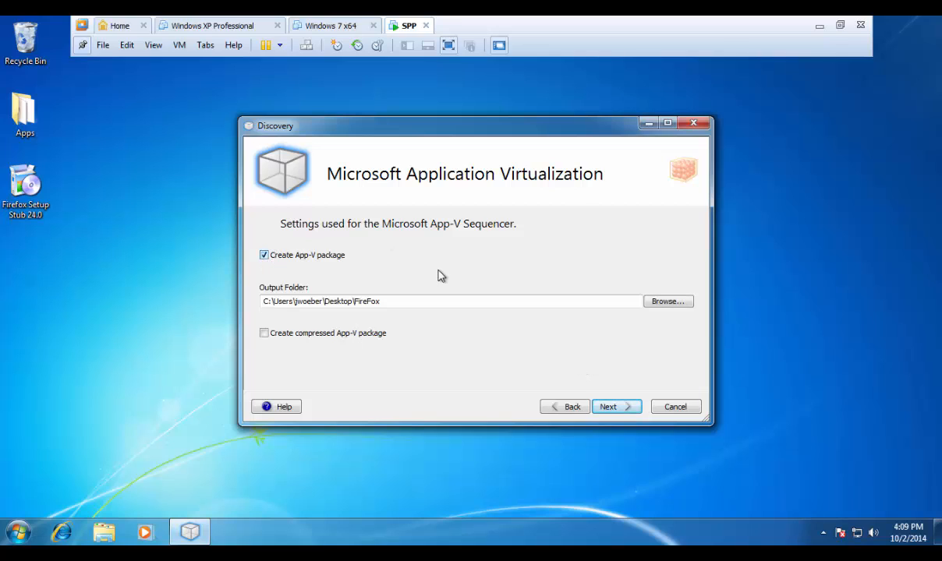
mouse_move(503, 276)
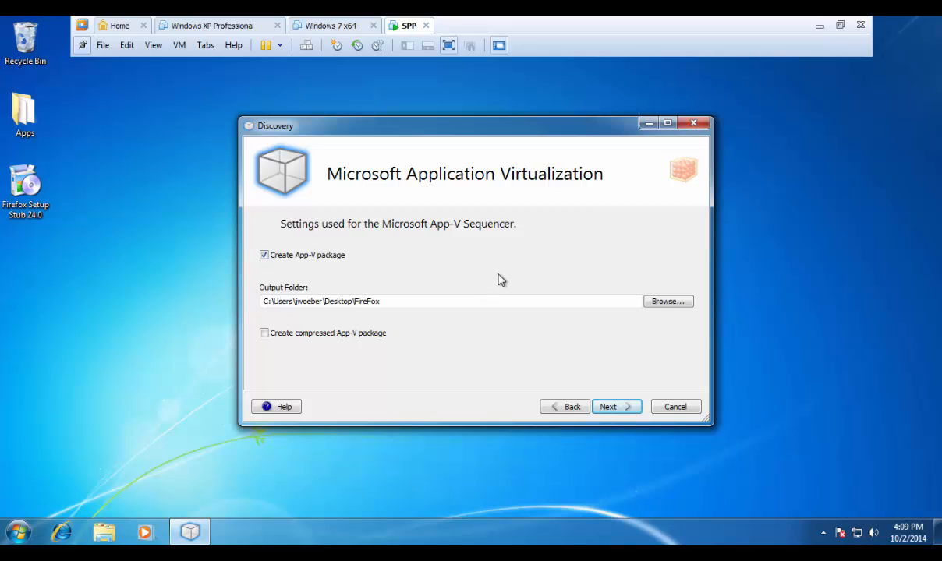
left_click(263, 255)
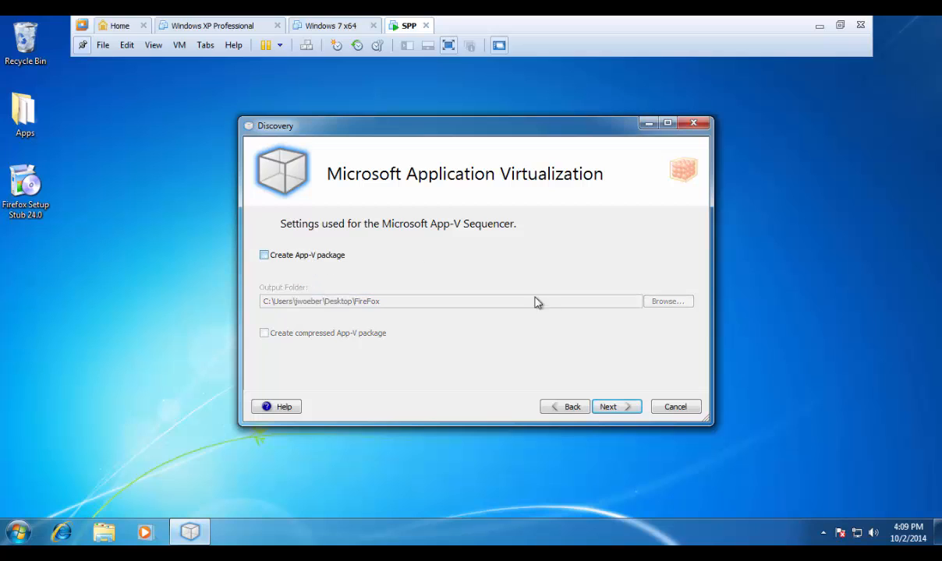
left_click(616, 406)
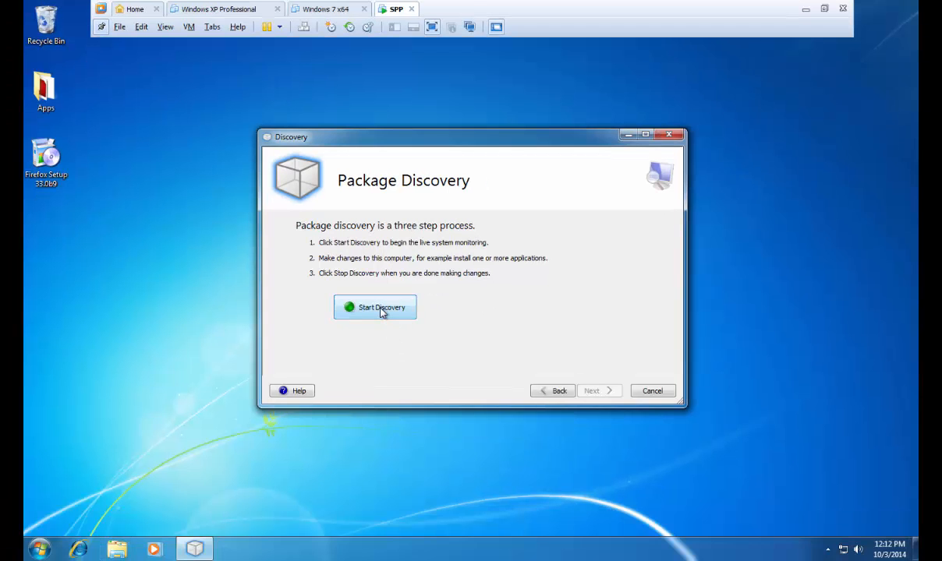
- Start Discovery to begin live monitoring of system changes
left_click(375, 307)
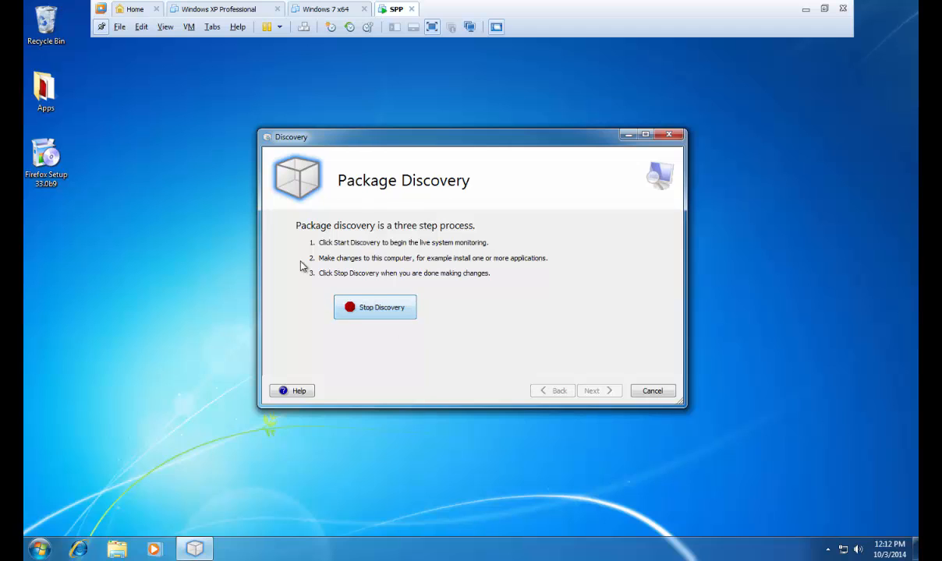
mouse_move(100, 179)
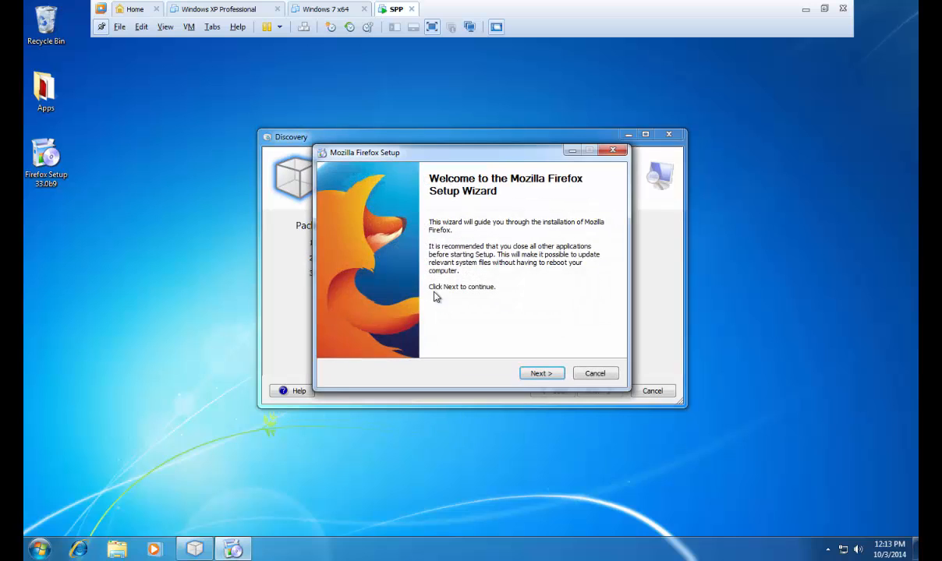
mouse_move(546, 373)
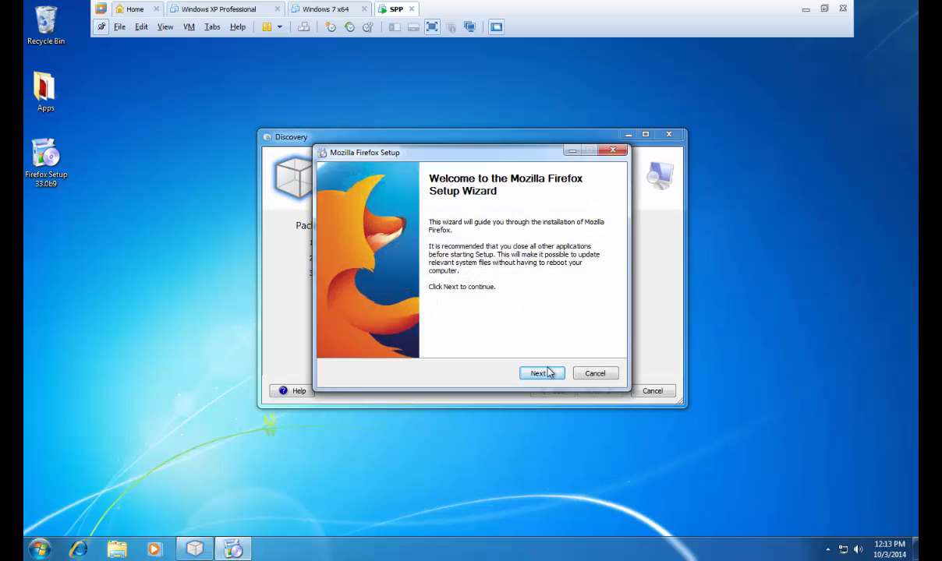
- Install Firefox with the Standard setup type, not as default browser, and launch it
left_click(541, 373)
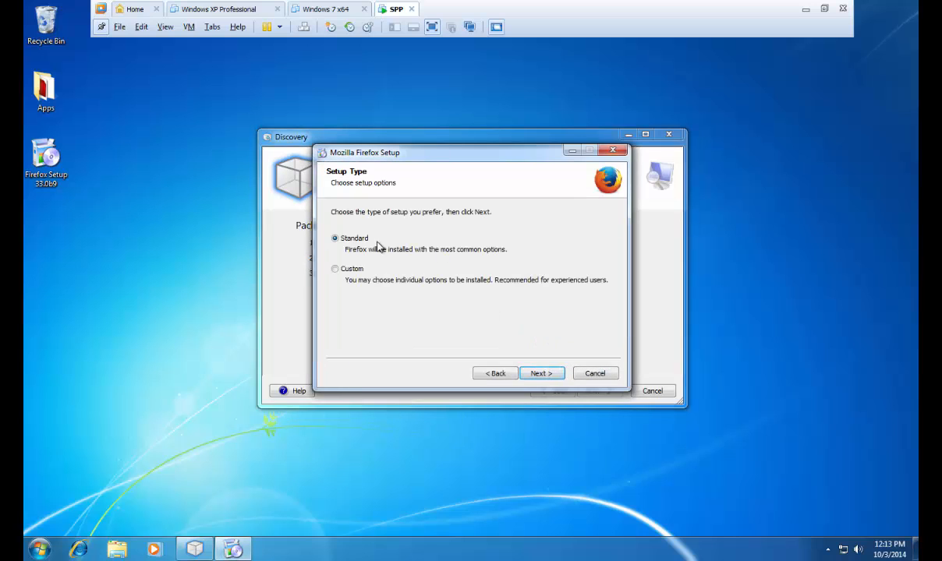
left_click(542, 373)
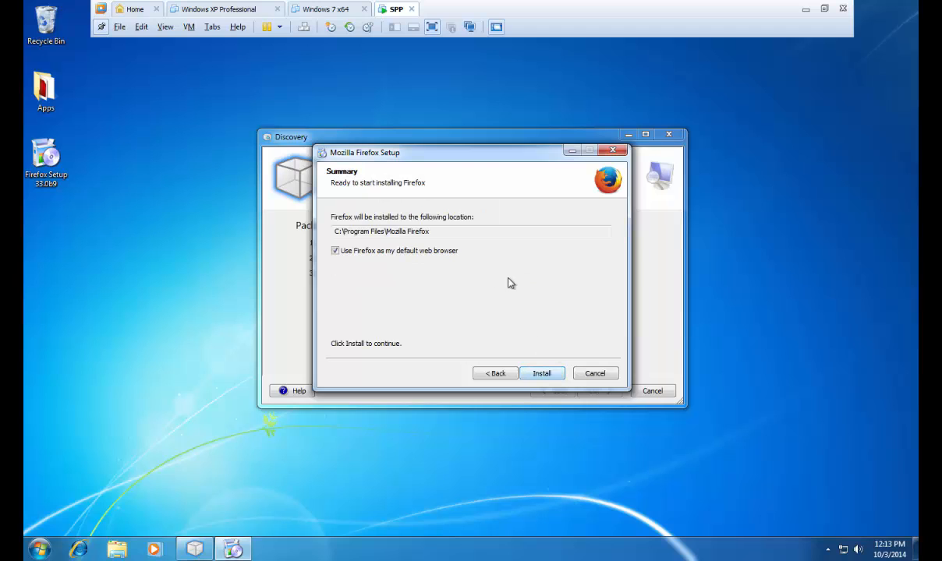
left_click(335, 250)
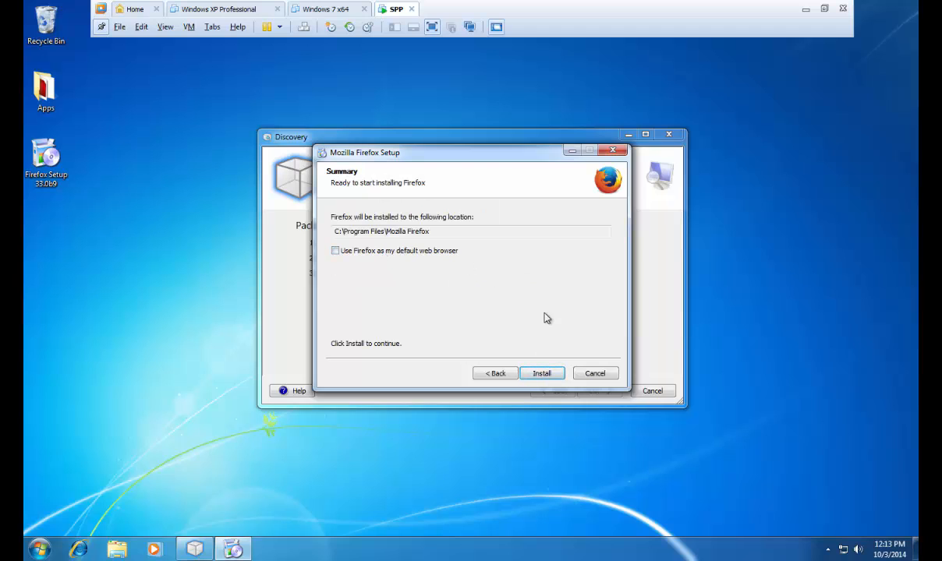
left_click(542, 373)
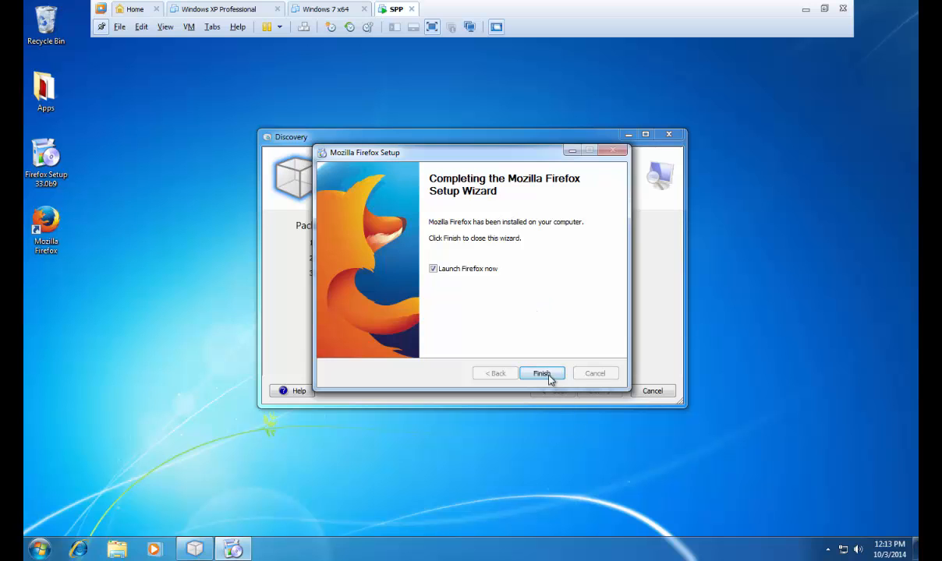
left_click(542, 373)
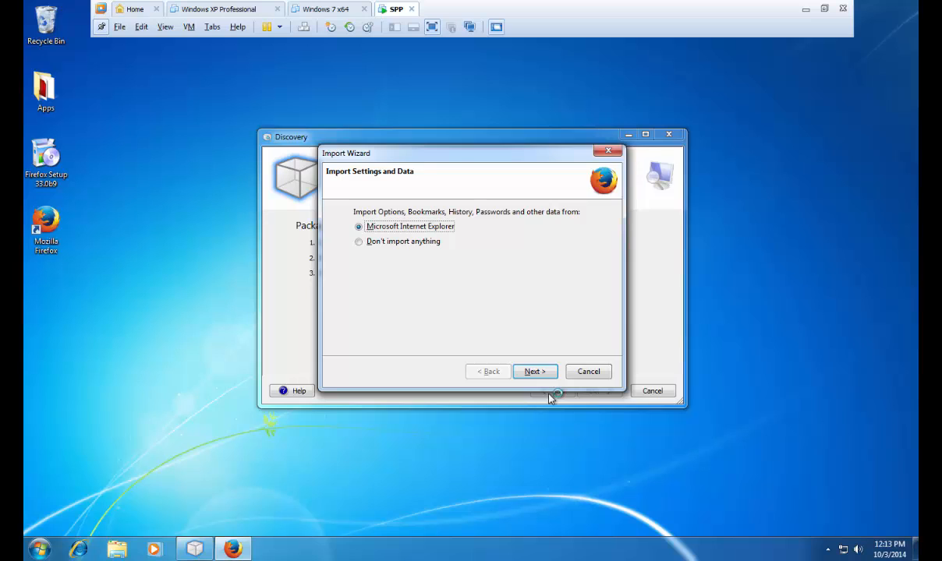
mouse_move(398, 261)
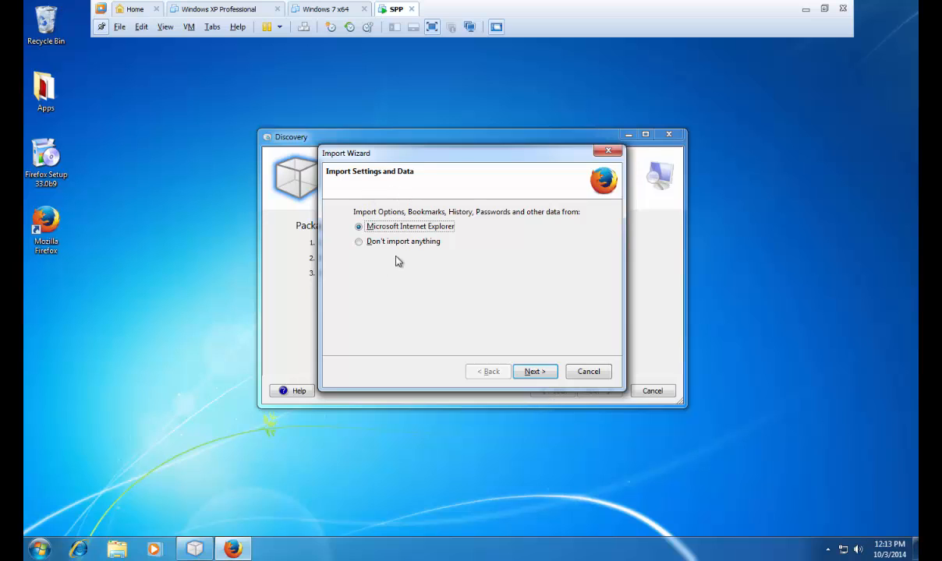
- Skip importing browser data and decline making Firefox the default browser
left_click(534, 371)
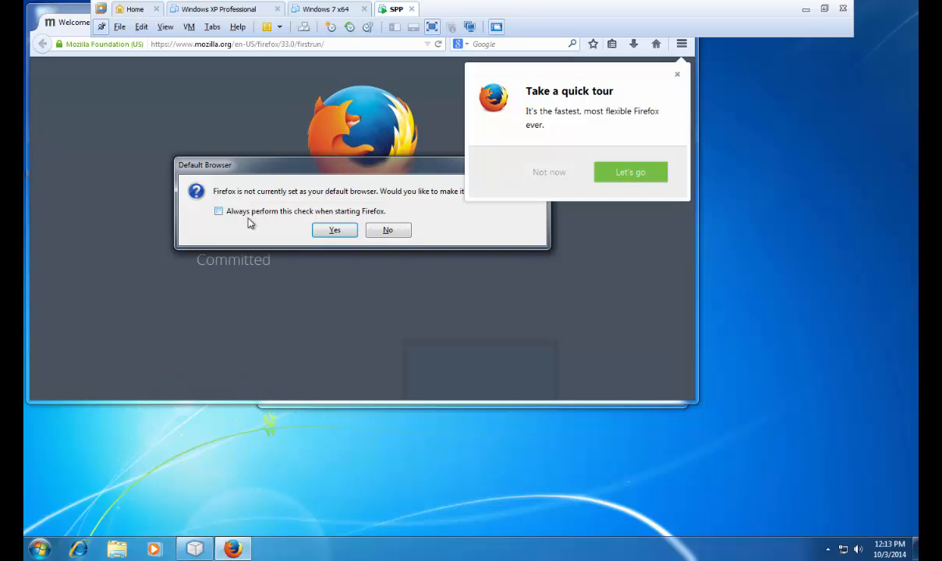
left_click(388, 229)
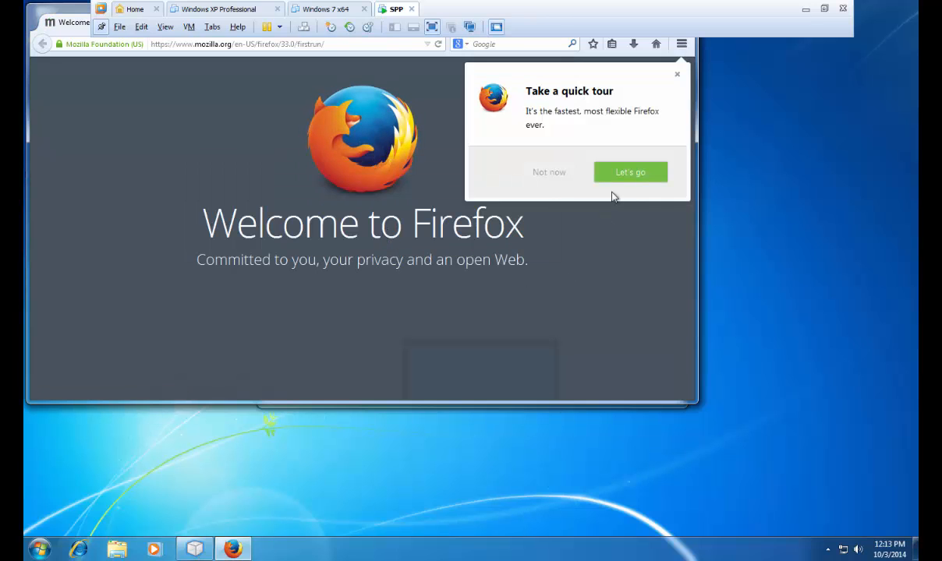
- Set Firefox's home page to Scalable.com in Options and save it
left_click(681, 43)
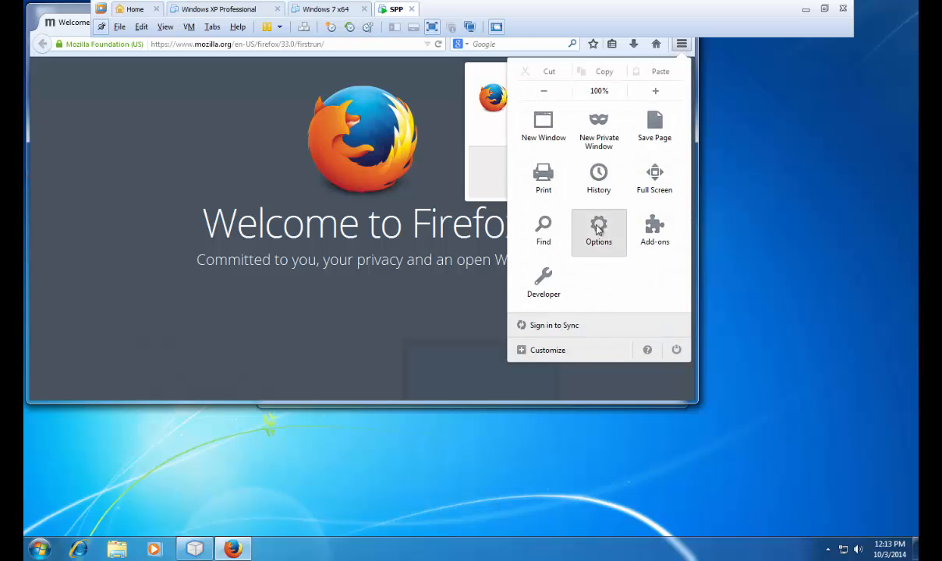
left_click(598, 228)
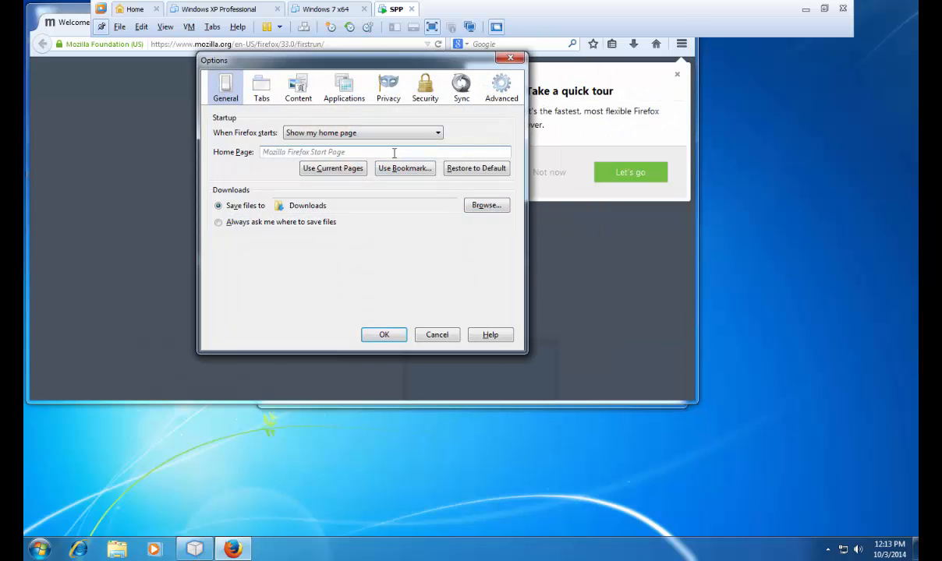
type("Scalable.com")
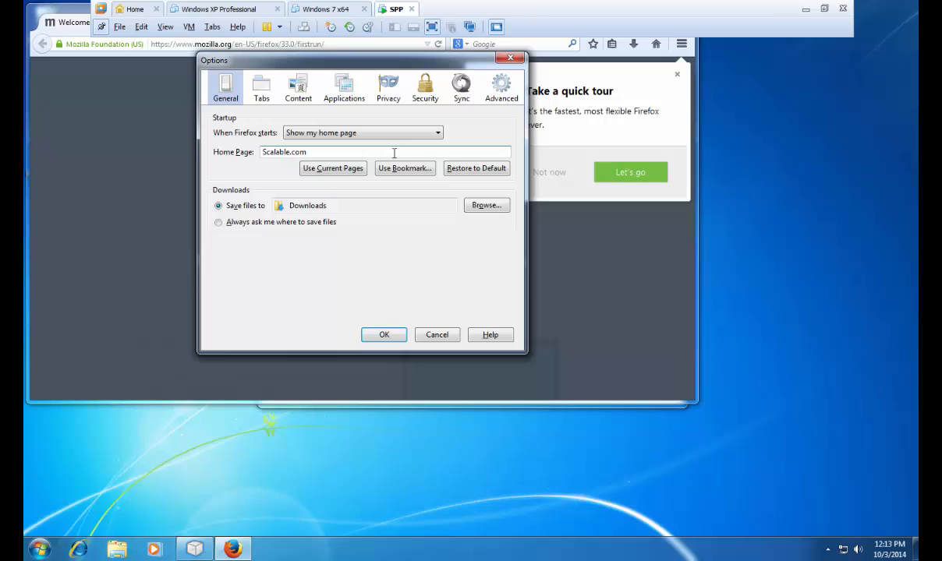
left_click(384, 334)
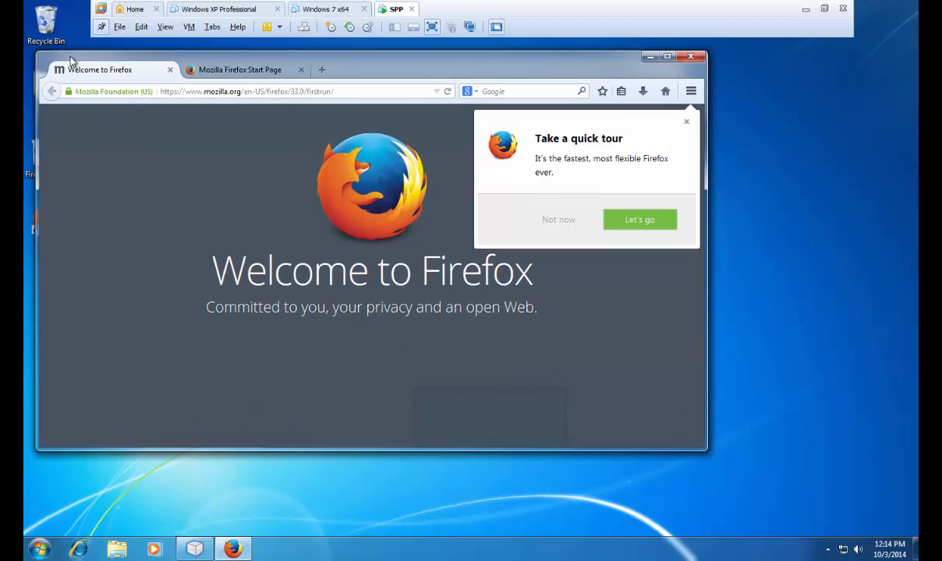
mouse_move(654, 71)
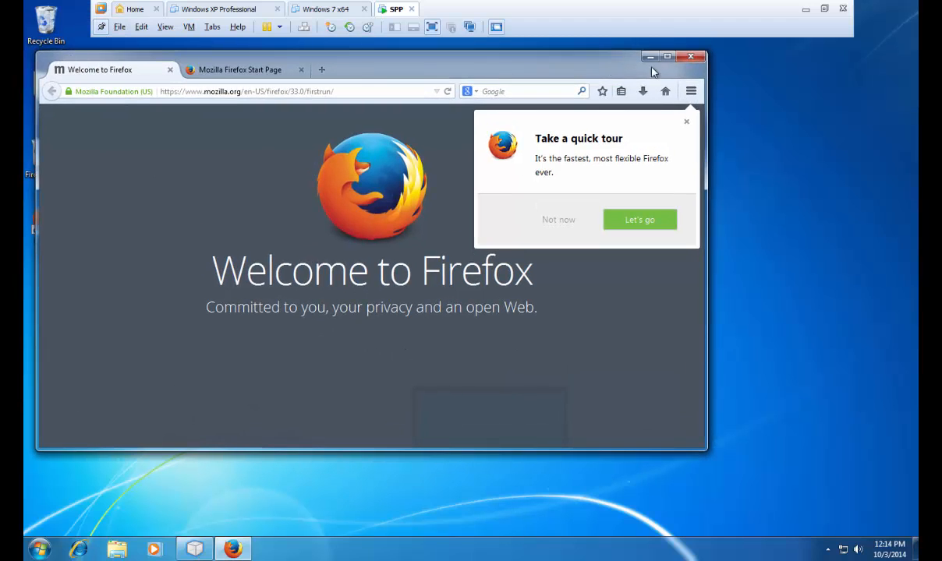
- Close Firefox with both tabs, stop discovery monitoring, and continue to the results
left_click(692, 56)
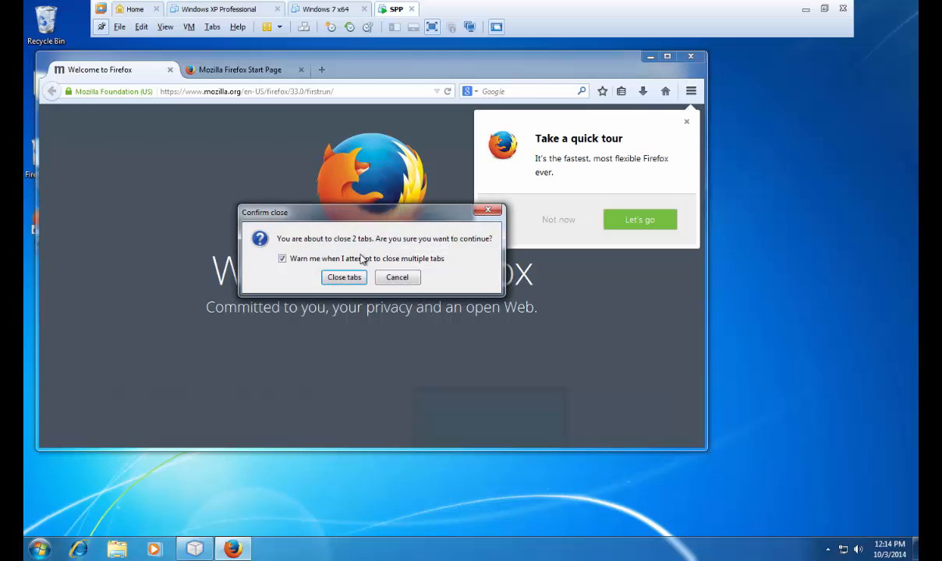
left_click(343, 277)
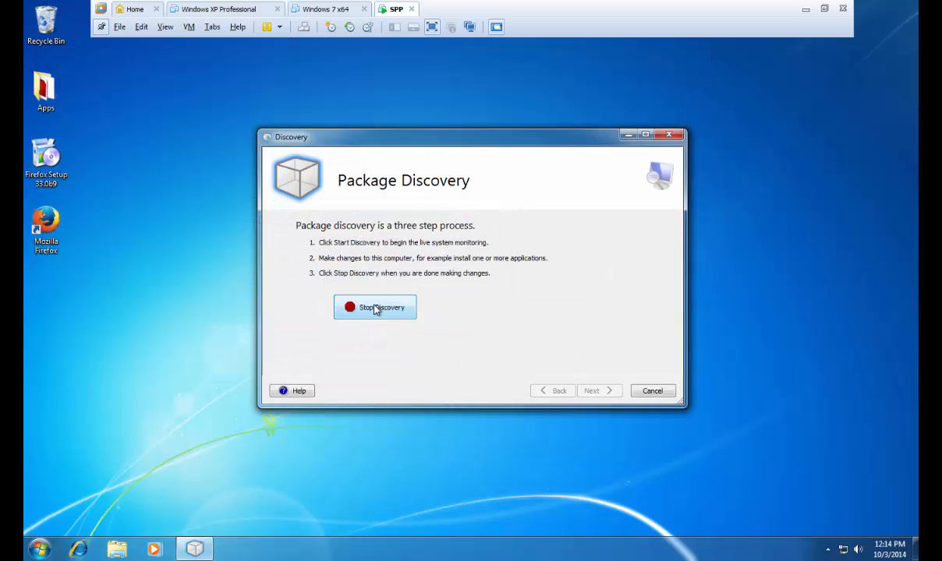
left_click(375, 307)
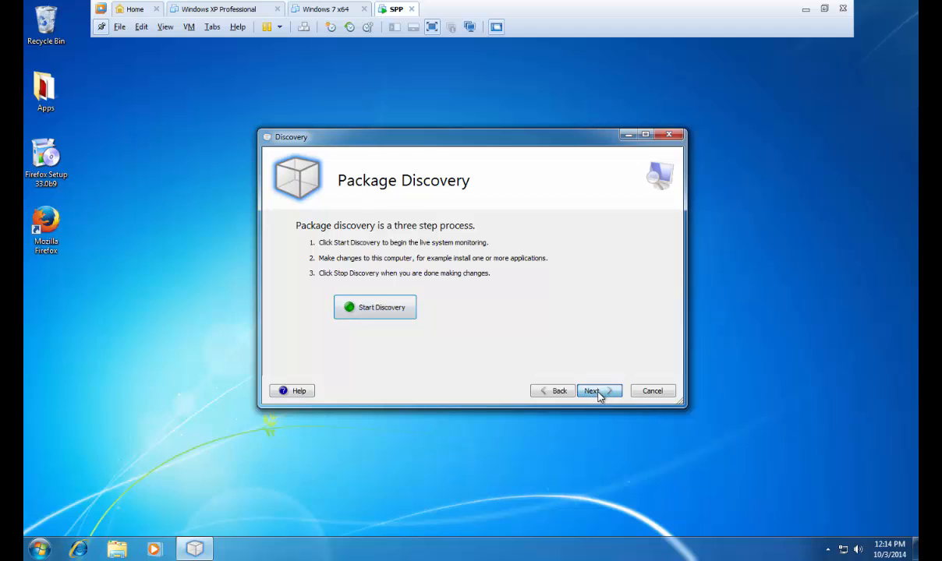
left_click(598, 391)
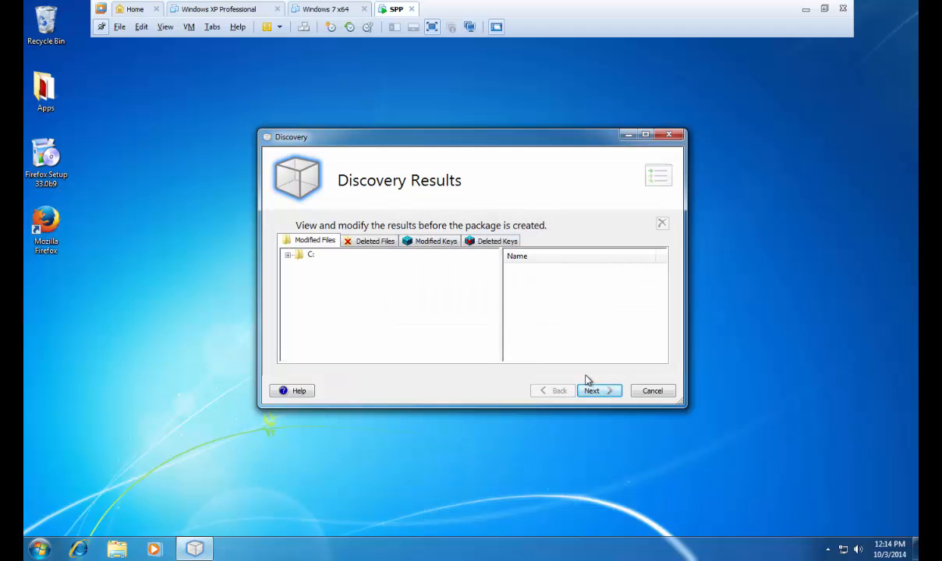
- Expand the C: drive in the Modified Files results
left_click(291, 255)
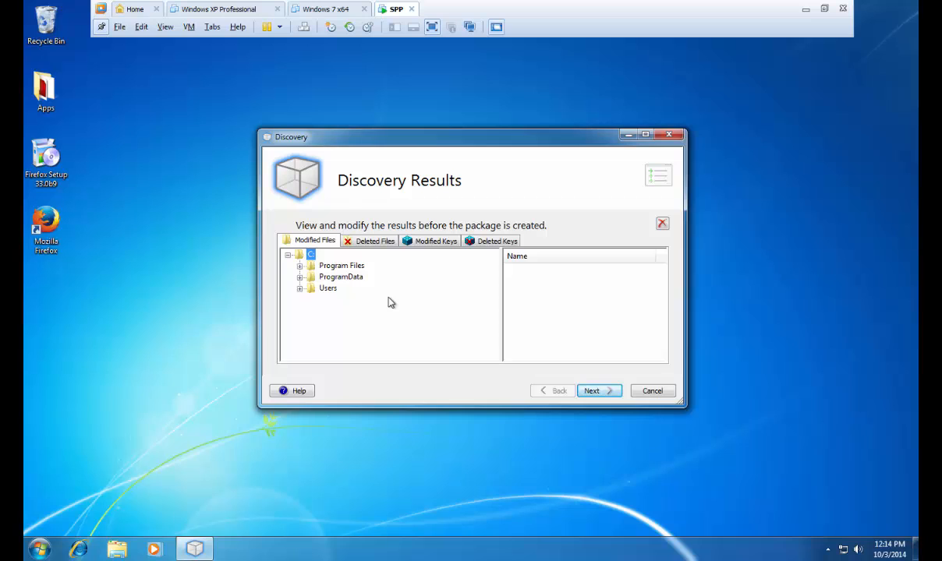
mouse_move(374, 312)
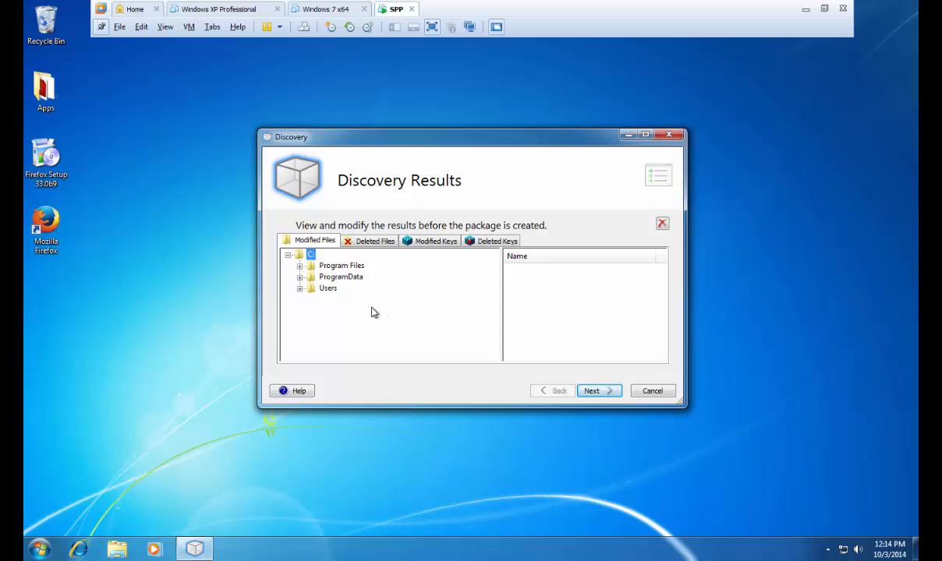
mouse_move(662, 225)
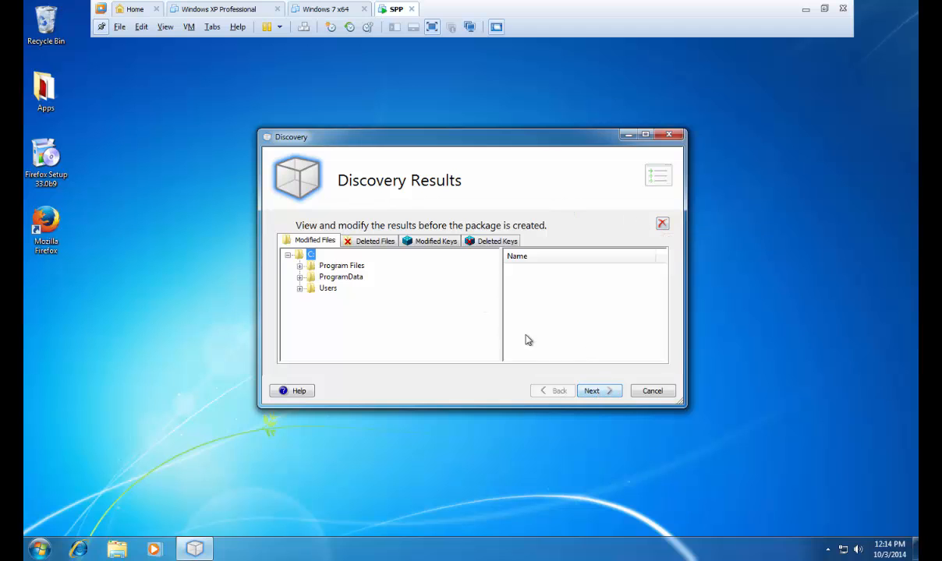
- Create the FireFox package, add it to Smart Packager, and acknowledge completion
left_click(599, 391)
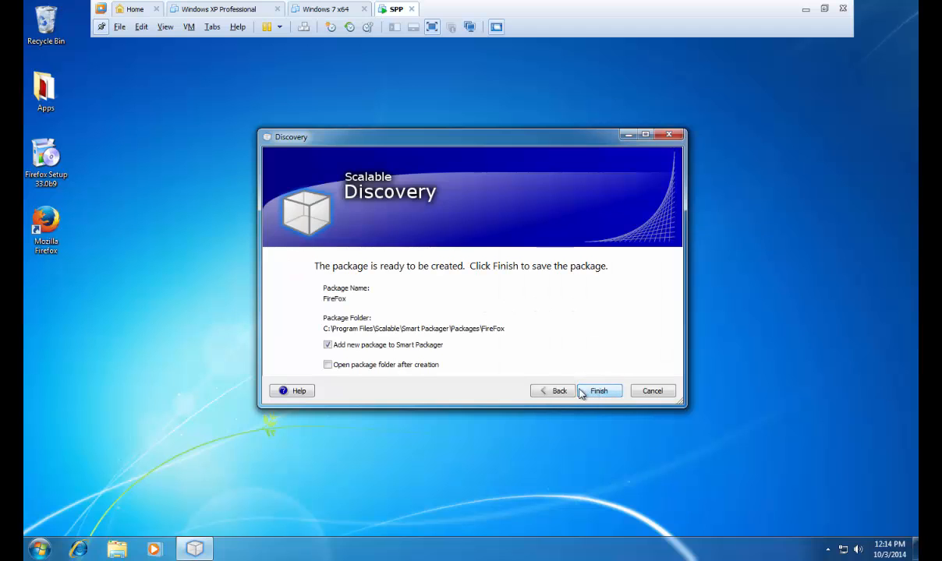
mouse_move(358, 355)
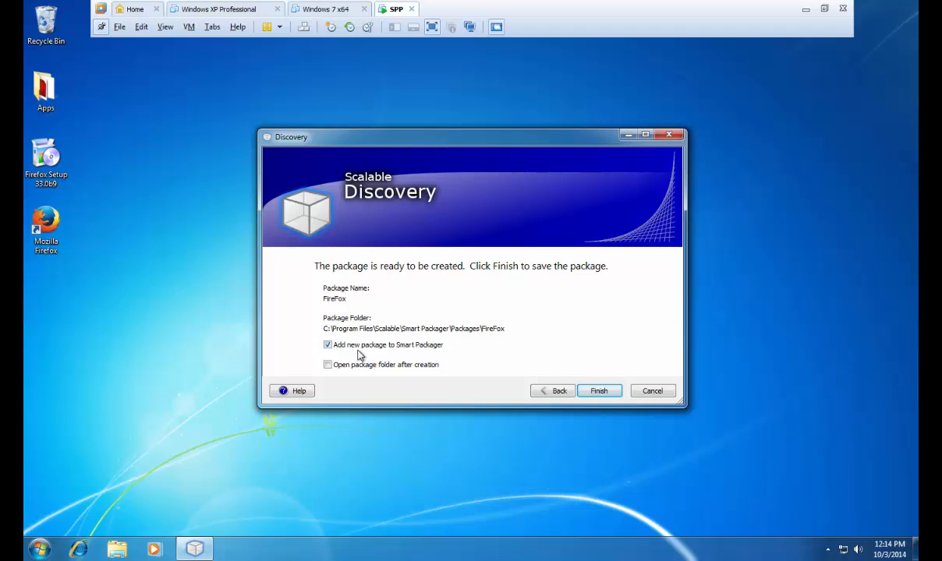
mouse_move(554, 354)
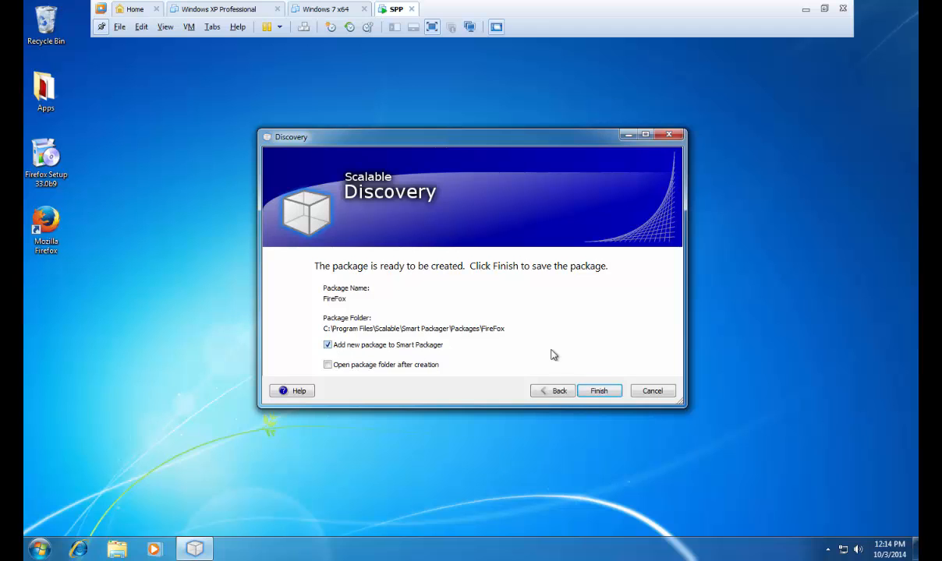
left_click(599, 391)
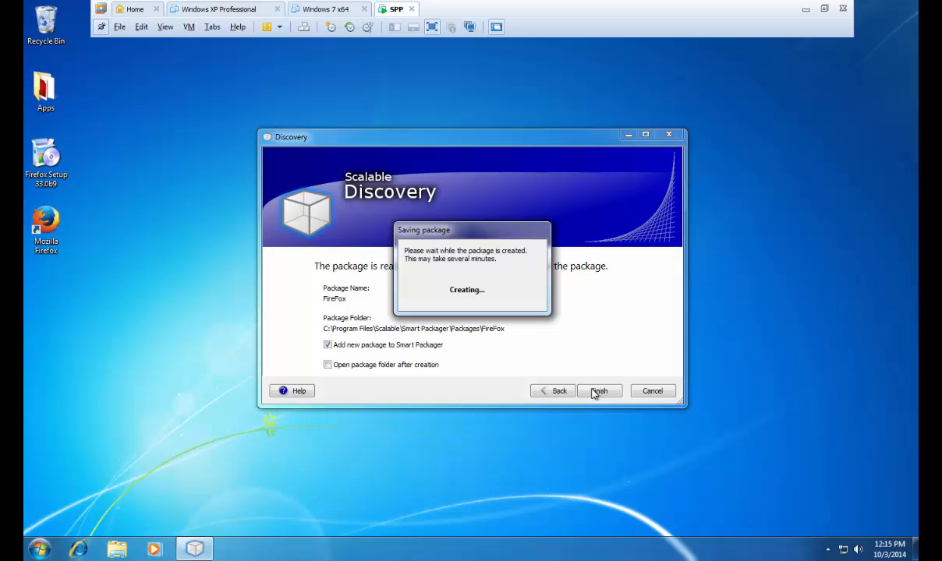
left_click(598, 390)
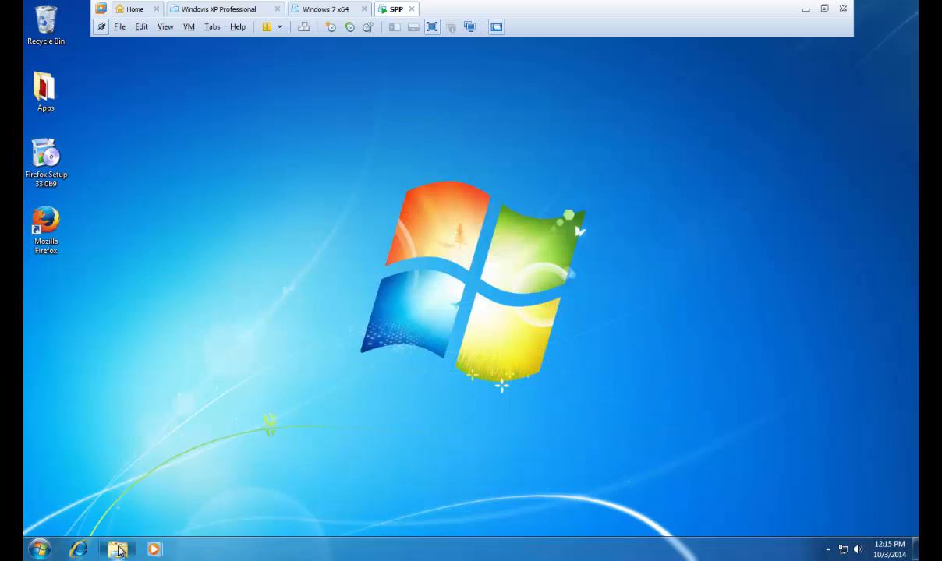
- Browse to Smart Packager\Packages\FireFox in Explorer, select FireFox_results, and close the window
left_click(119, 546)
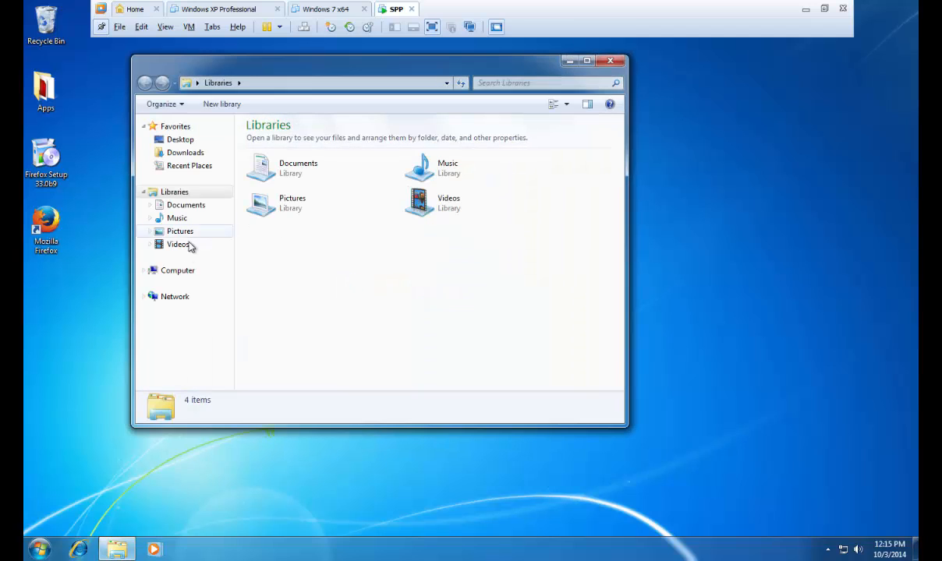
left_click(178, 271)
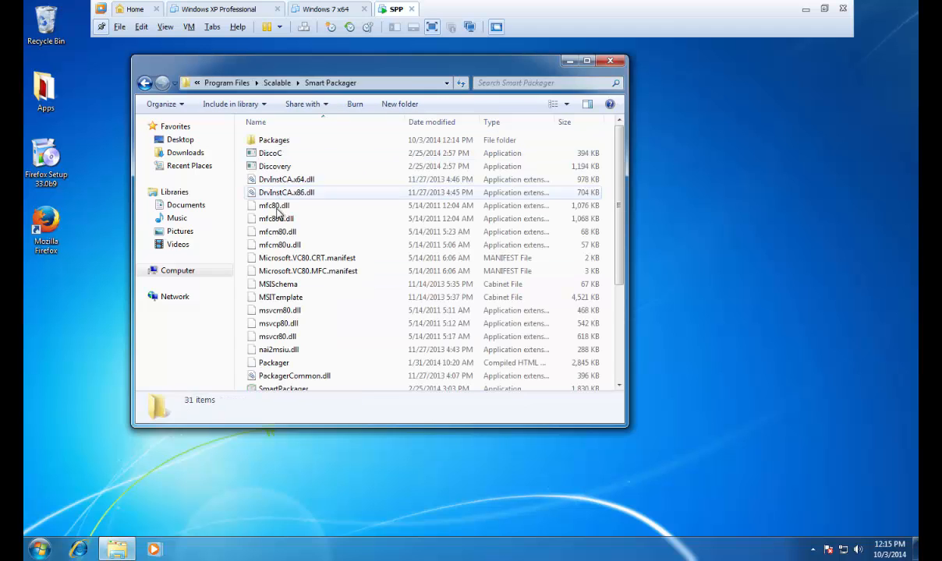
double_click(274, 140)
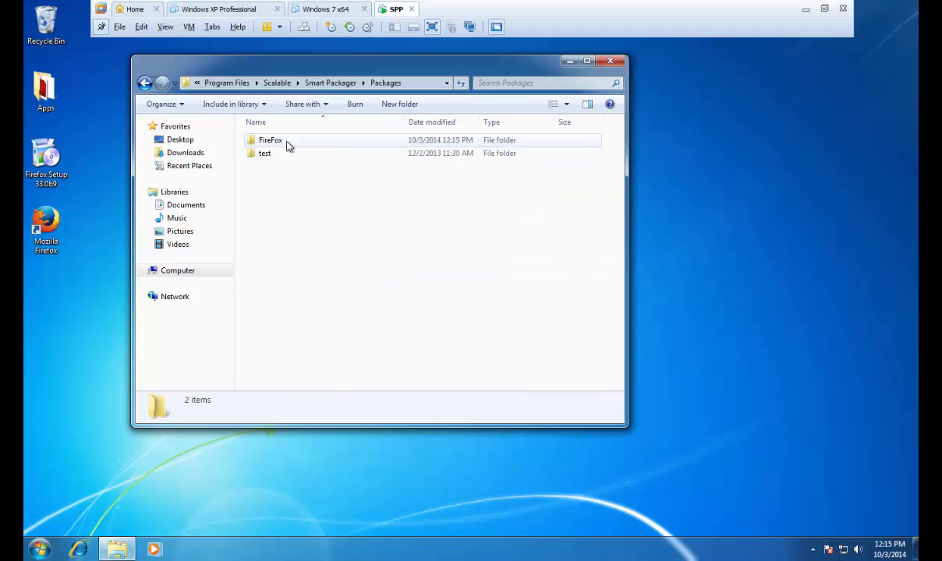
left_click(269, 140)
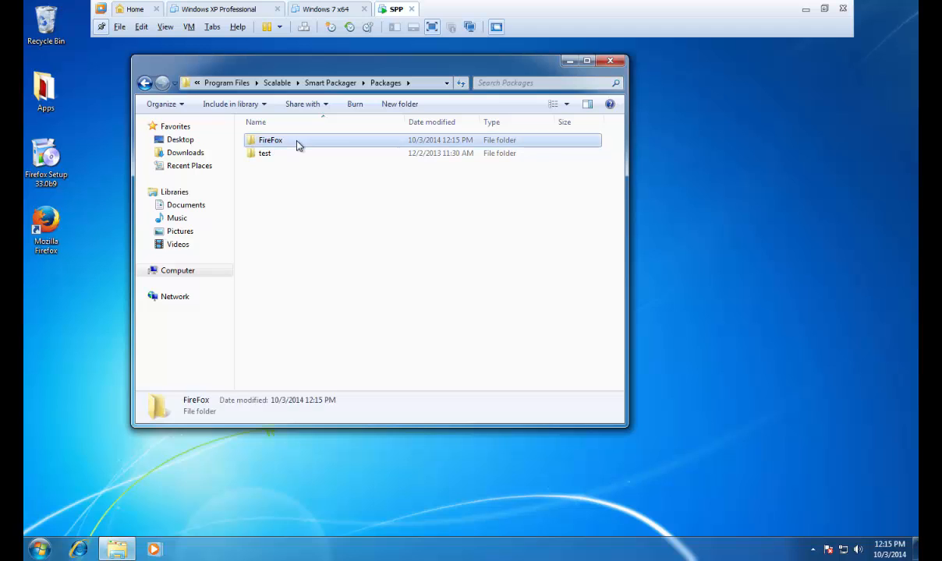
double_click(270, 140)
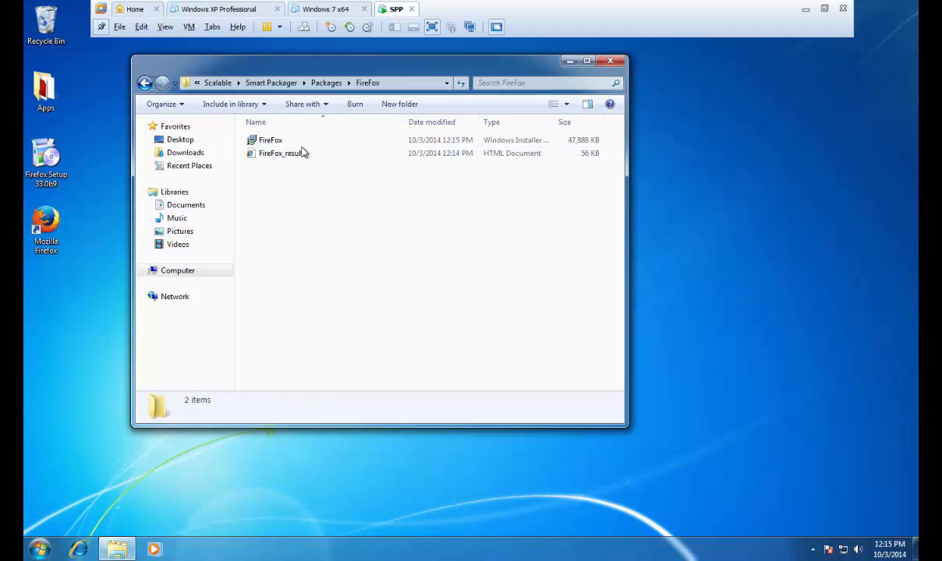
left_click(282, 153)
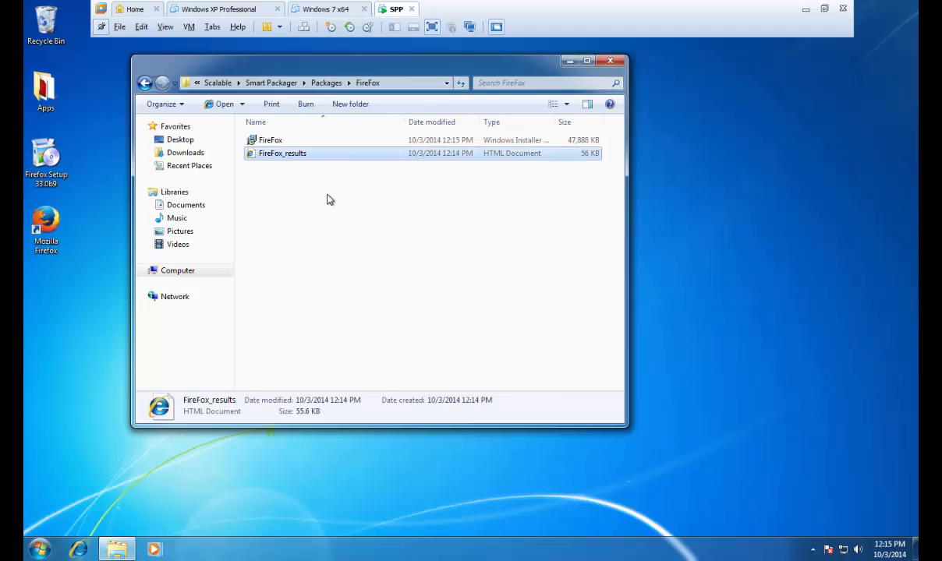
left_click(610, 58)
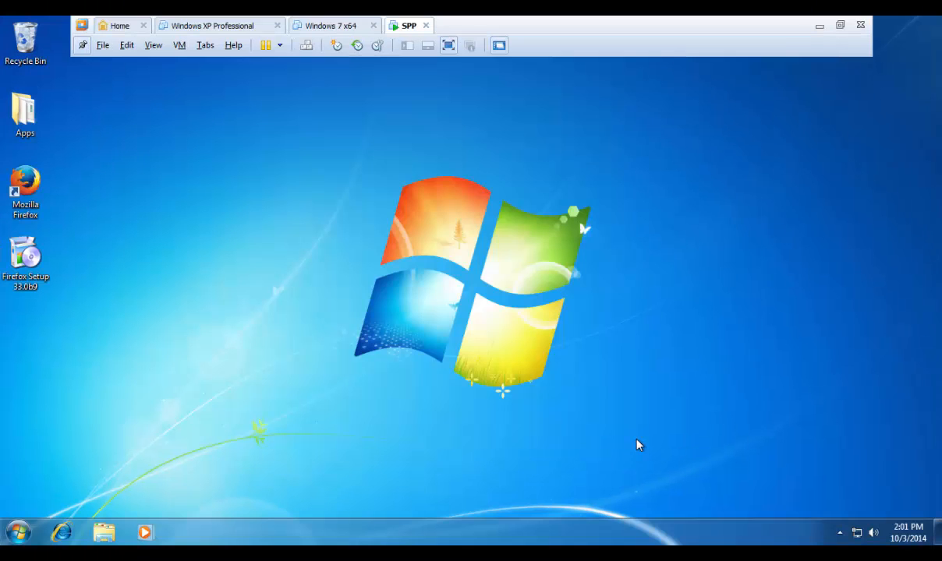
- Launch Smart Packager and open the Workflow tab listing the FireFox package
left_click(17, 531)
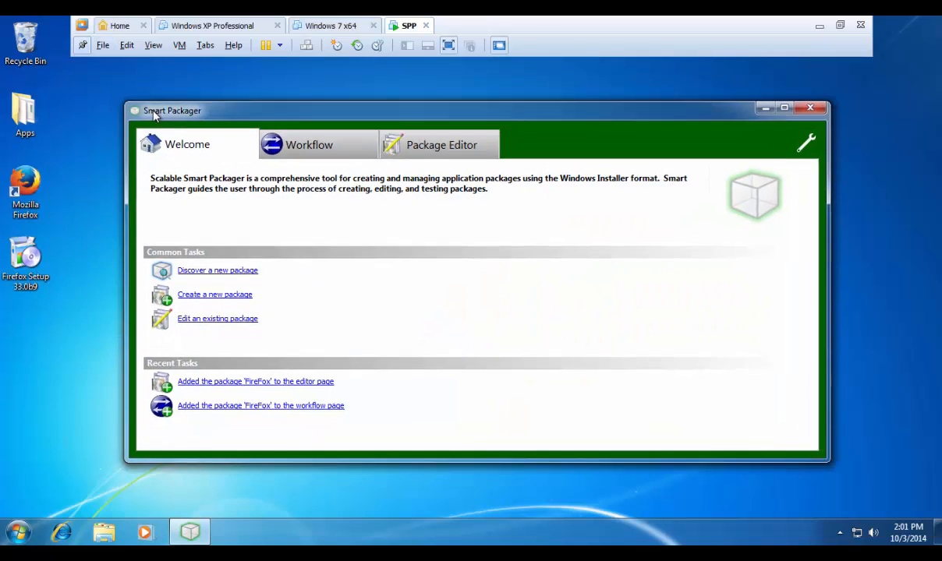
left_click(310, 144)
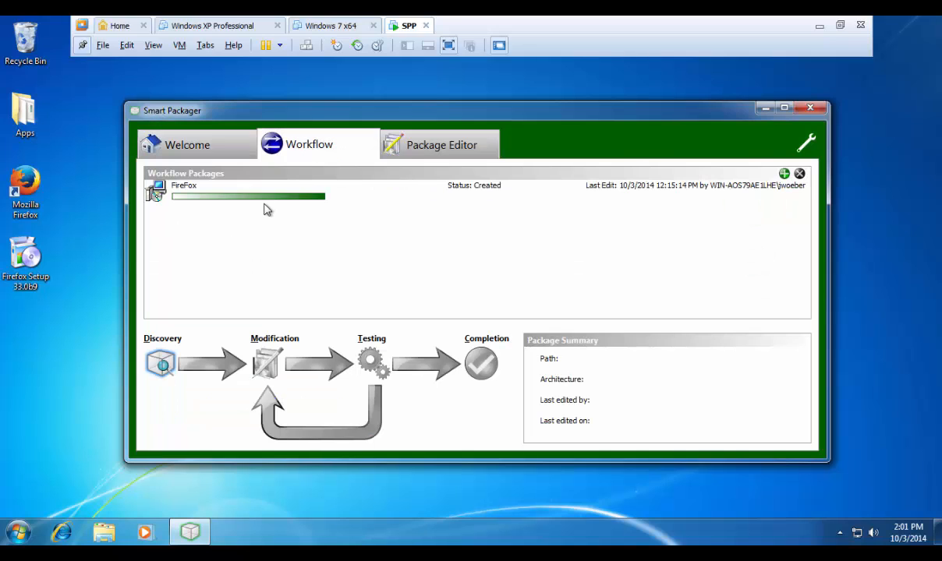
mouse_move(577, 262)
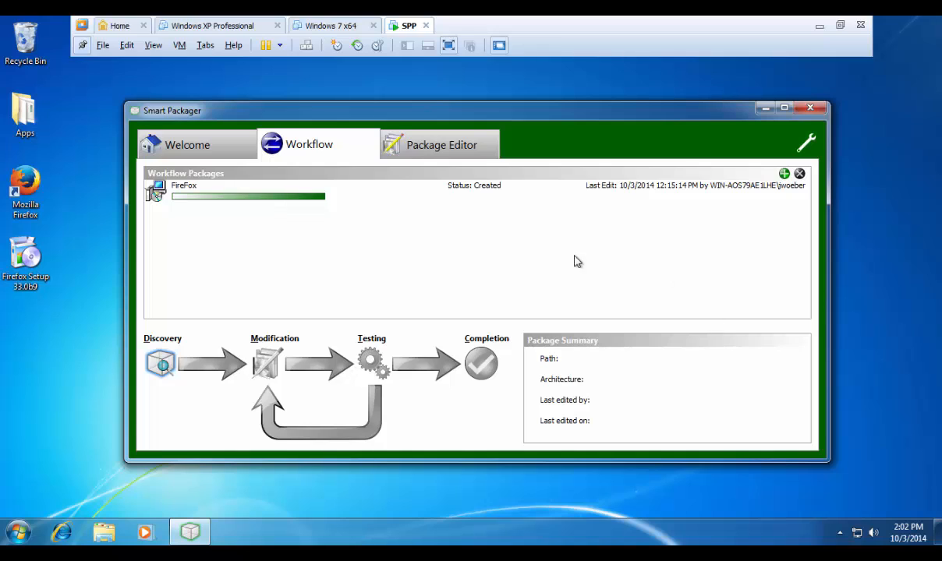
mouse_move(339, 189)
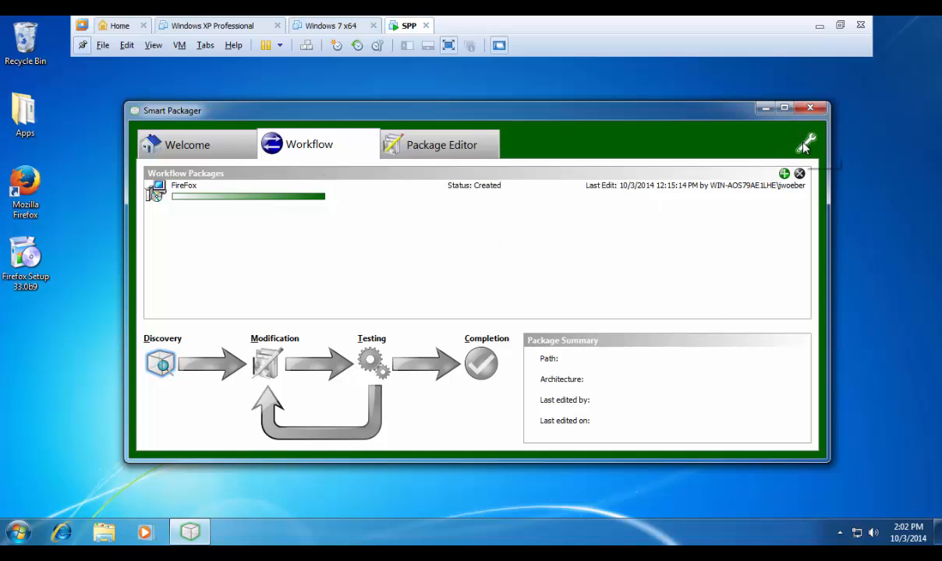
- Set the default package folder to \\SERVER\WinINSTALL\Packages in console options
left_click(807, 141)
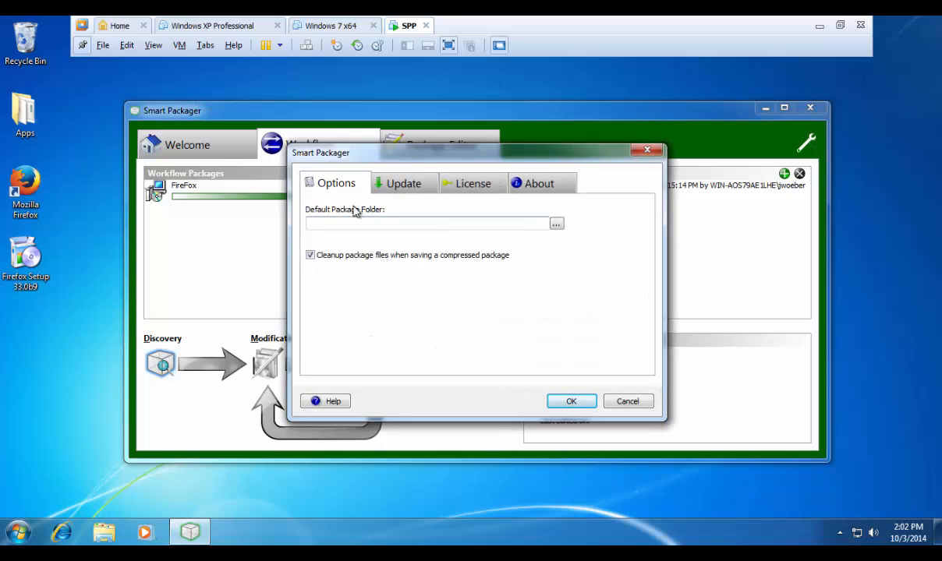
mouse_move(341, 224)
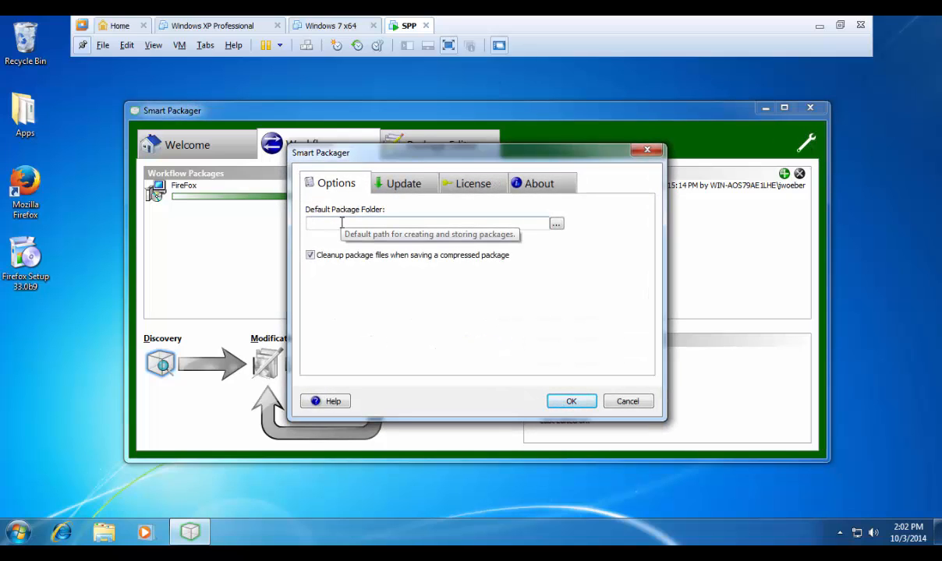
left_click(429, 224)
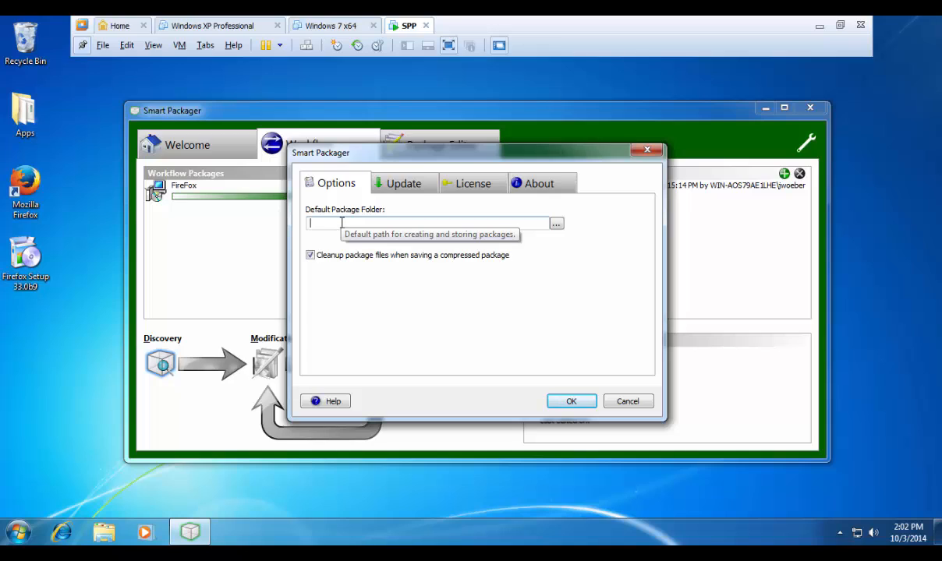
mouse_move(343, 238)
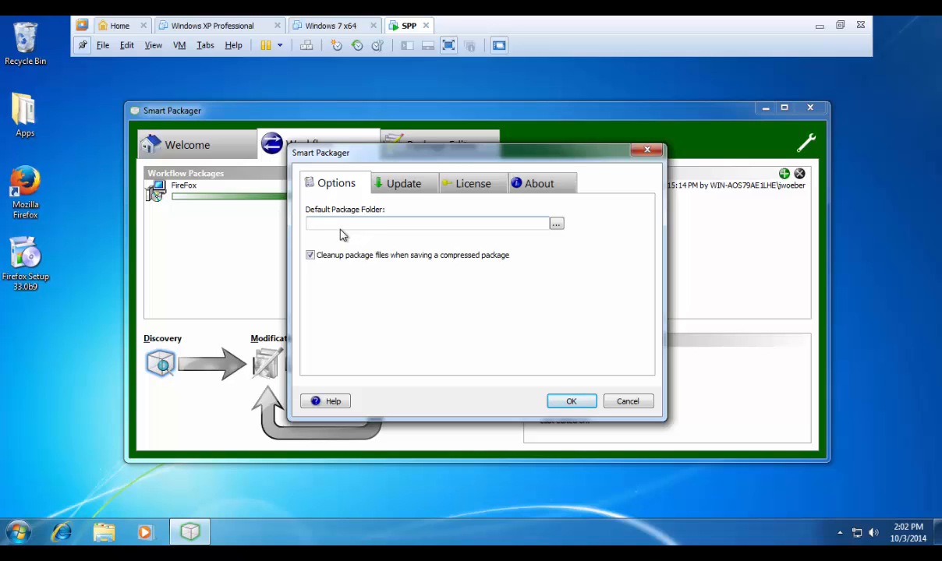
mouse_move(336, 266)
type("\\\\SERVER\\")
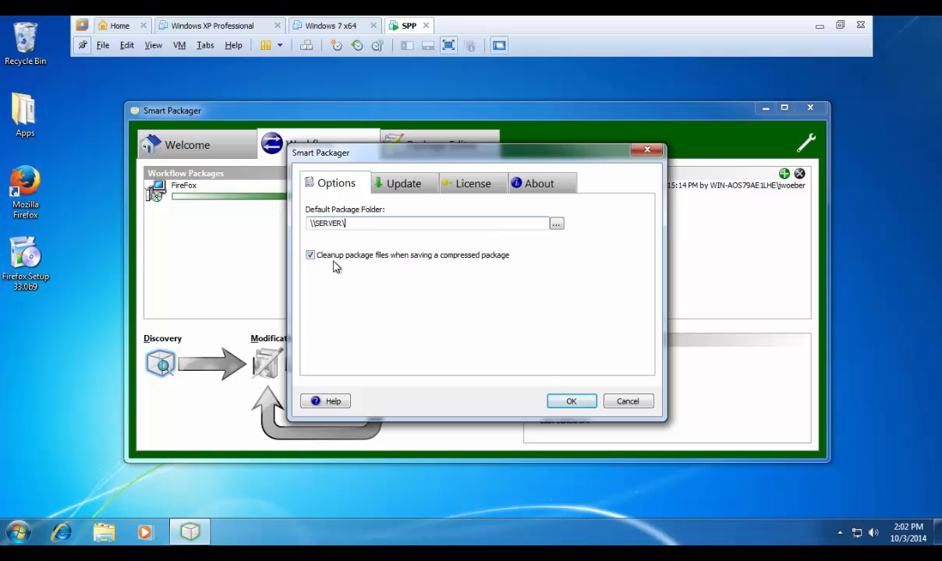
type("WinINSTALL")
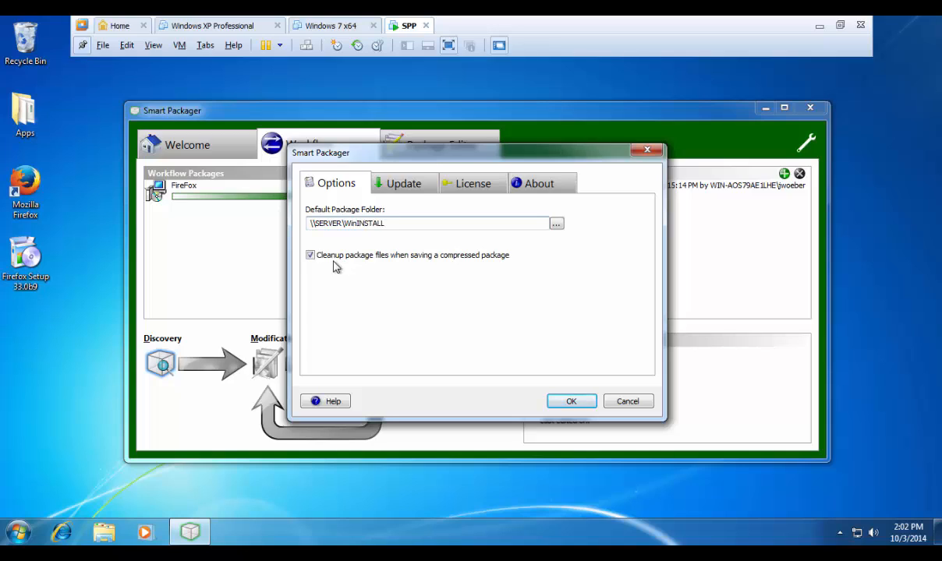
type("\\Packages")
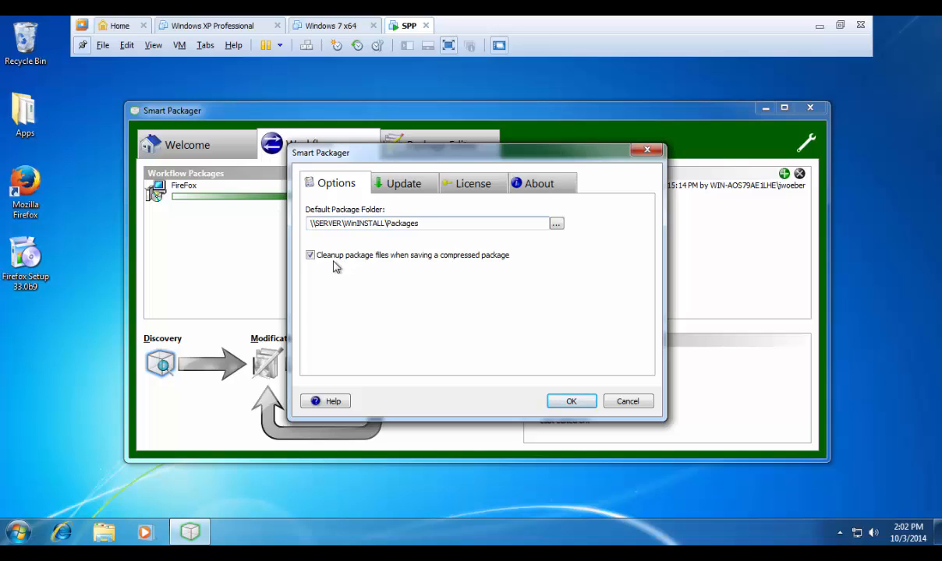
mouse_move(378, 263)
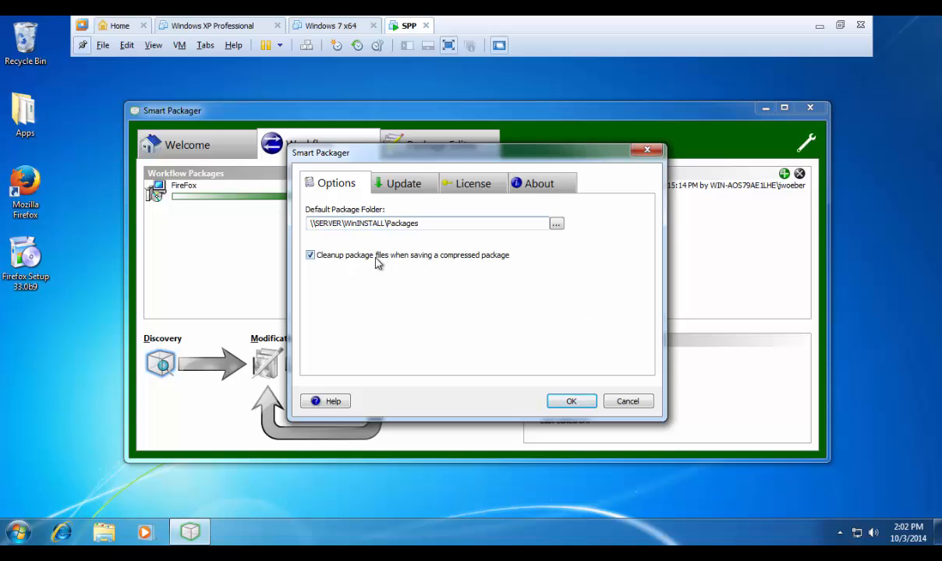
mouse_move(481, 270)
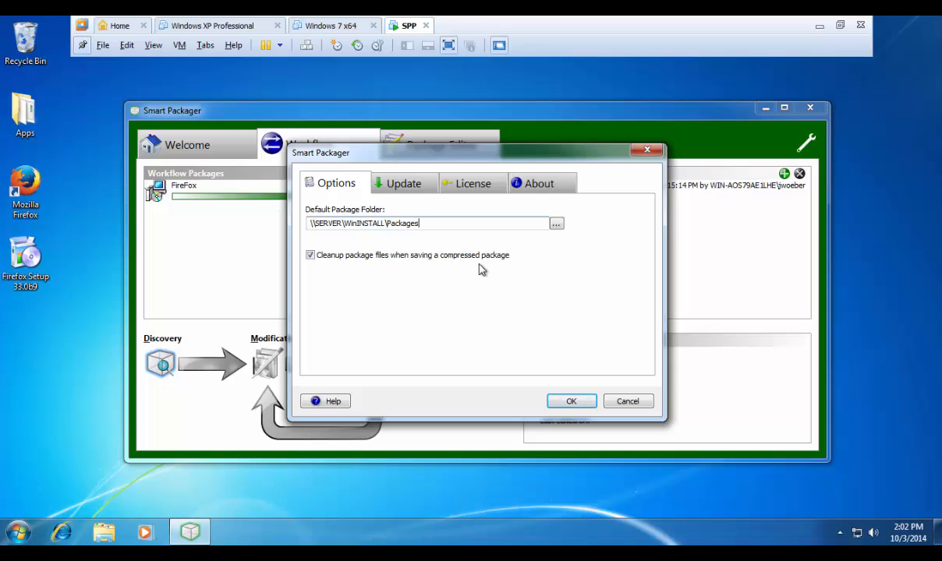
mouse_move(413, 190)
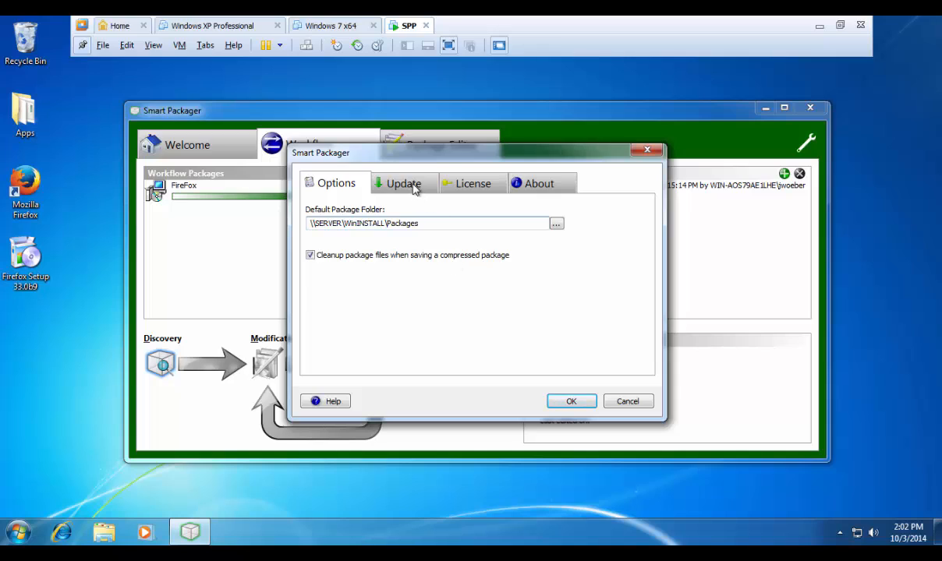
- View update settings and version 2.0.2.0, then the About tab
left_click(405, 184)
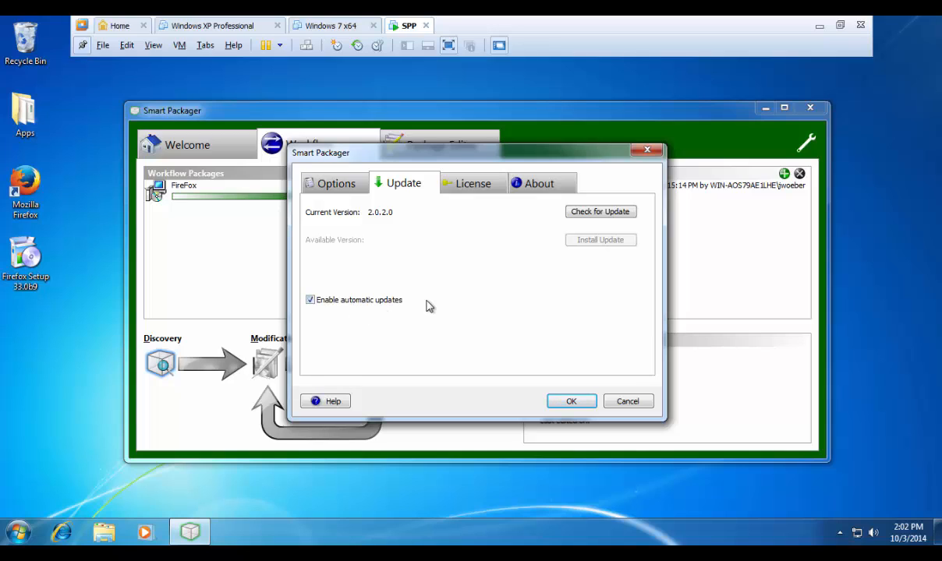
mouse_move(483, 278)
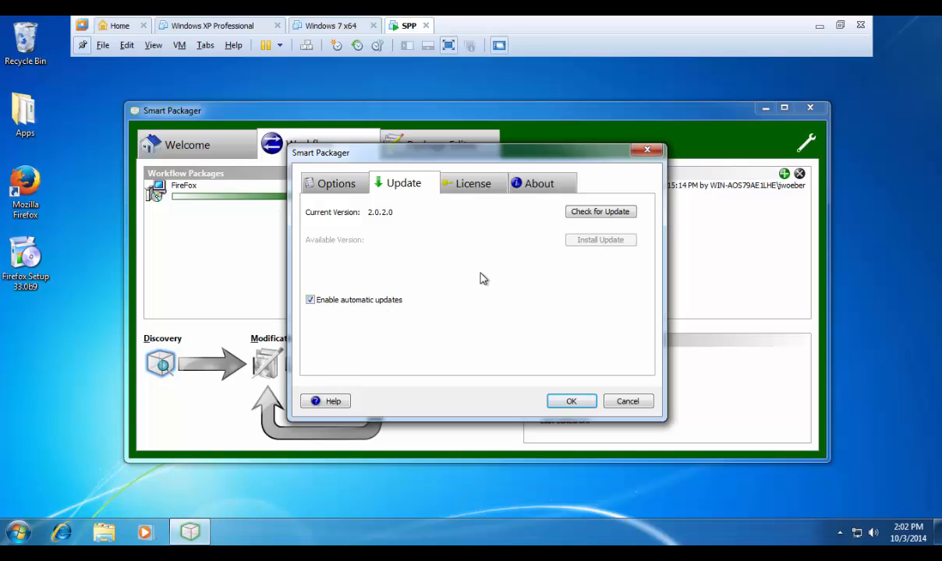
mouse_move(494, 286)
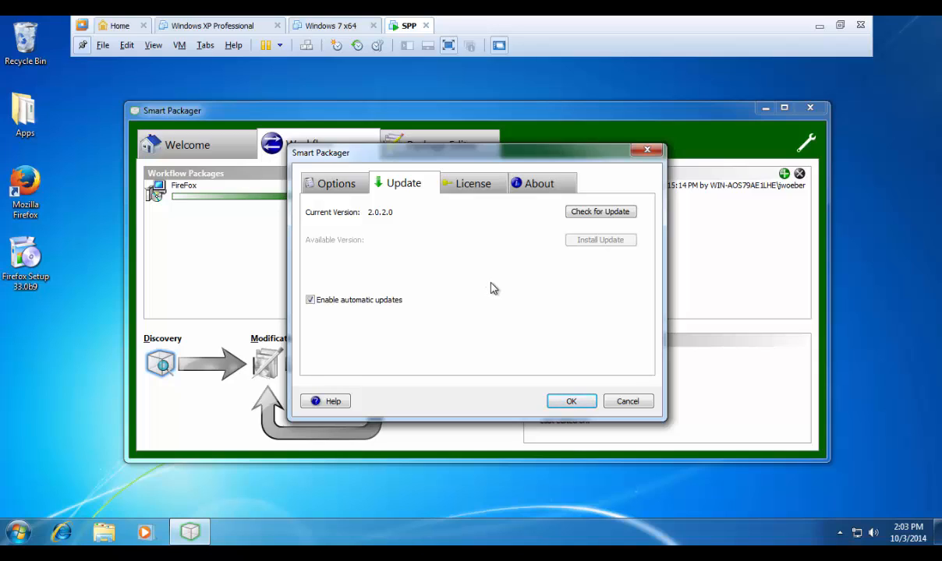
mouse_move(462, 291)
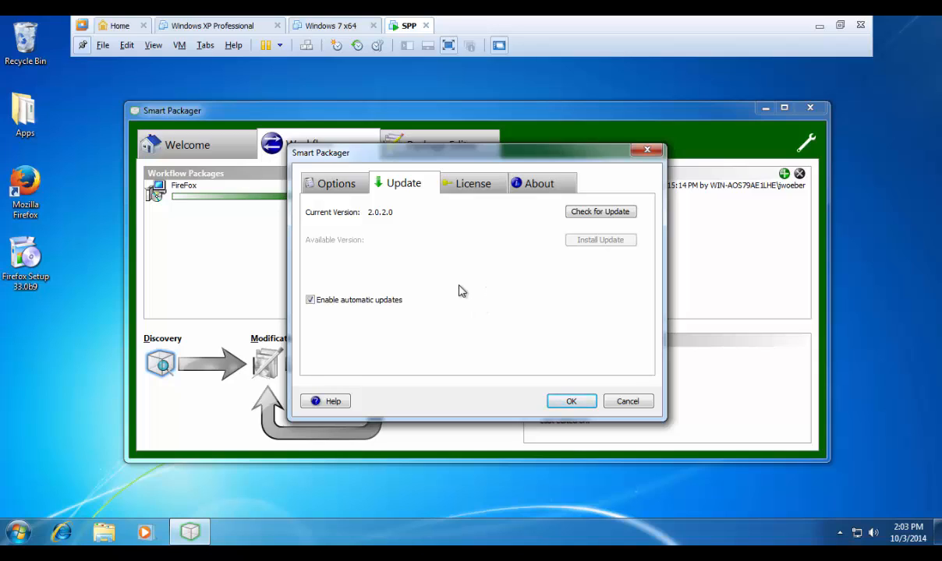
mouse_move(490, 301)
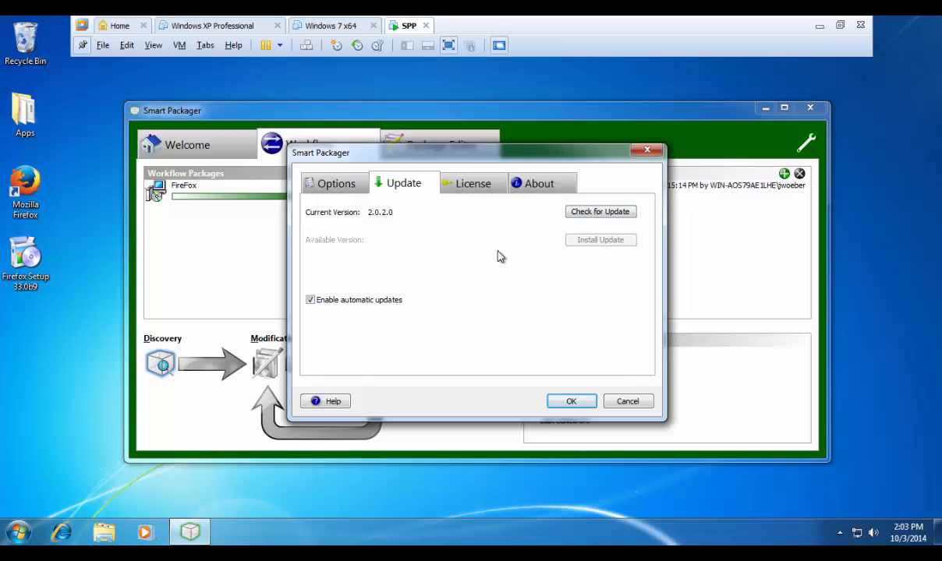
mouse_move(483, 266)
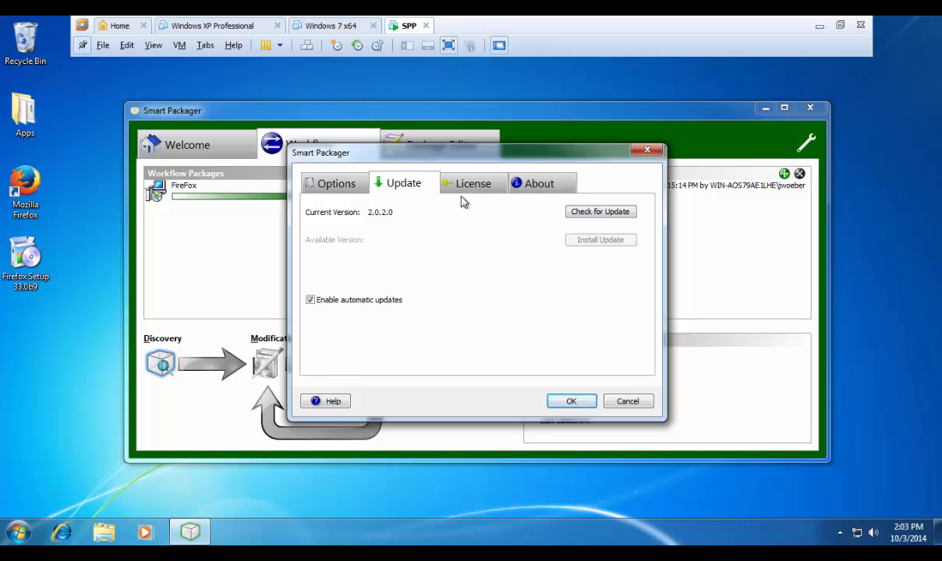
mouse_move(470, 232)
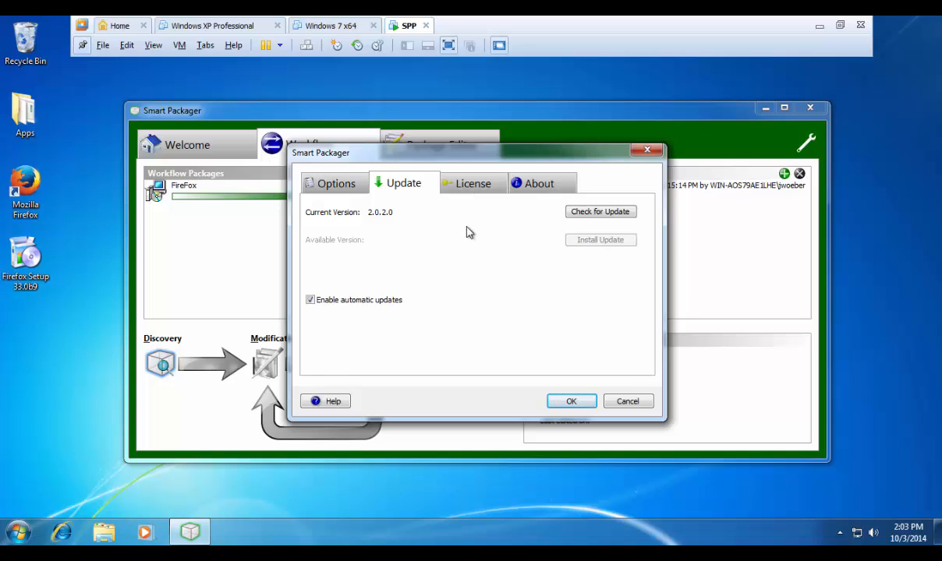
left_click(540, 182)
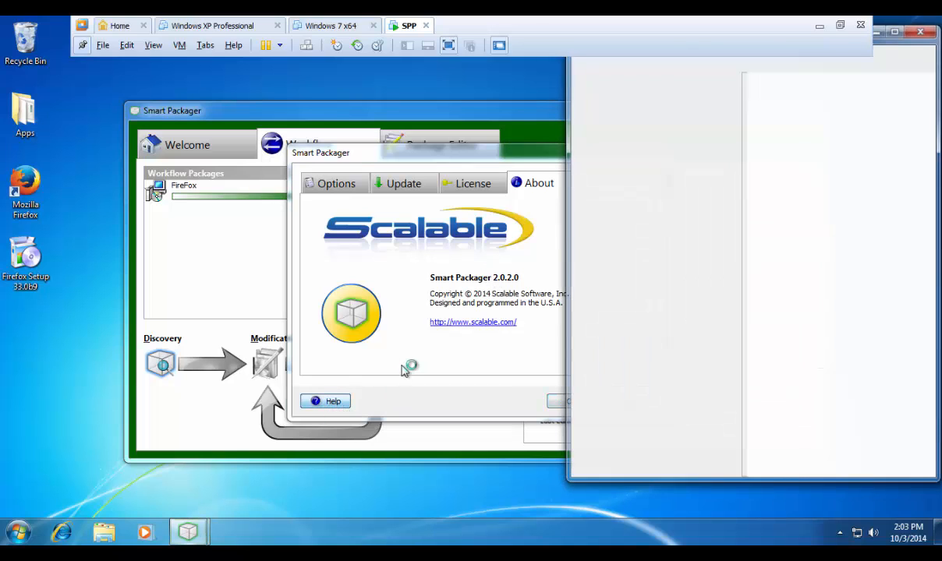
- Open the Smart Packager Overview help topic, then the Start menu
left_click(325, 400)
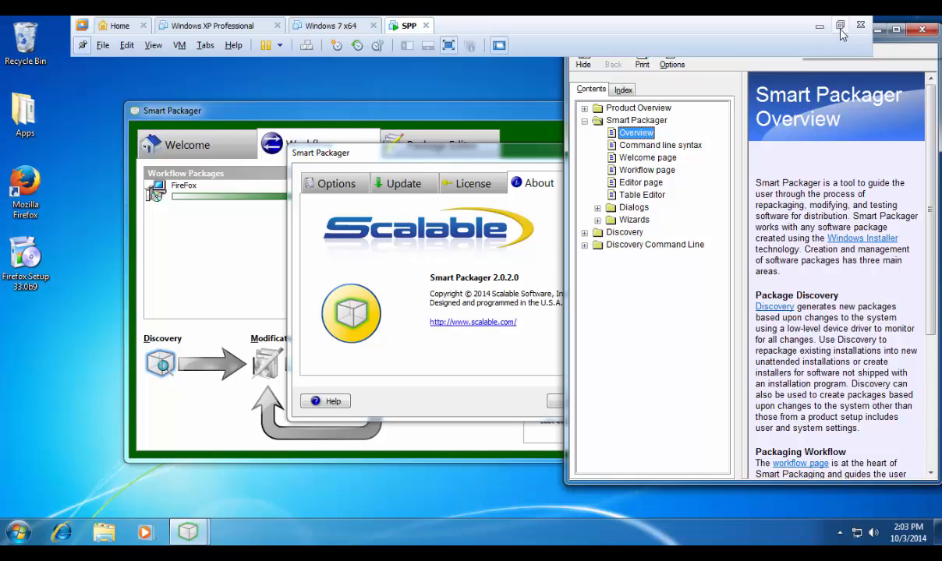
mouse_move(509, 333)
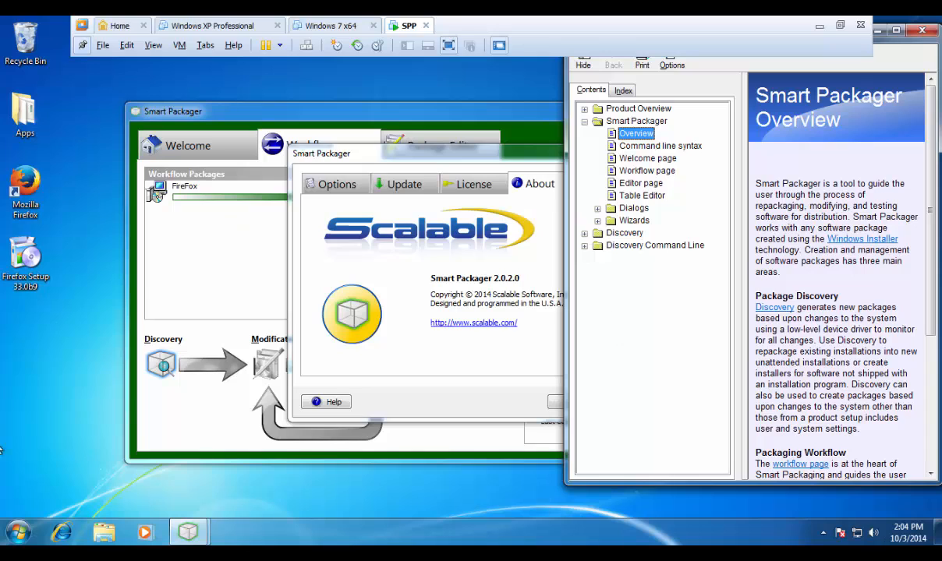
left_click(14, 529)
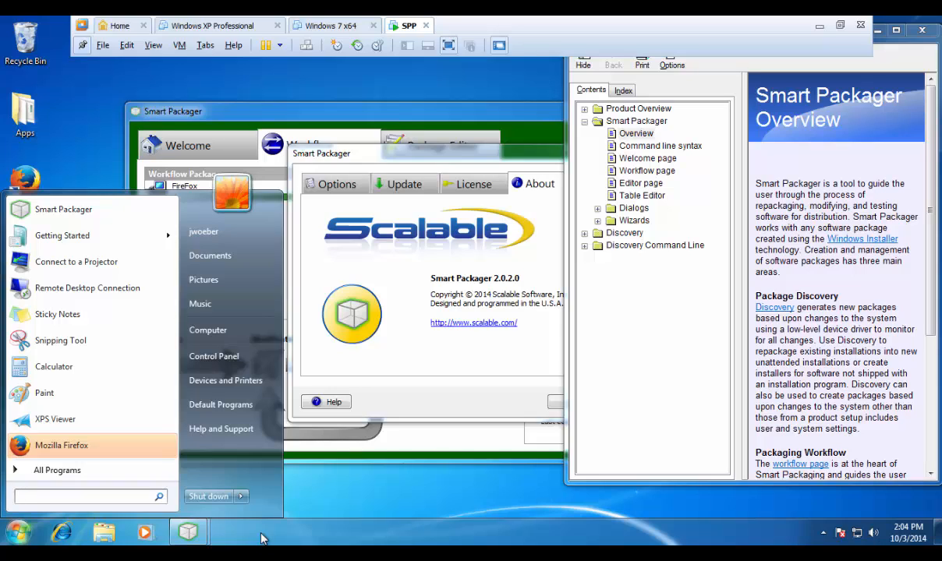
- Browse to C:\Program Files\Scalable\Smart Packager and run DiscoC to view its usage
type("c")
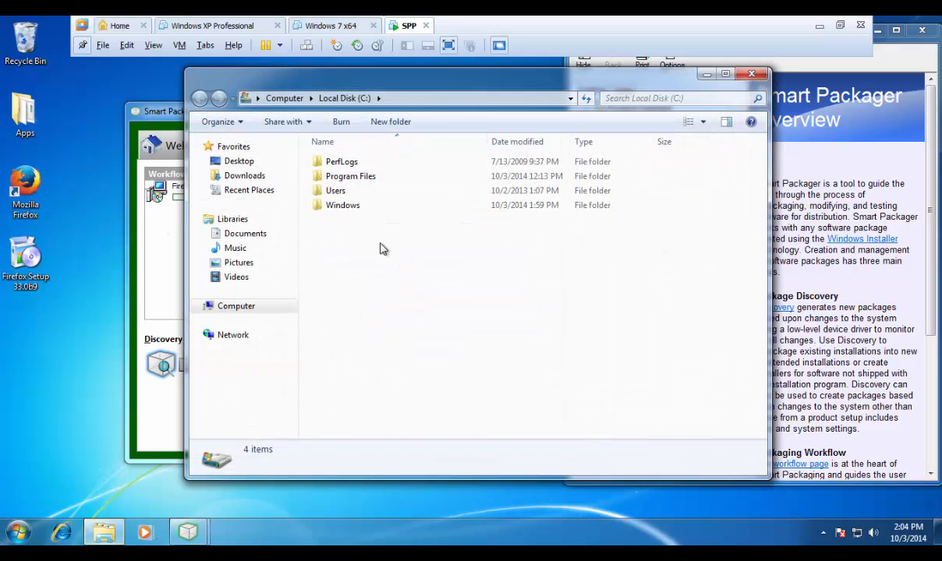
double_click(349, 175)
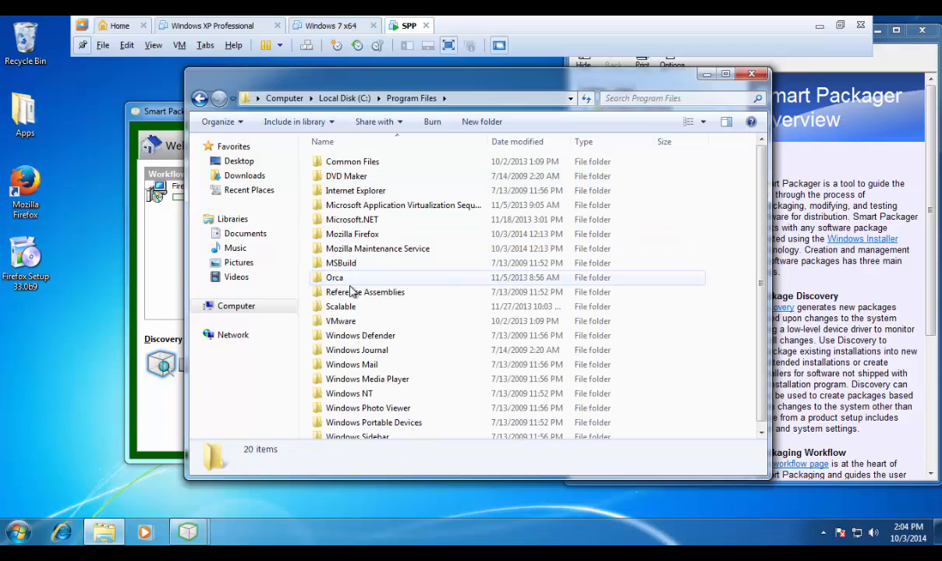
double_click(340, 307)
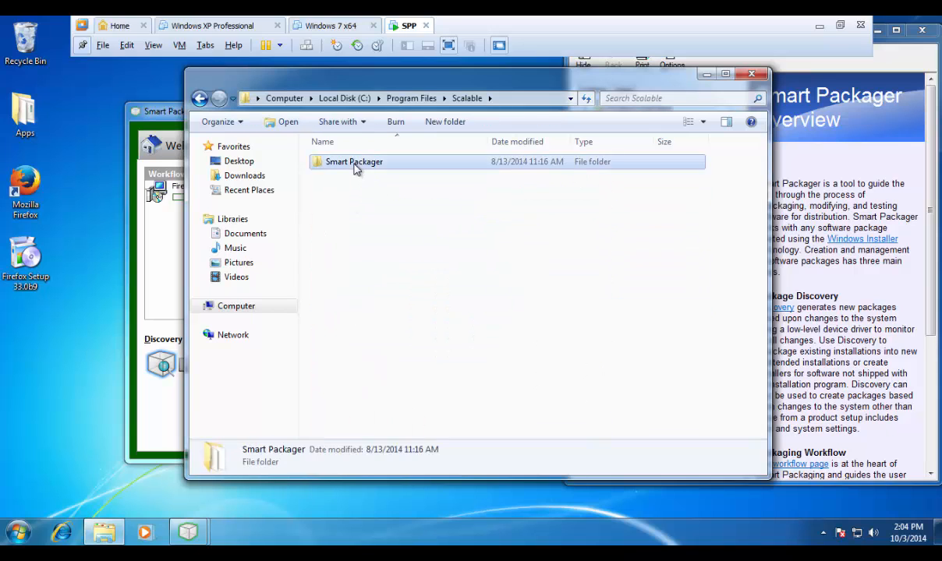
double_click(354, 162)
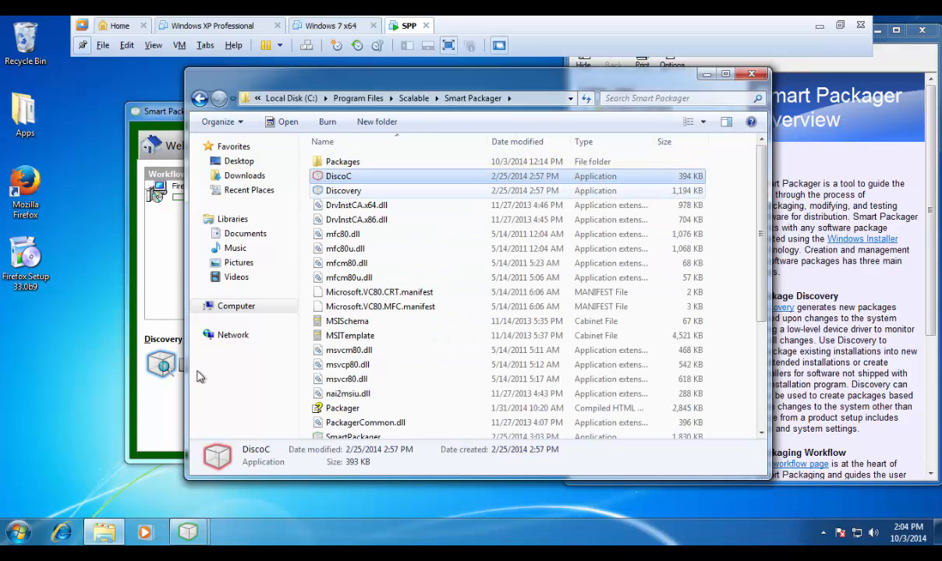
left_click(18, 547)
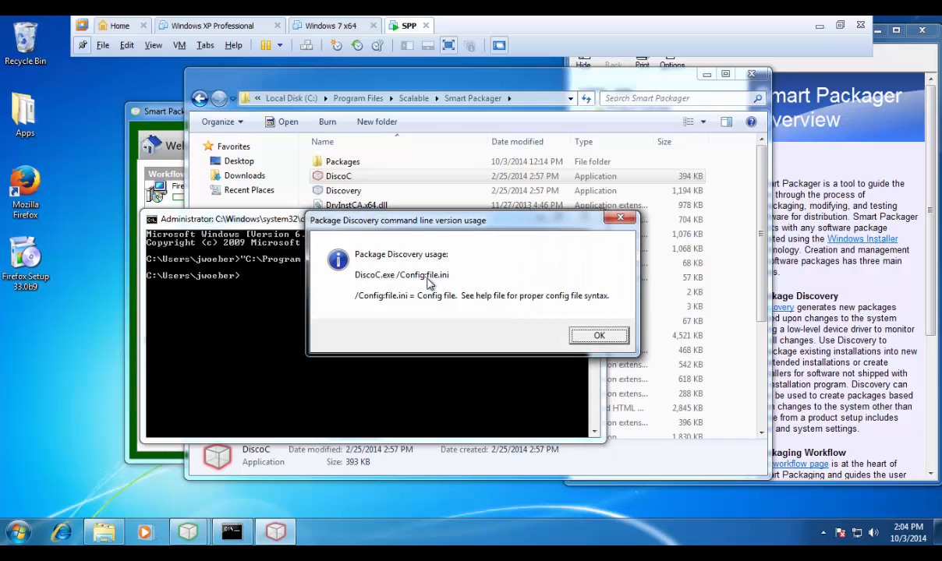
mouse_move(447, 285)
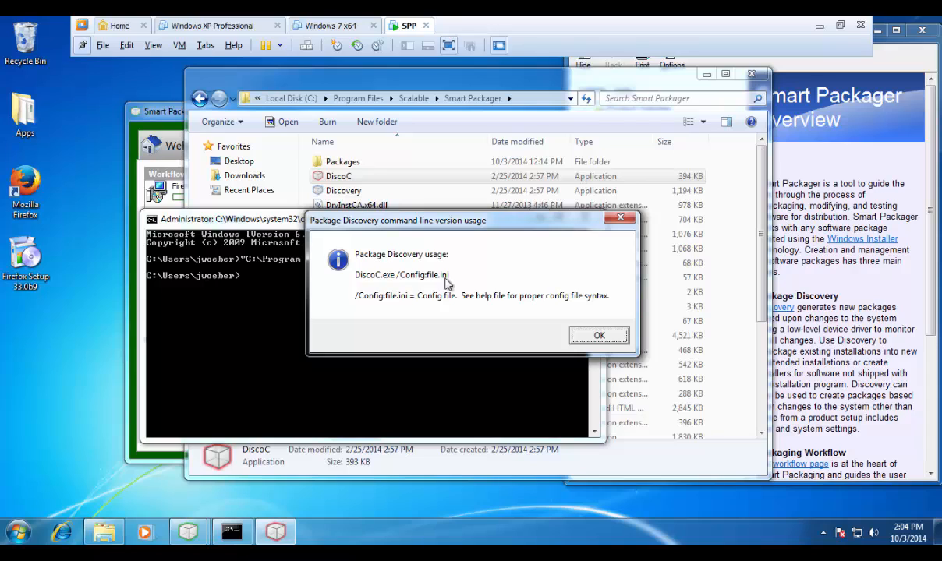
mouse_move(482, 296)
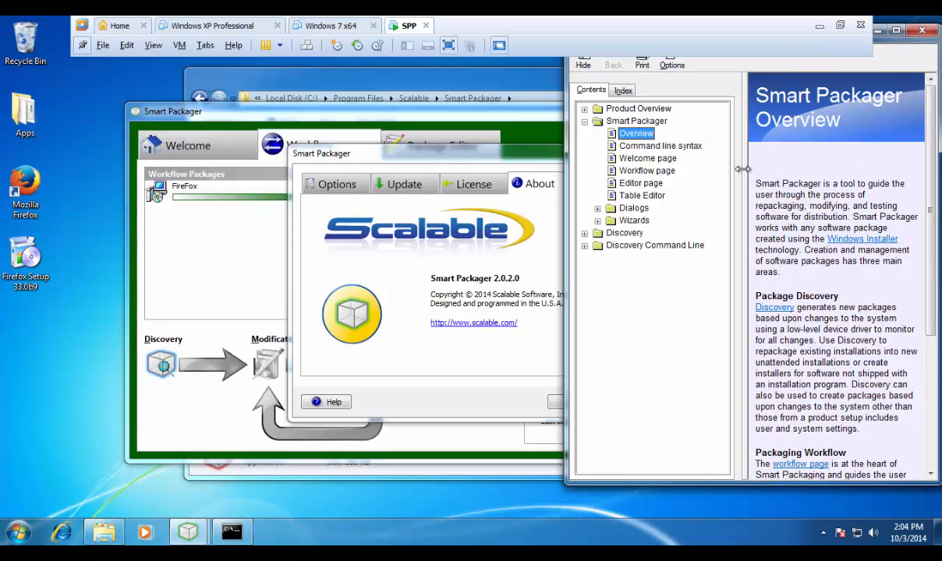
mouse_move(855, 62)
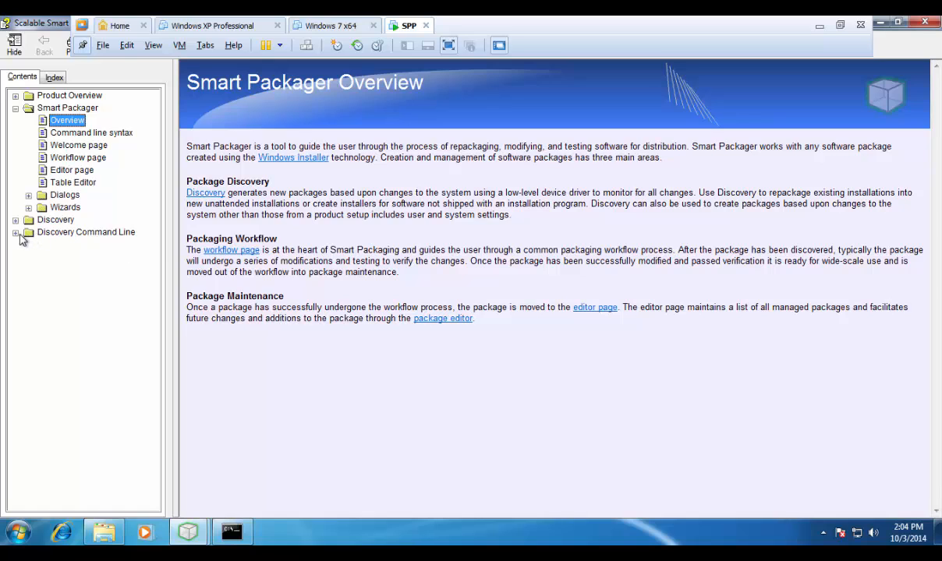
- Read the Discovery Command Line Best practices, then scroll the DiscoC syntax page to its INI settings
left_click(16, 232)
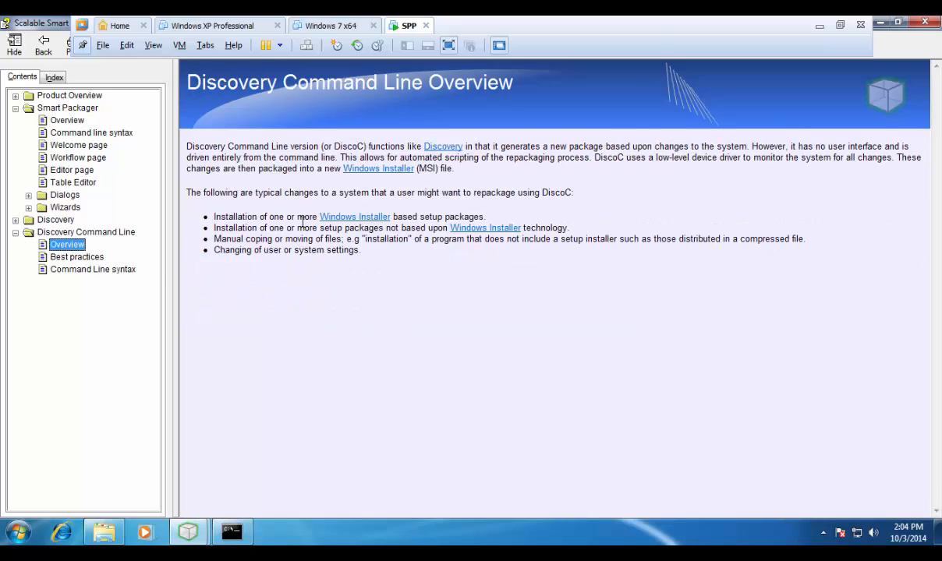
left_click(77, 257)
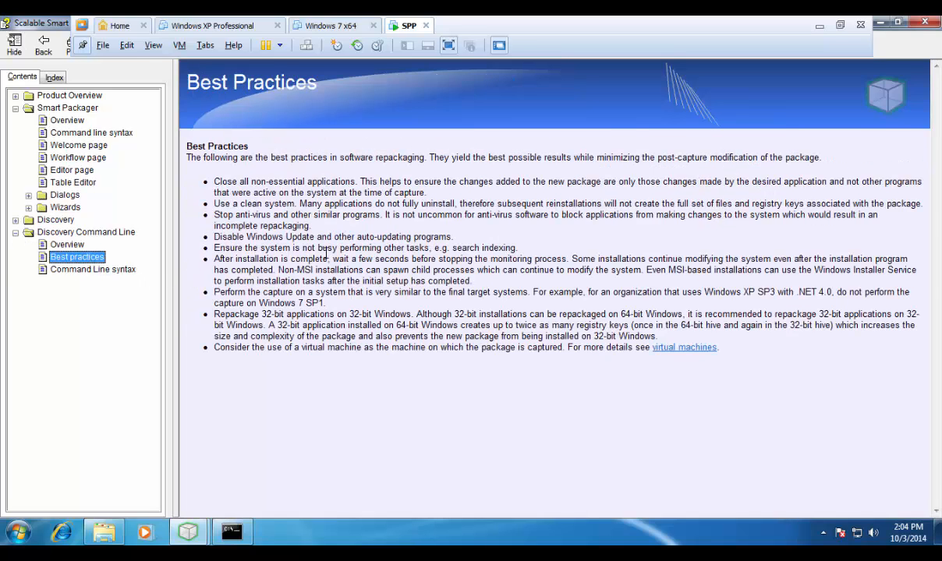
left_click(93, 269)
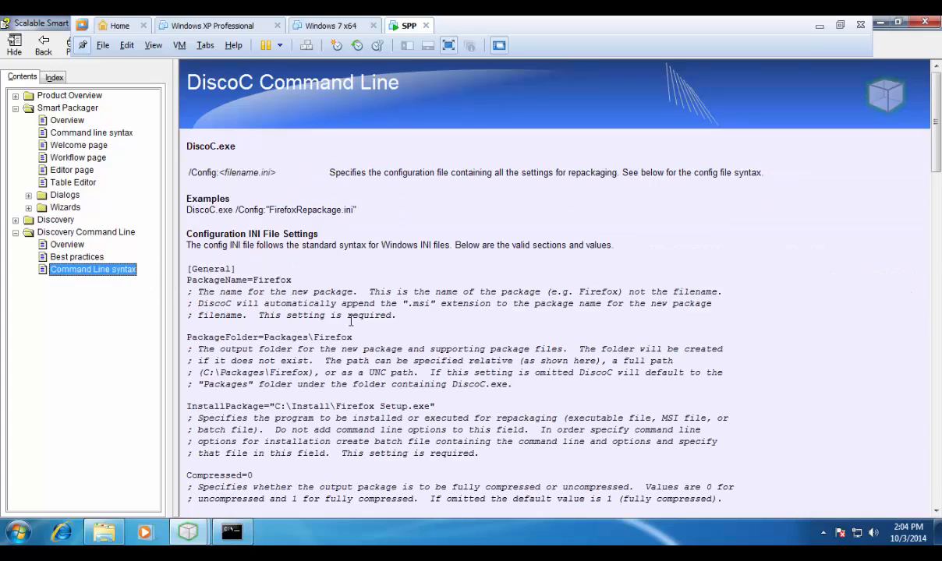
scroll("down", 3)
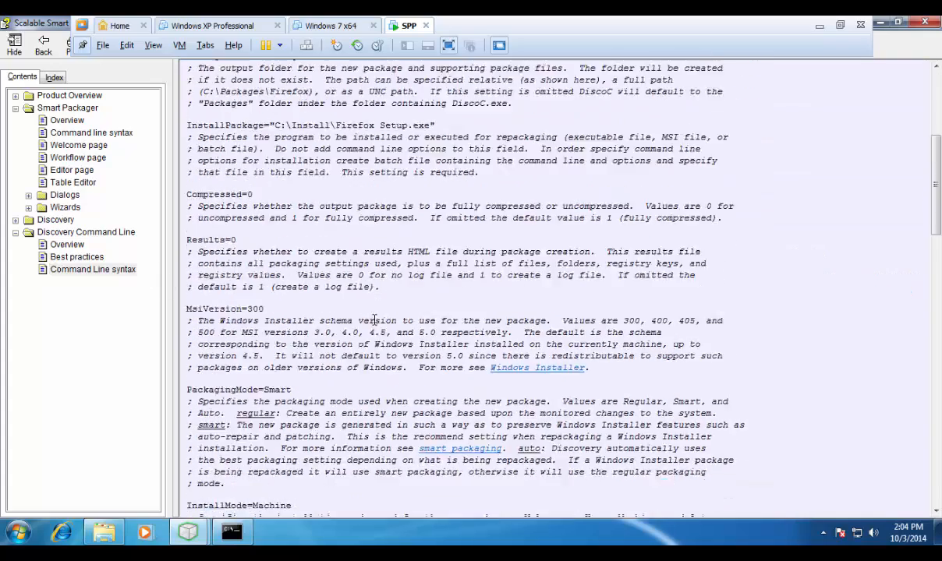